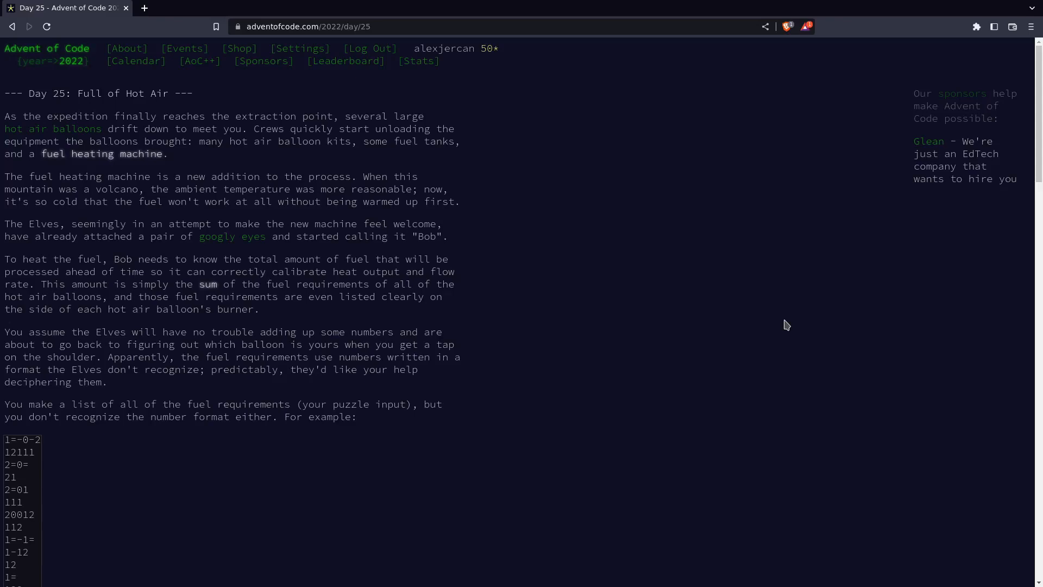
{"action": "mouse_move", "coordinate": [165, 172]}
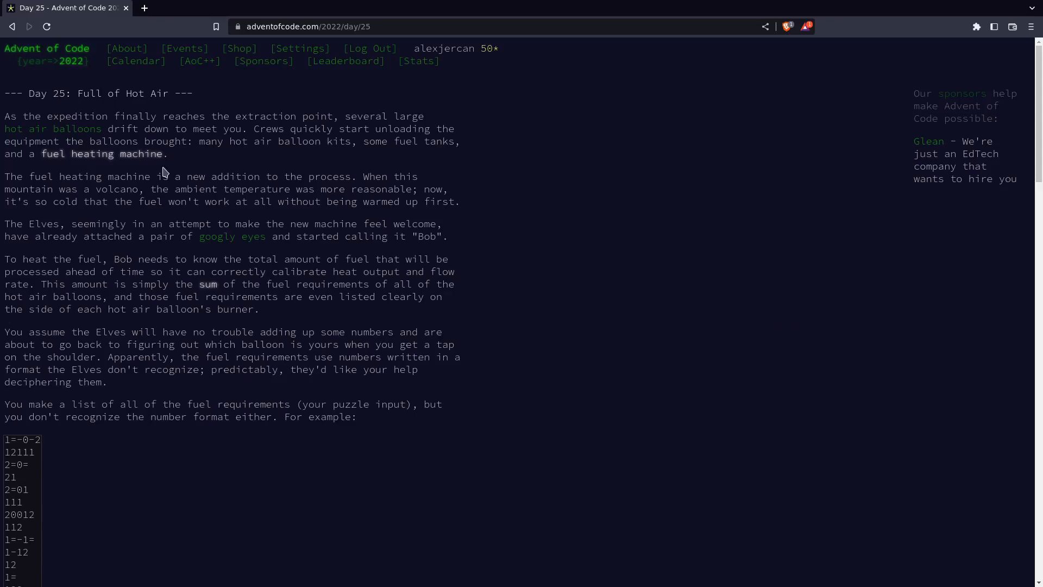
{"action": "mouse_move", "coordinate": [133, 117]}
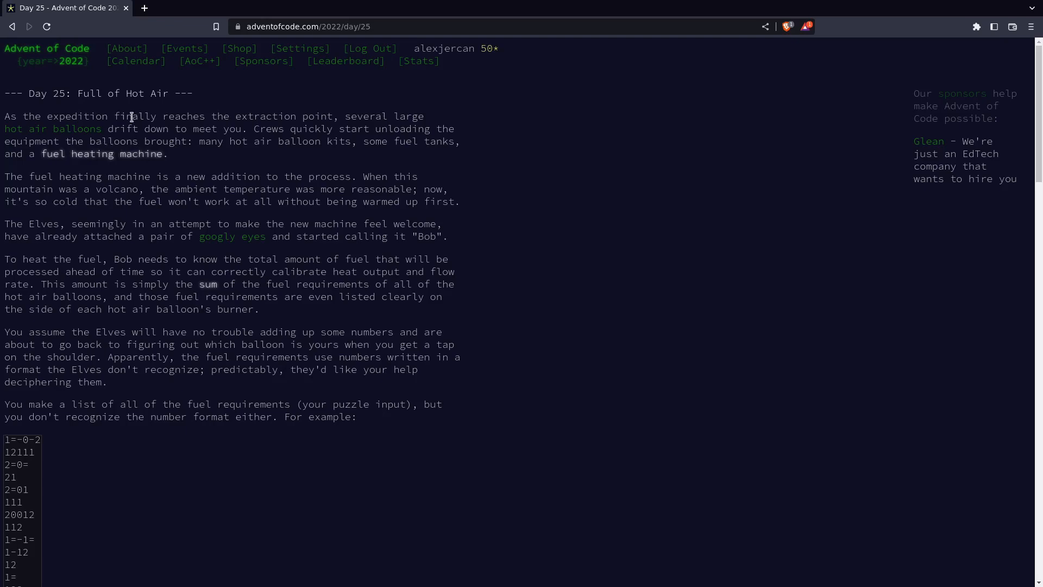
{"action": "mouse_move", "coordinate": [577, 175]}
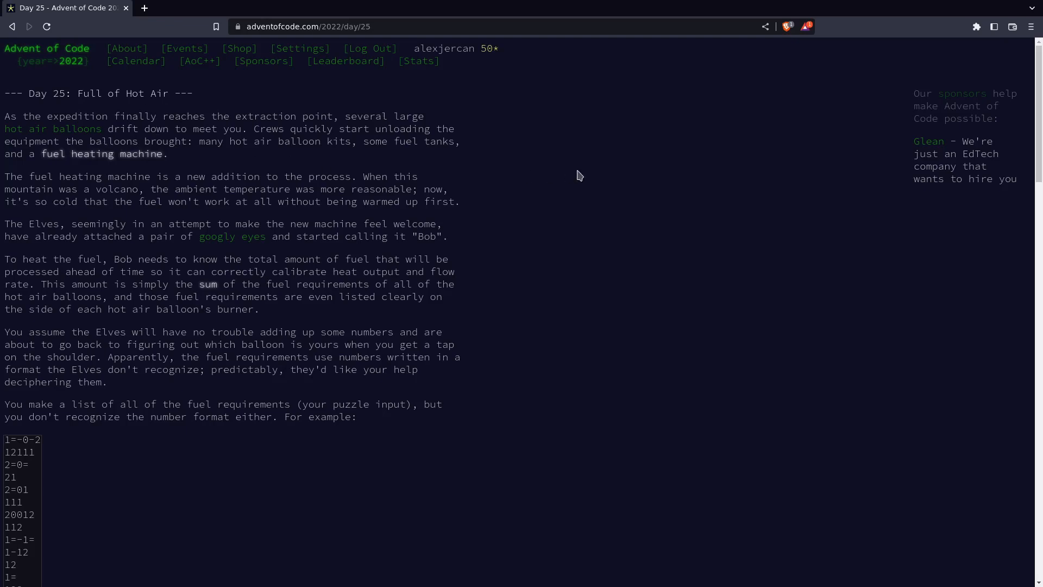
{"action": "mouse_move", "coordinate": [479, 190]}
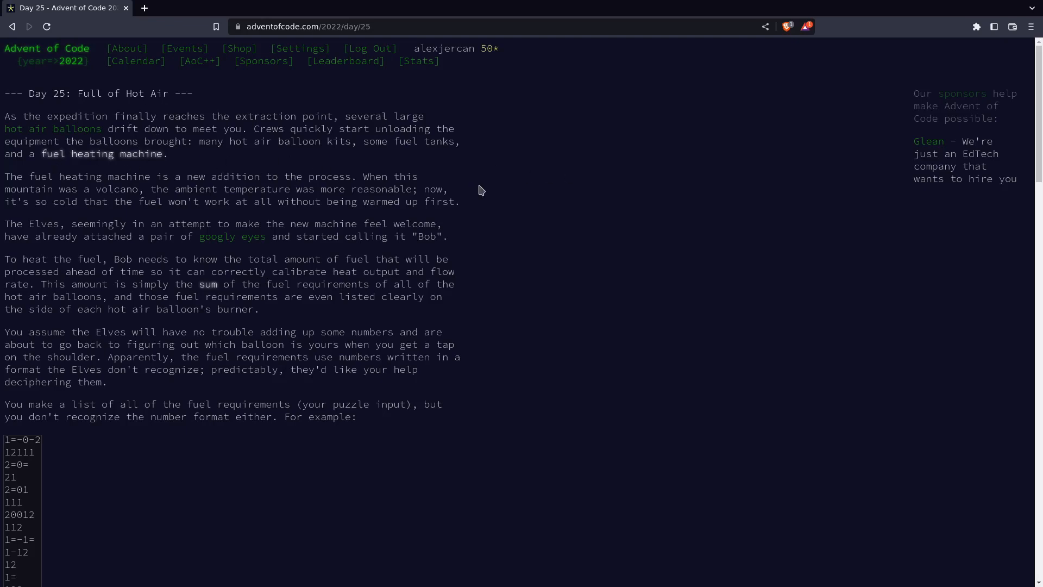
{"action": "mouse_move", "coordinate": [486, 191]}
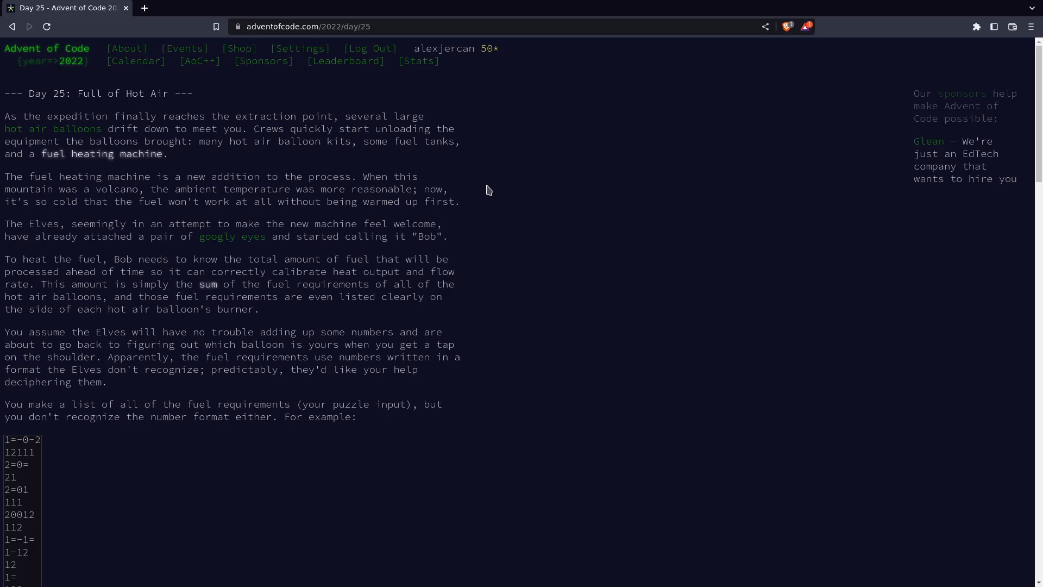
{"action": "mouse_move", "coordinate": [266, 172]}
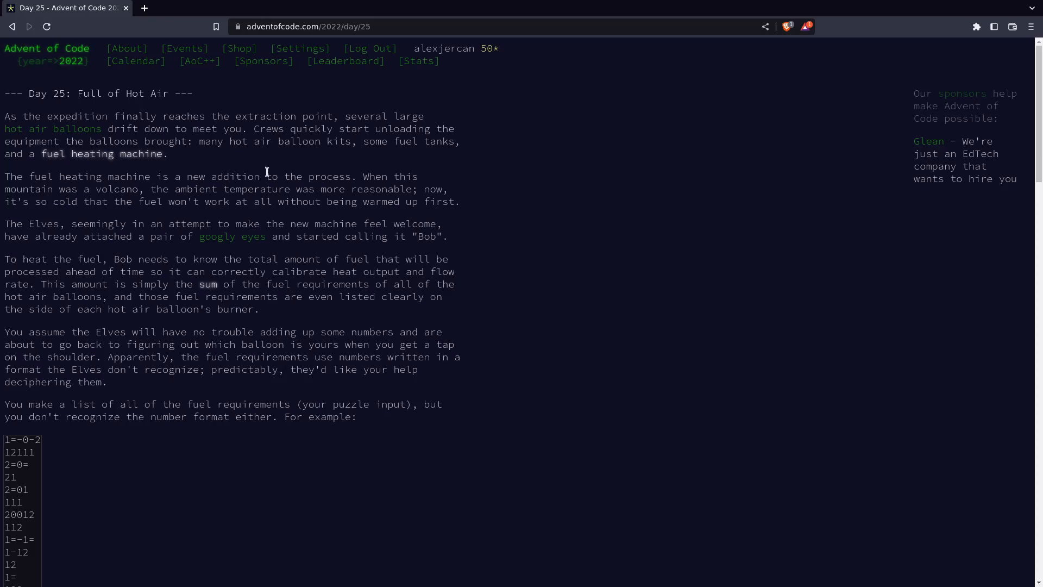
{"action": "mouse_move", "coordinate": [442, 241]}
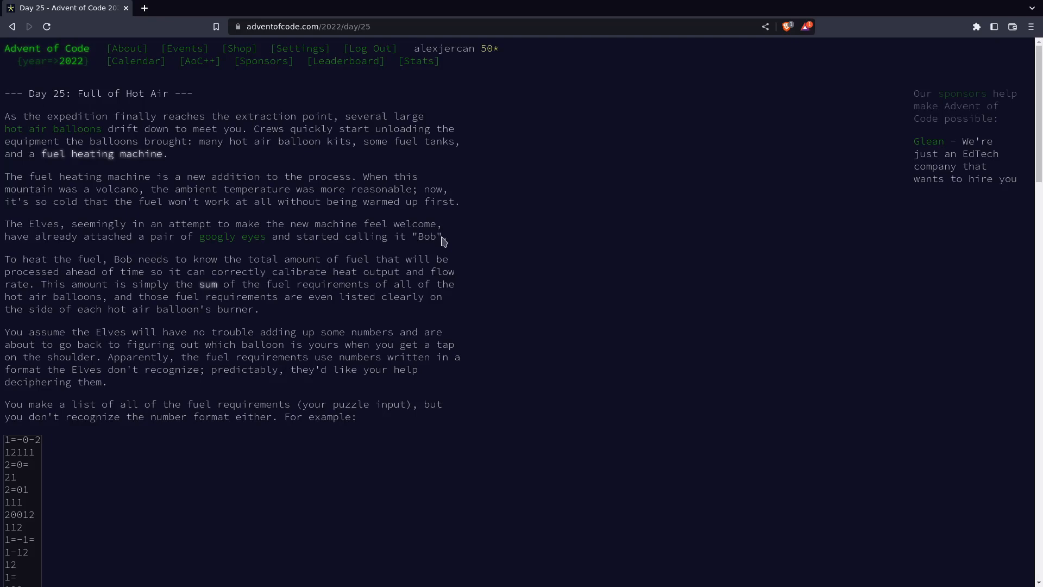
{"action": "mouse_move", "coordinate": [720, 232]}
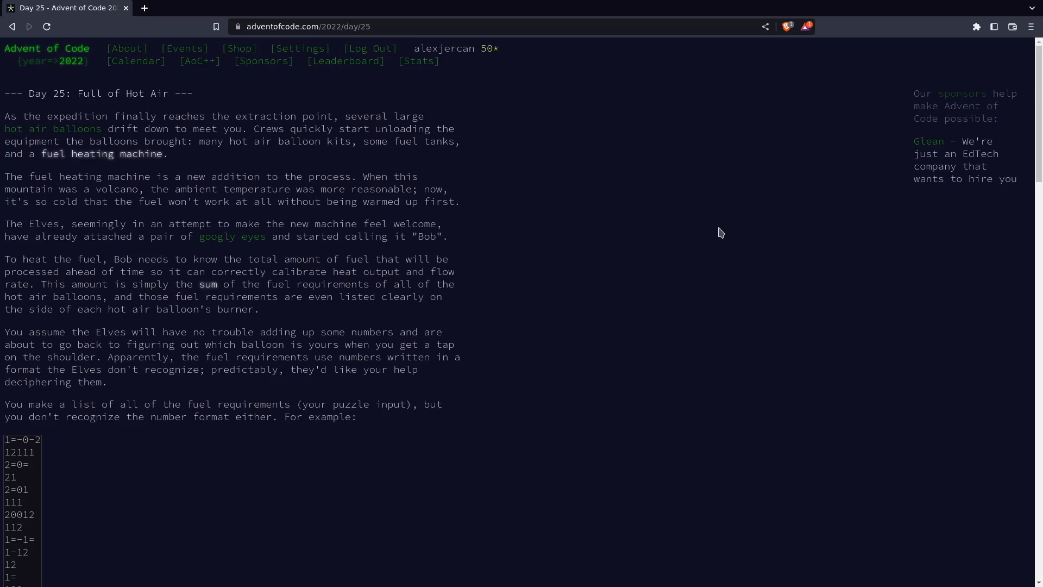
{"action": "mouse_move", "coordinate": [578, 320]}
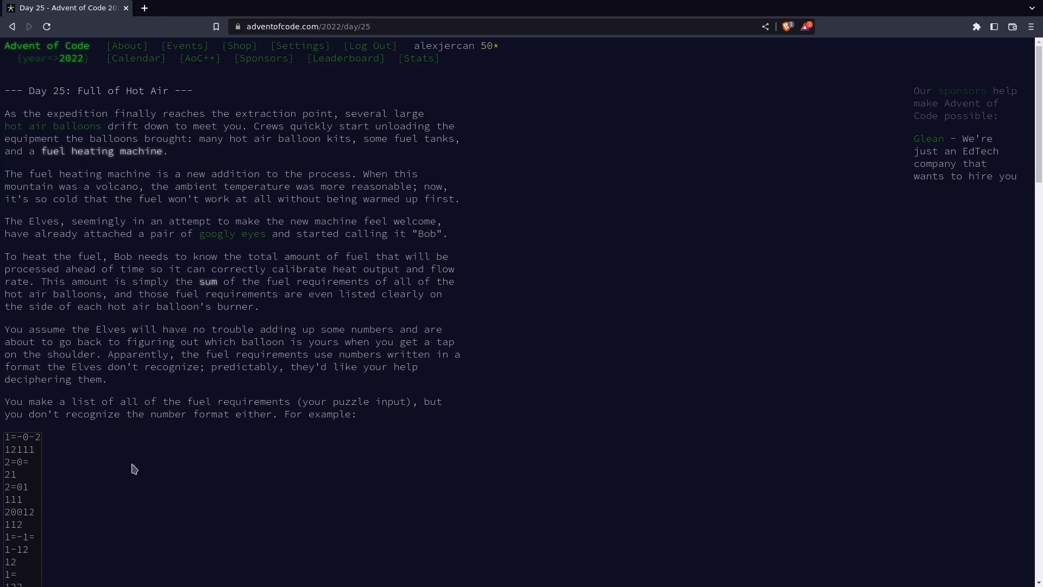
Scroll through the SNAFU explanation down to the Decimal/SNAFU brochure table
{"action": "scroll", "scroll_direction": "down", "scroll_amount": 3}
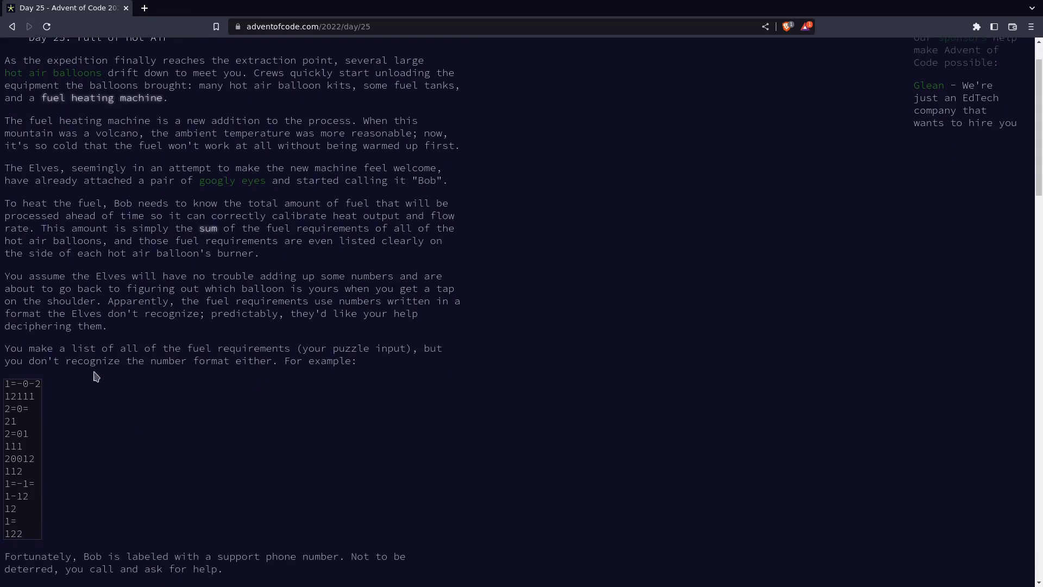
{"action": "mouse_move", "coordinate": [389, 289]}
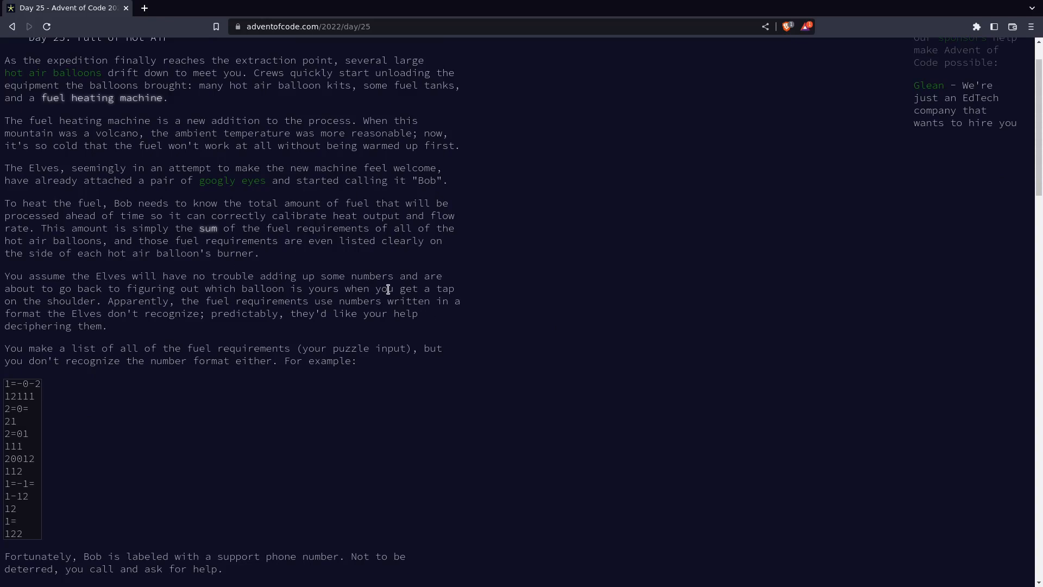
{"action": "mouse_move", "coordinate": [369, 305]}
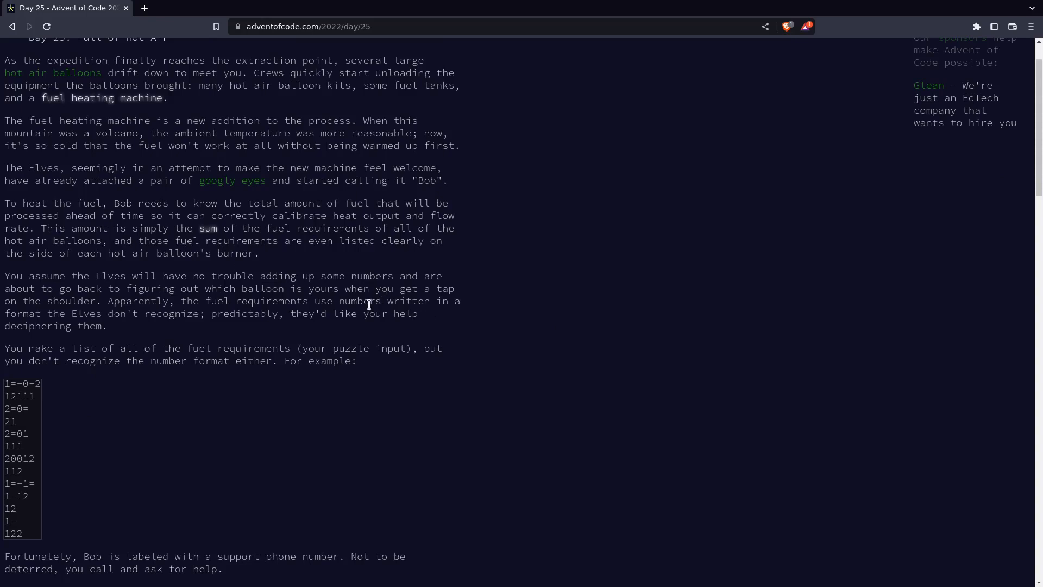
{"action": "mouse_move", "coordinate": [54, 426]}
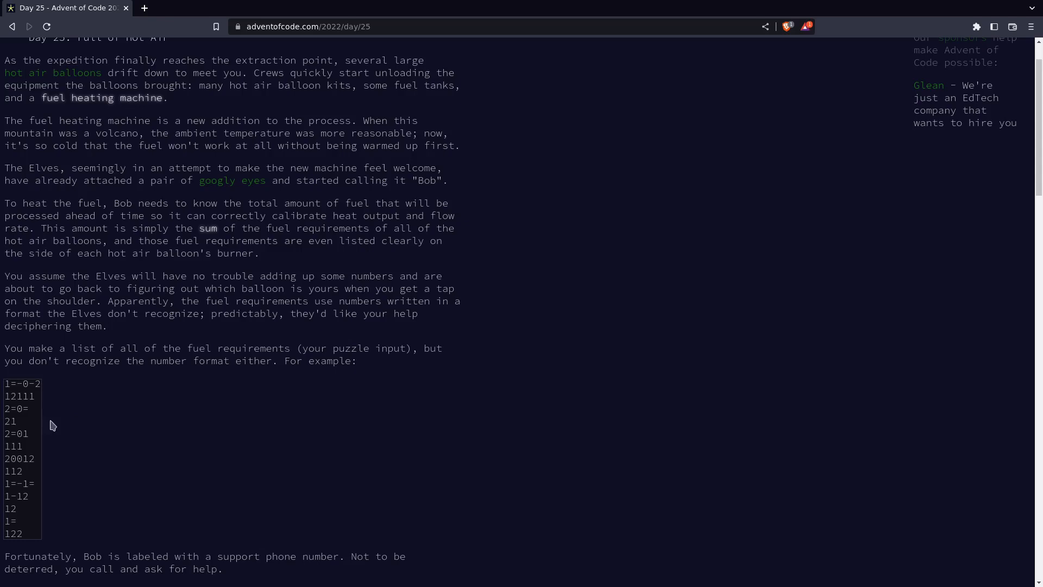
{"action": "mouse_move", "coordinate": [5, 384]}
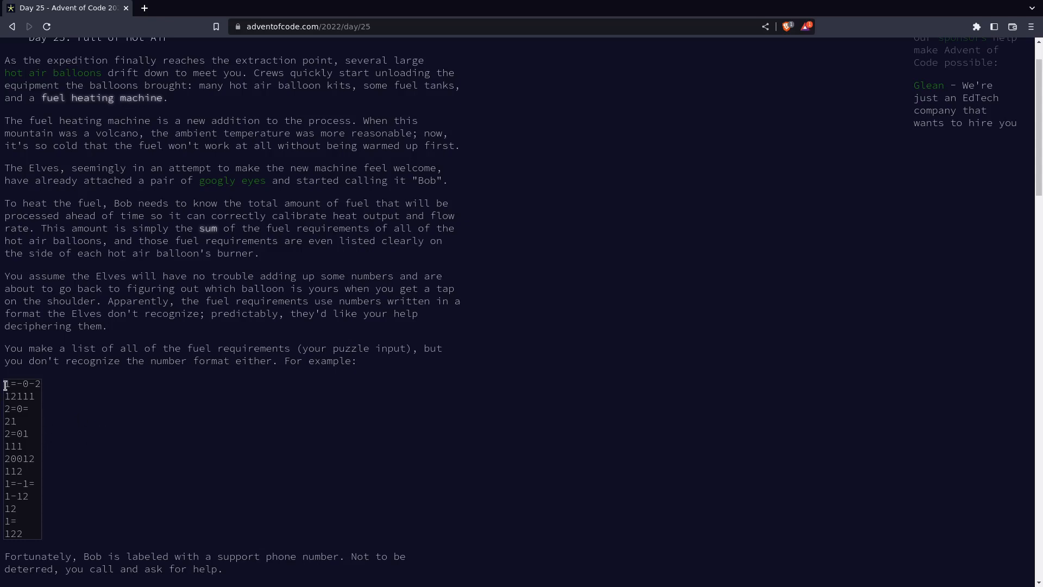
{"action": "mouse_move", "coordinate": [163, 436]}
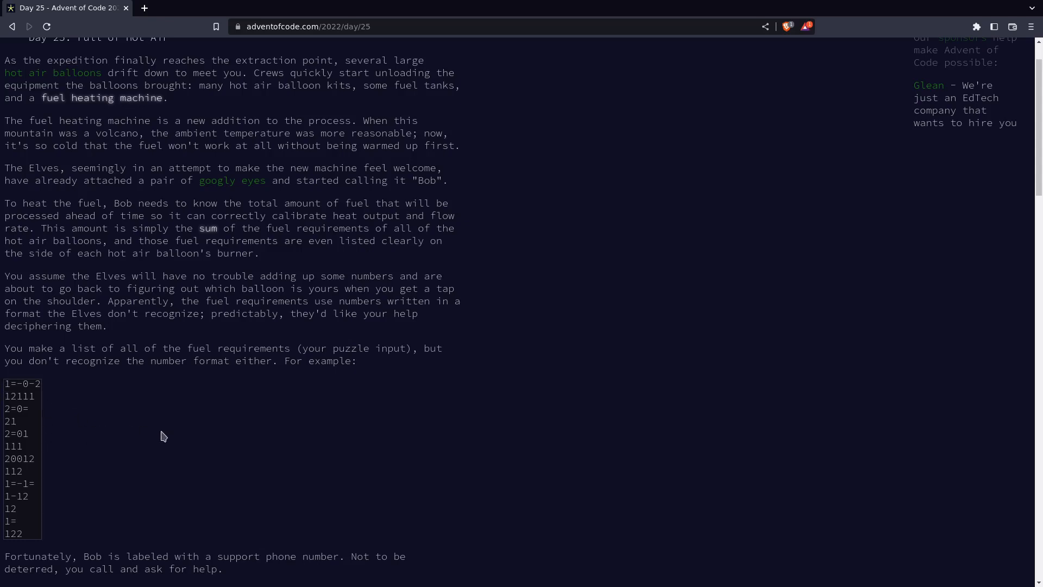
{"action": "mouse_move", "coordinate": [47, 414]}
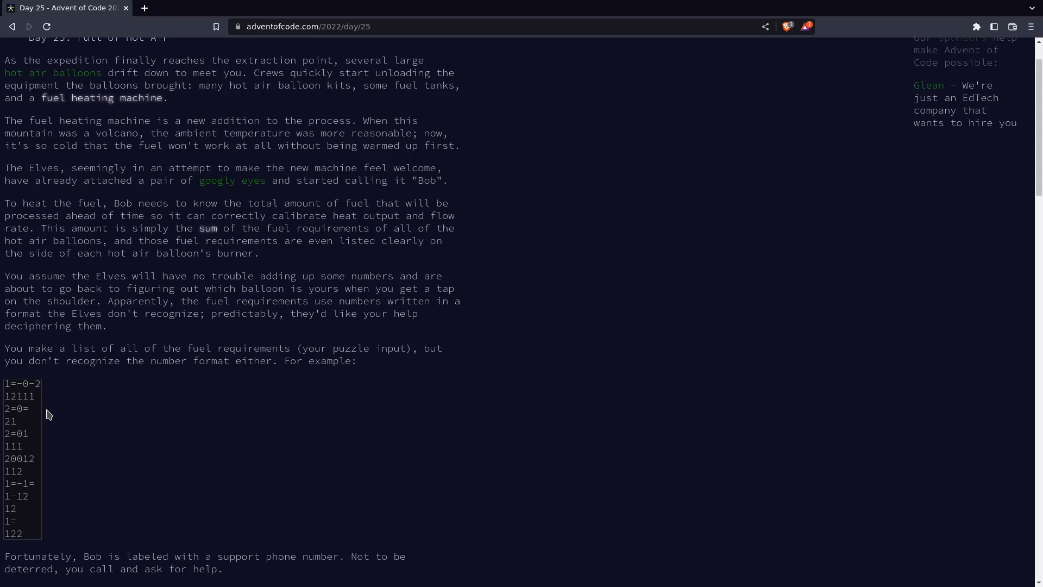
{"action": "mouse_move", "coordinate": [354, 427]}
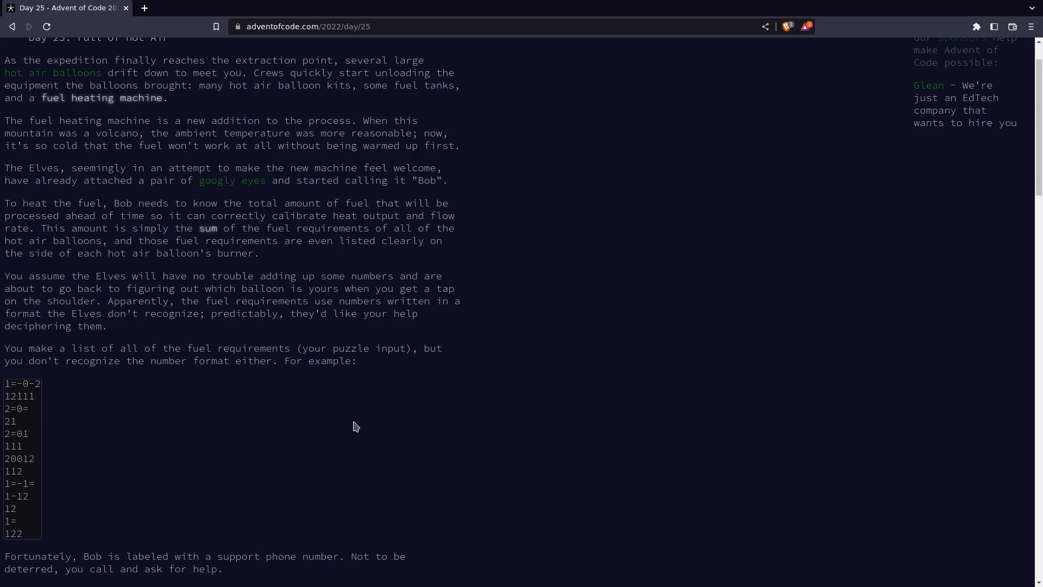
{"action": "mouse_move", "coordinate": [570, 406]}
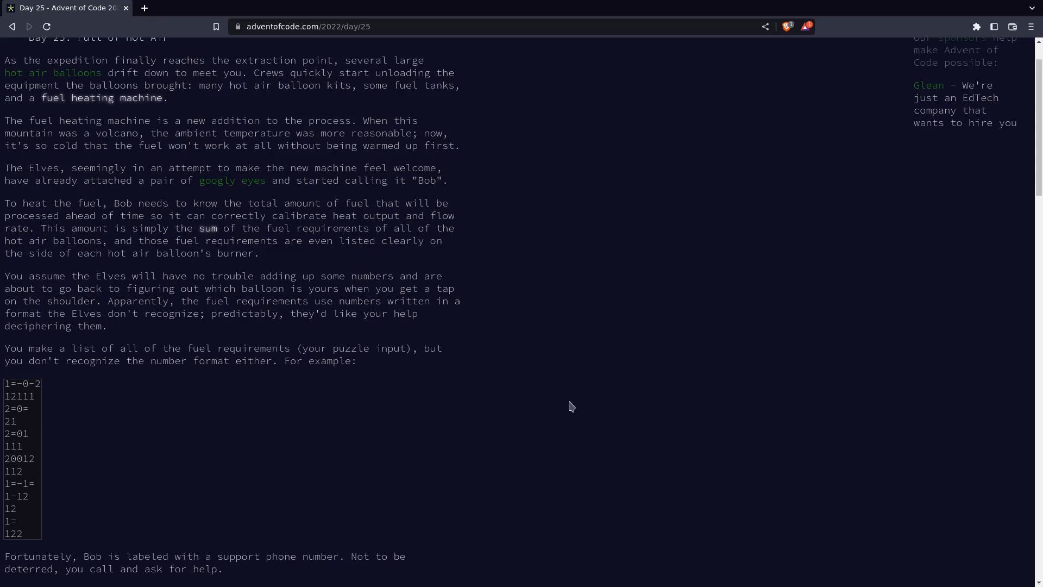
{"action": "scroll", "scroll_direction": "down", "scroll_amount": 3}
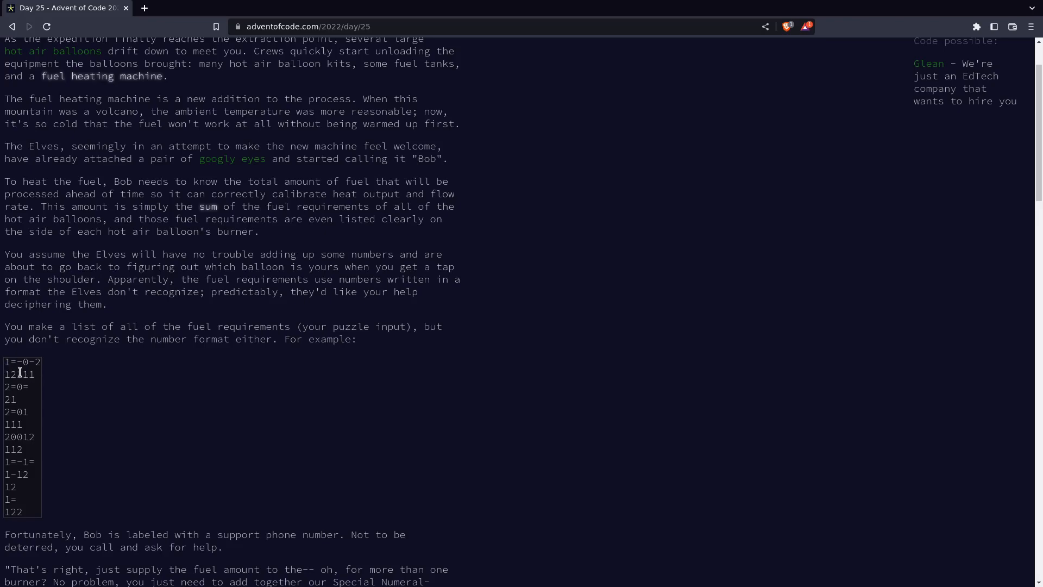
{"action": "scroll", "scroll_direction": "down", "scroll_amount": 3}
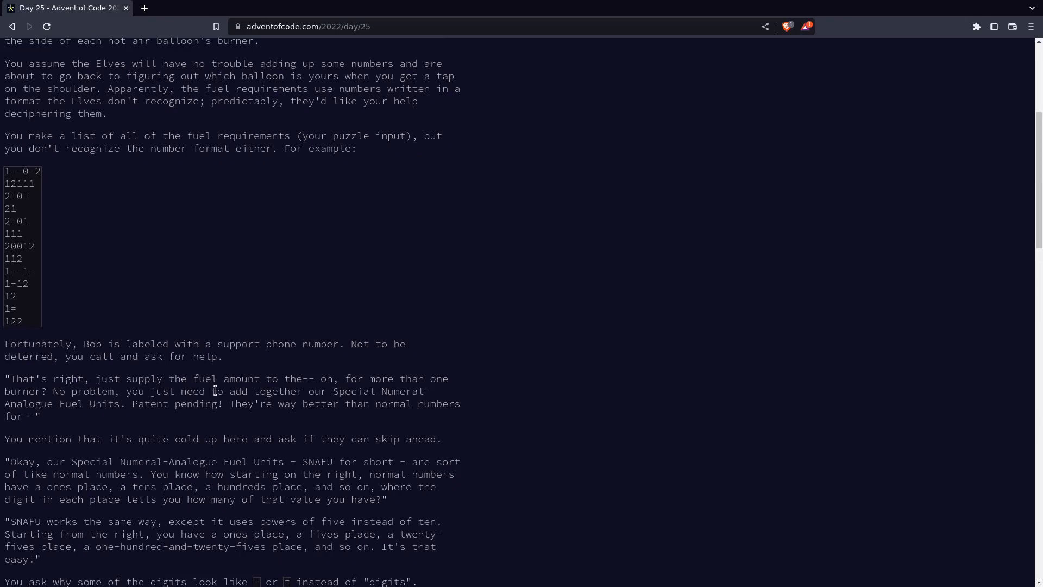
{"action": "scroll", "scroll_direction": "down", "scroll_amount": 3}
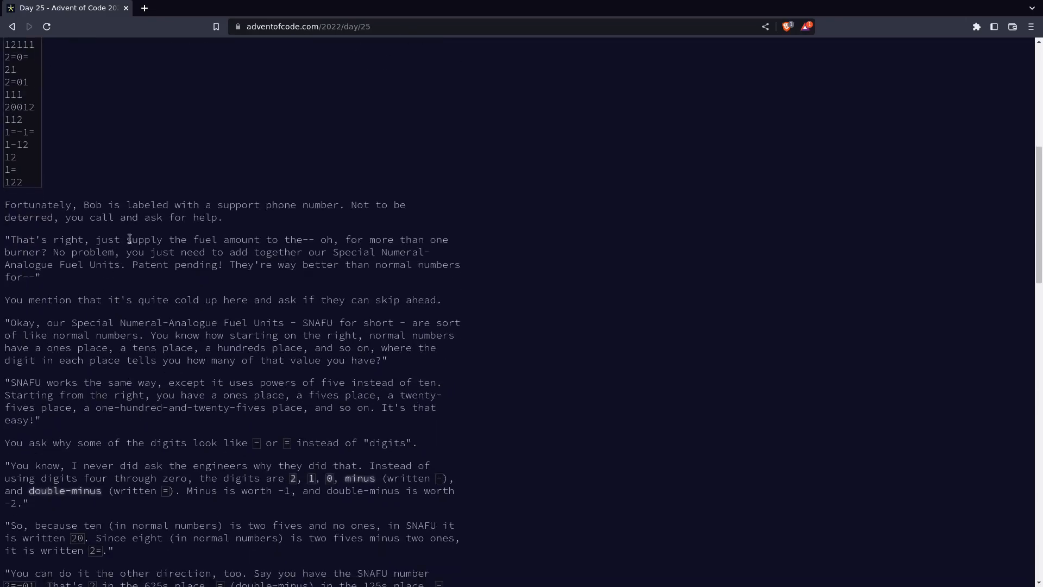
{"action": "mouse_move", "coordinate": [210, 294]}
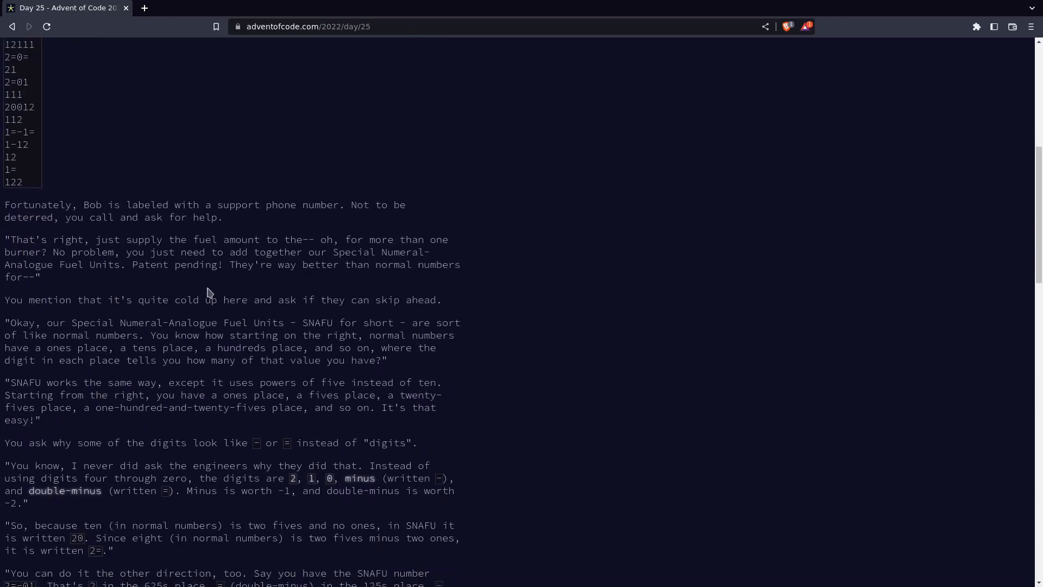
{"action": "scroll", "scroll_direction": "down", "scroll_amount": 3}
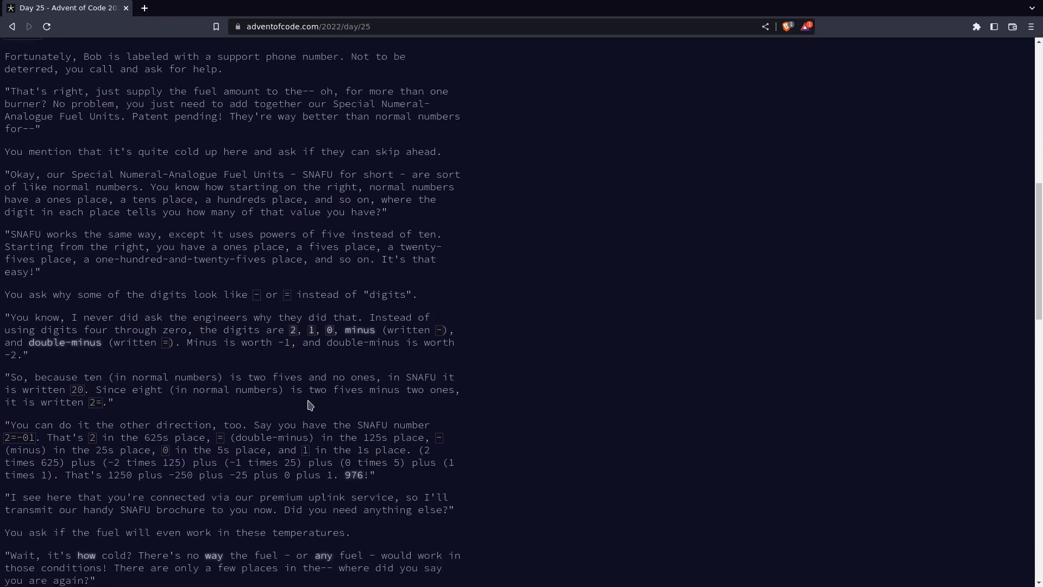
{"action": "scroll", "scroll_direction": "down", "scroll_amount": 3}
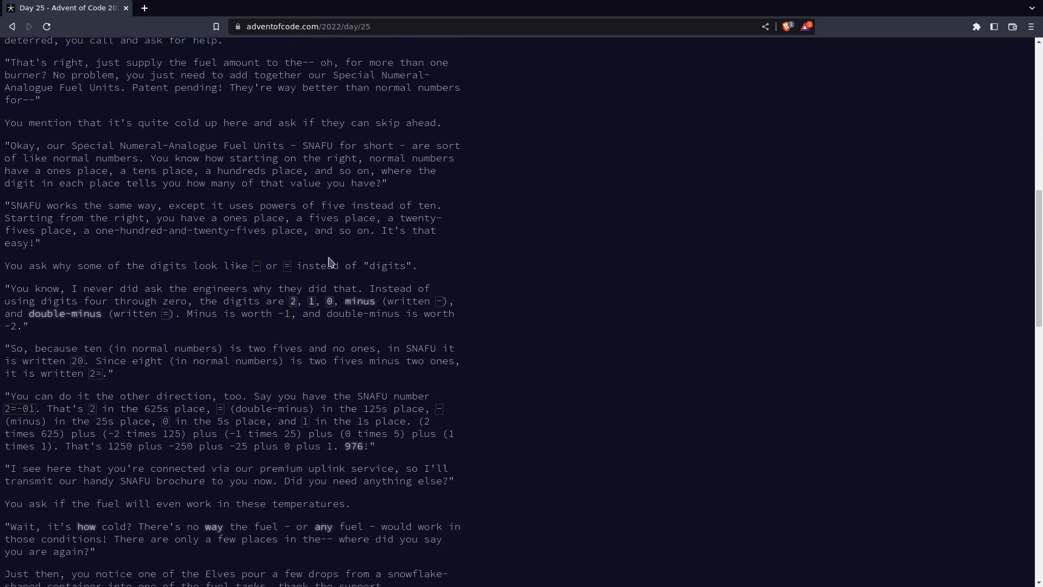
{"action": "mouse_move", "coordinate": [347, 283]}
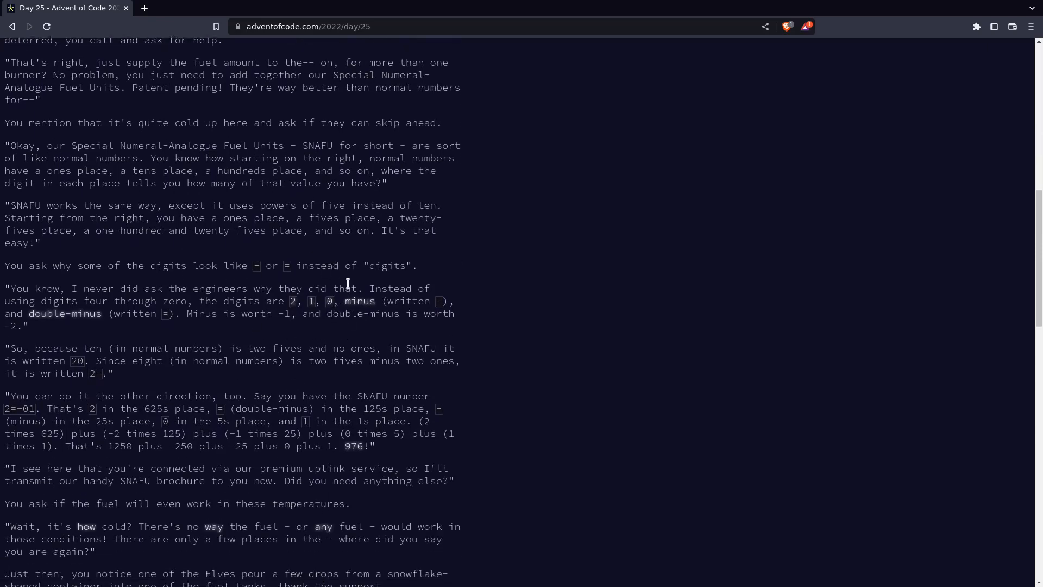
{"action": "scroll", "scroll_direction": "down", "scroll_amount": 3}
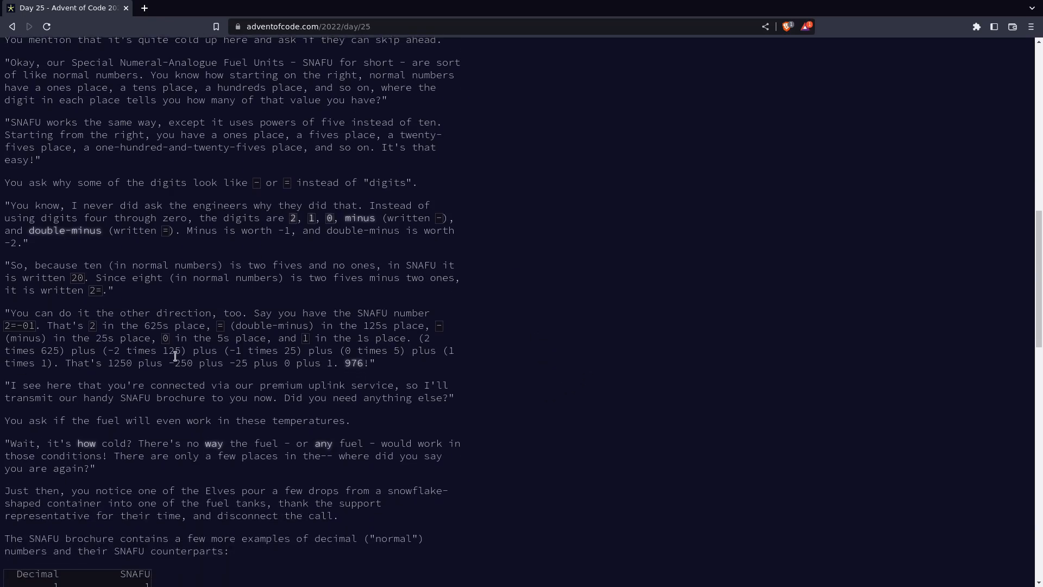
{"action": "scroll", "scroll_direction": "down", "scroll_amount": 3}
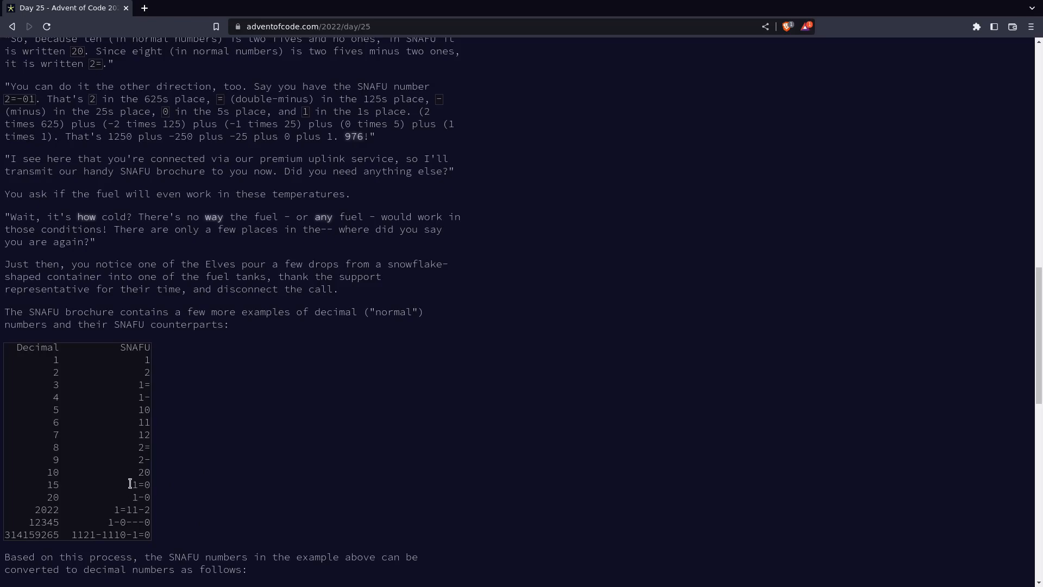
{"action": "scroll", "scroll_direction": "down", "scroll_amount": 3}
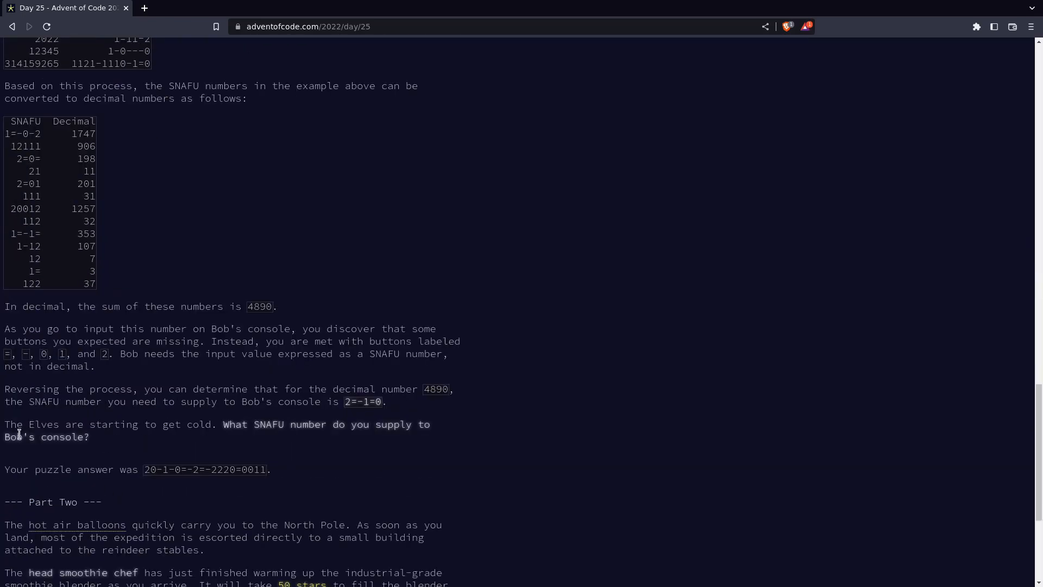
{"action": "mouse_move", "coordinate": [148, 280]}
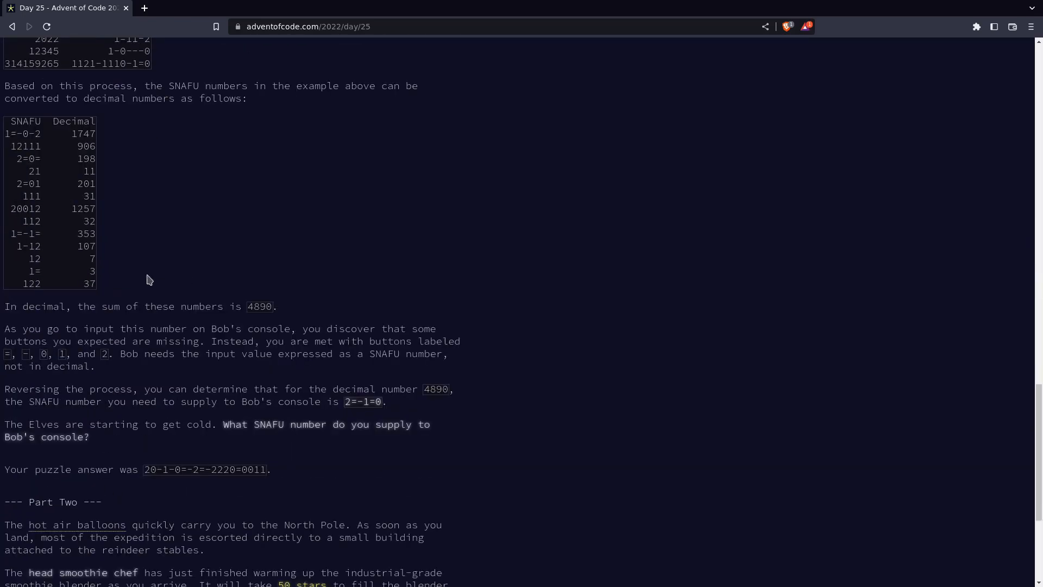
{"action": "mouse_move", "coordinate": [6, 136]}
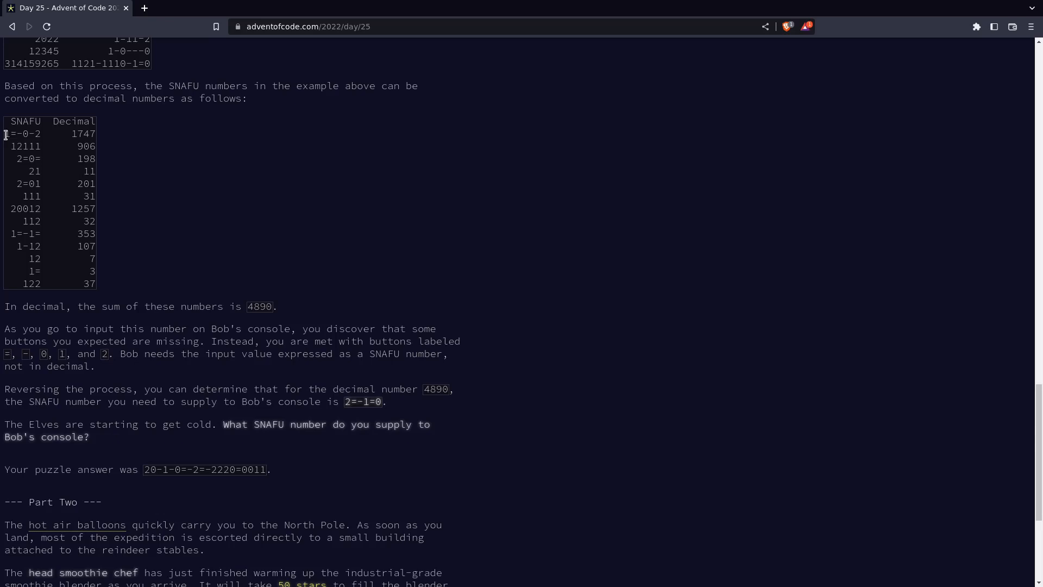
{"action": "mouse_move", "coordinate": [184, 195]}
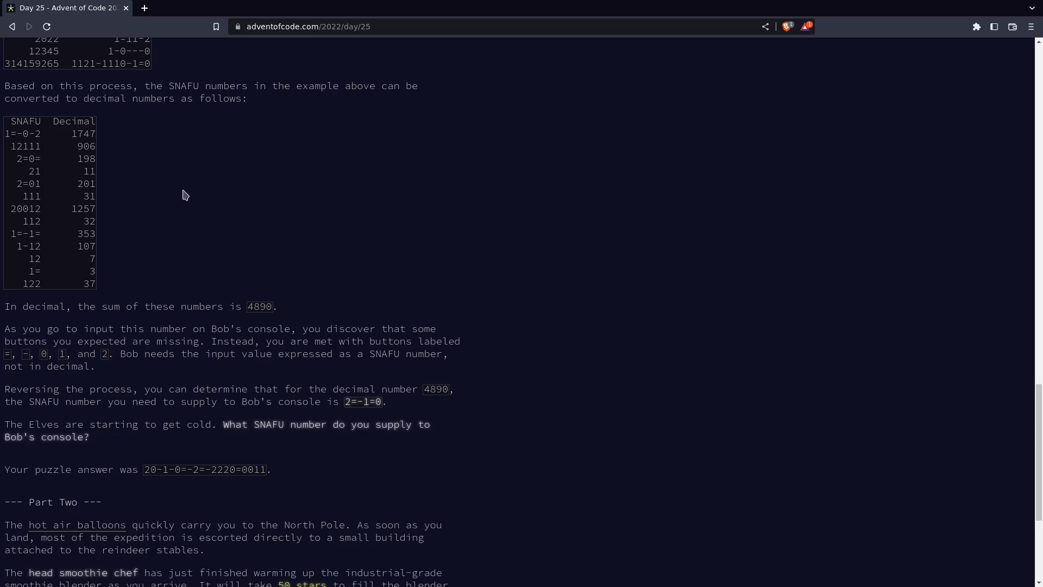
{"action": "scroll", "scroll_direction": "up", "scroll_amount": 3}
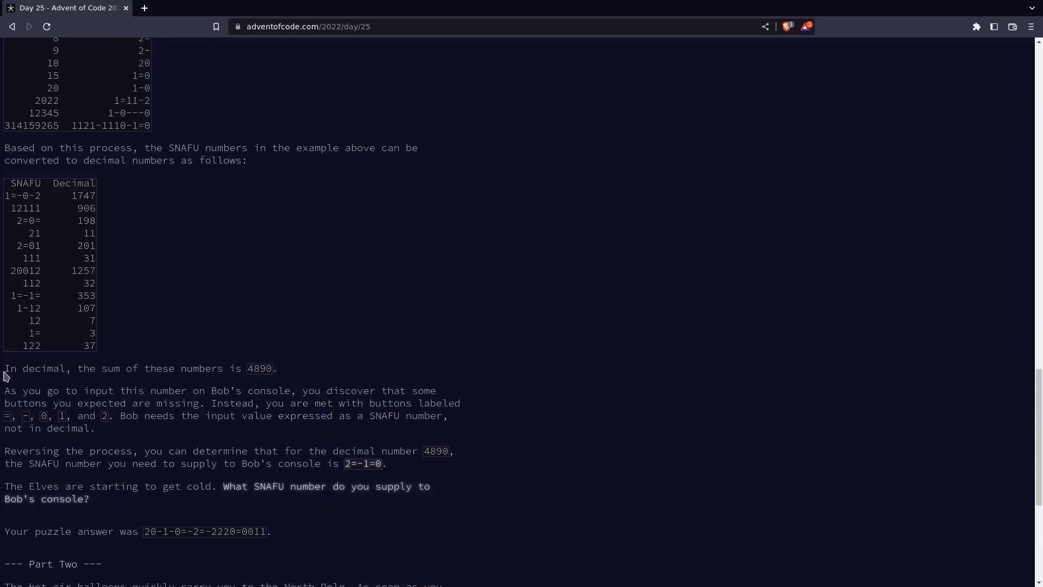
{"action": "mouse_move", "coordinate": [104, 240]}
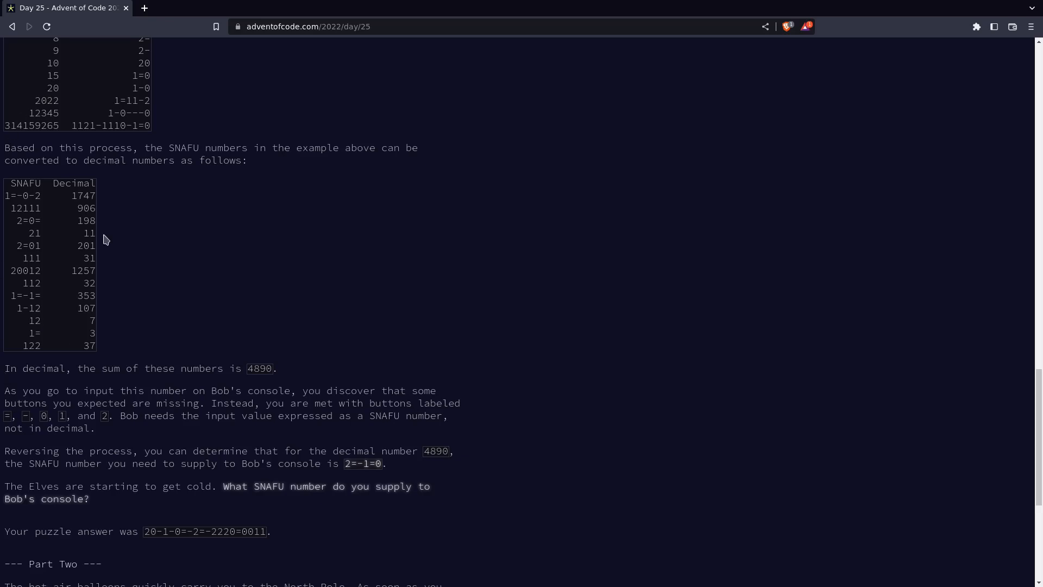
{"action": "double_click", "coordinate": [252, 368]}
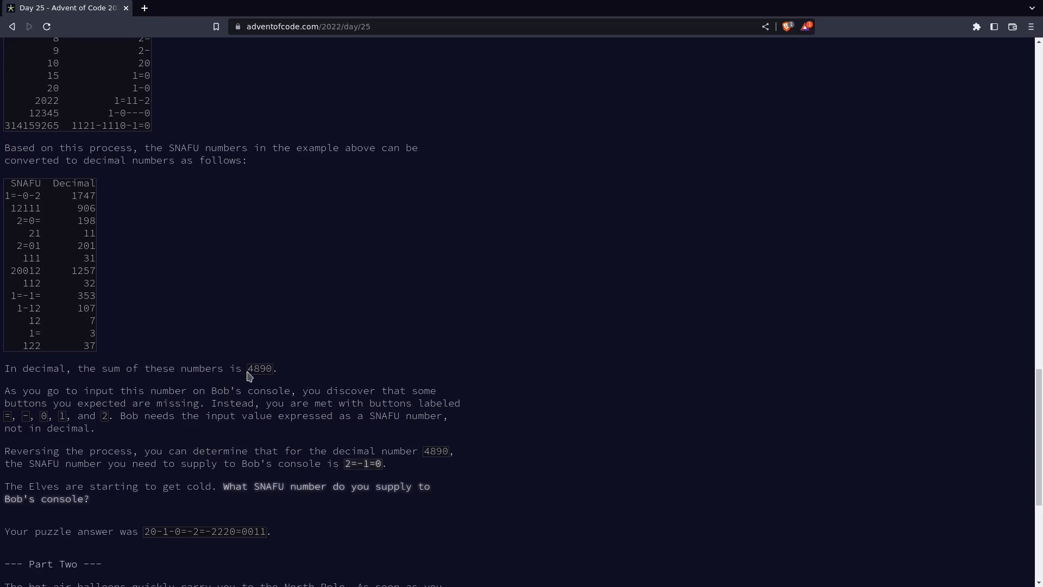
{"action": "double_click", "coordinate": [260, 368]}
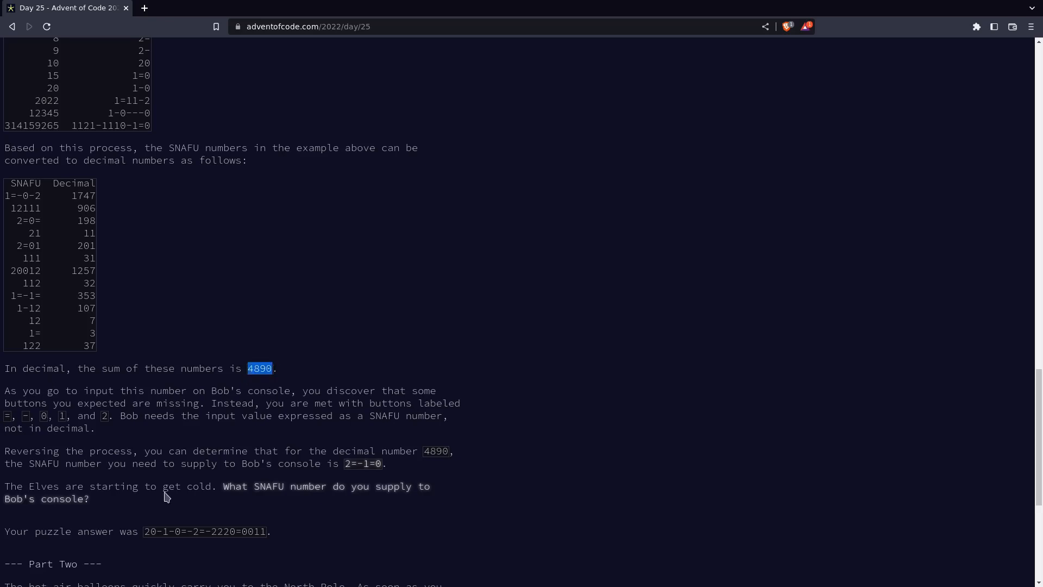
{"action": "mouse_move", "coordinate": [74, 426]}
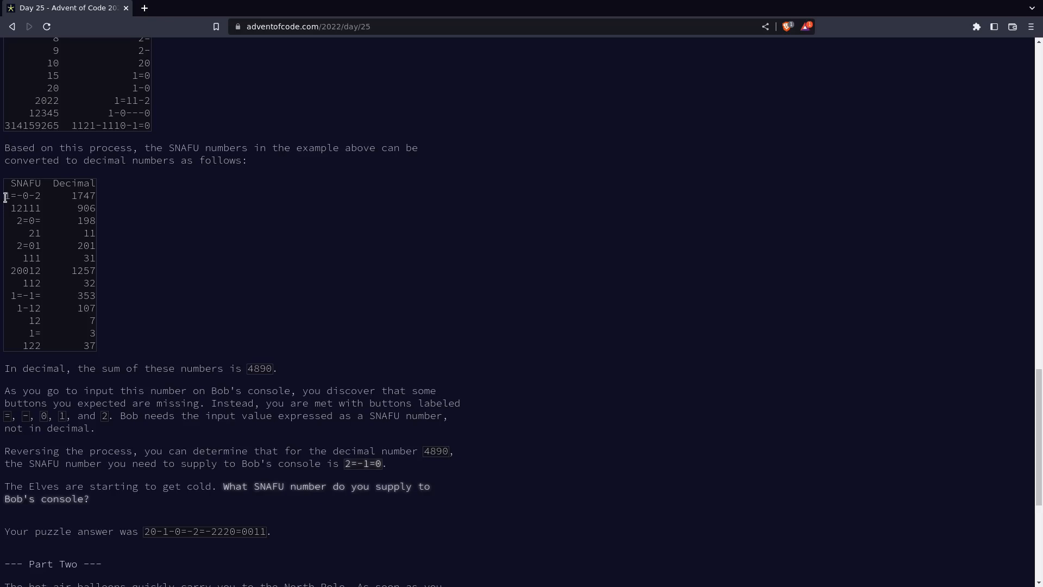
{"action": "double_click", "coordinate": [22, 195]}
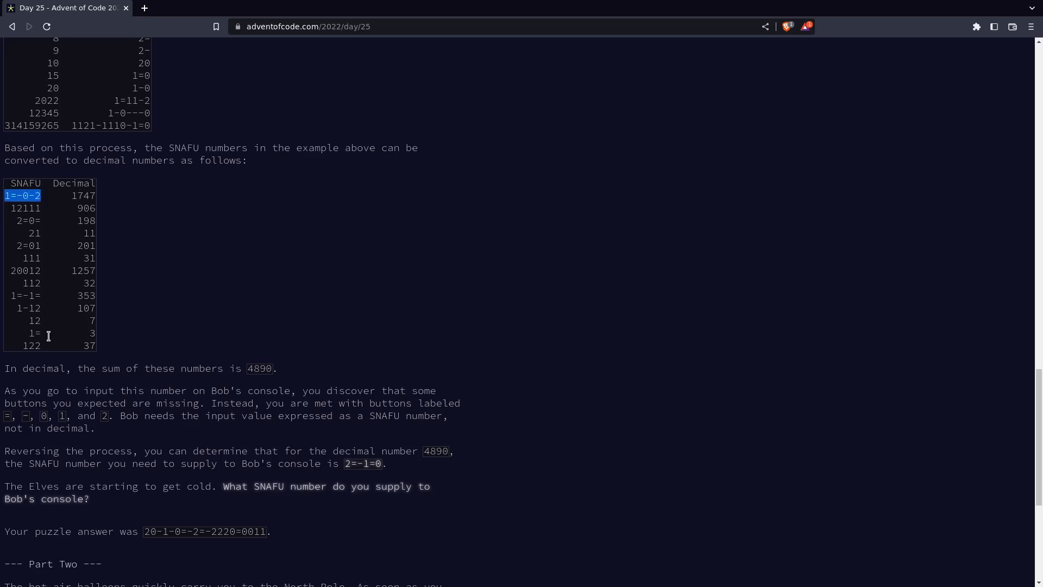
{"action": "mouse_move", "coordinate": [192, 388]}
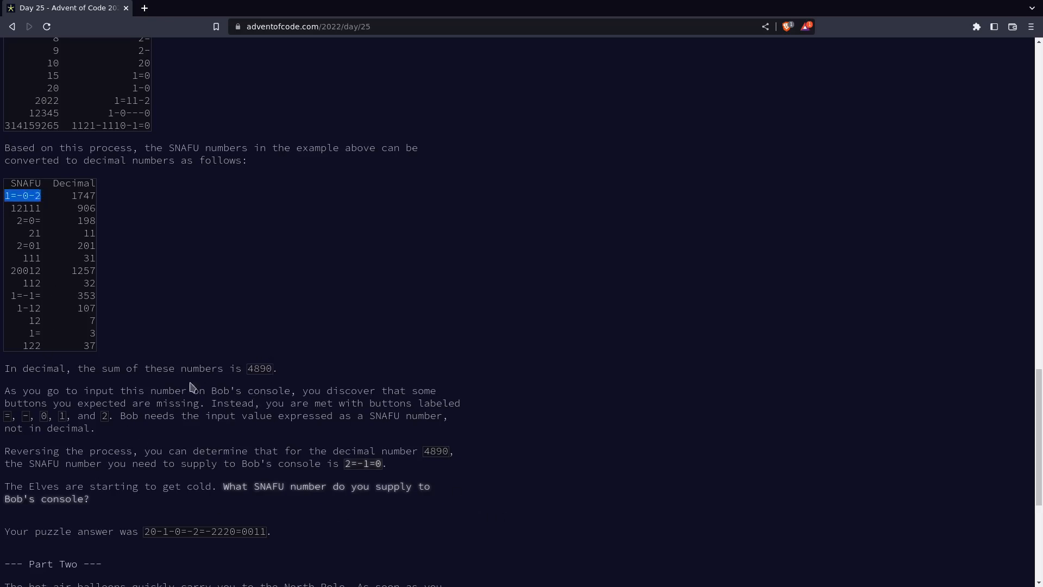
{"action": "mouse_move", "coordinate": [24, 180]}
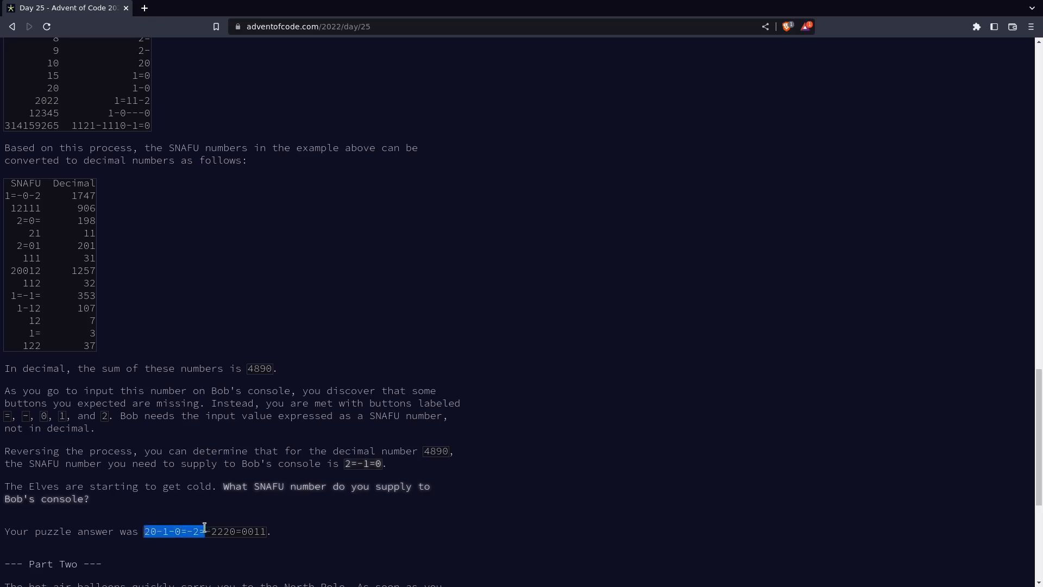
{"action": "left_click", "coordinate": [244, 486]}
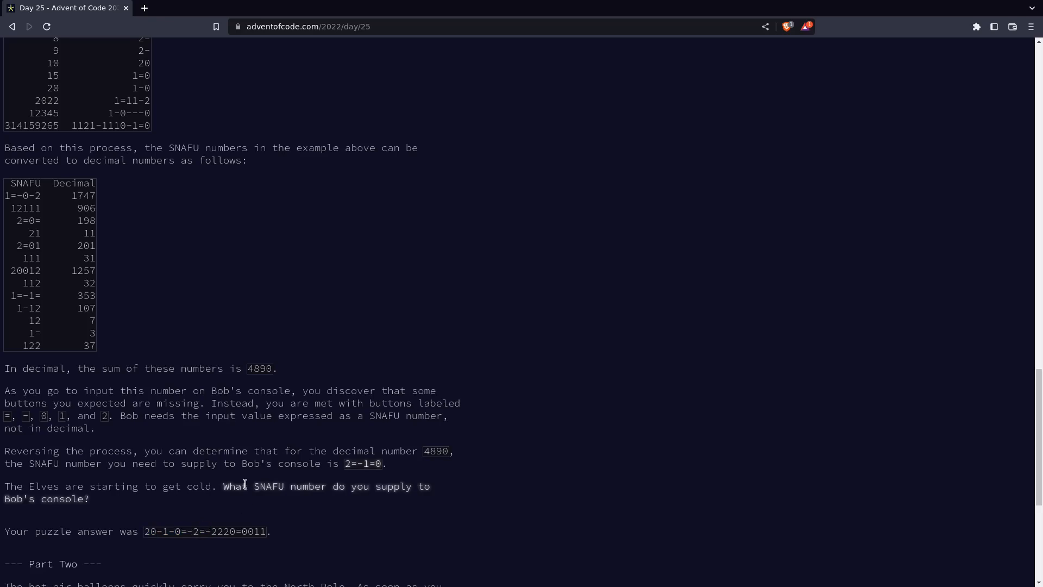
{"action": "scroll", "scroll_direction": "down", "scroll_amount": 3}
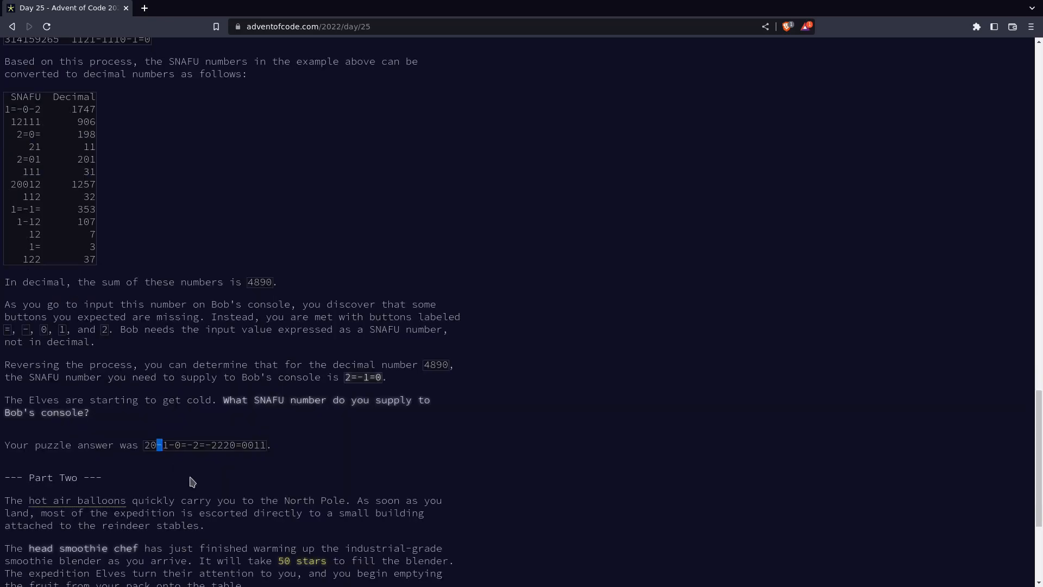
{"action": "mouse_move", "coordinate": [192, 463]}
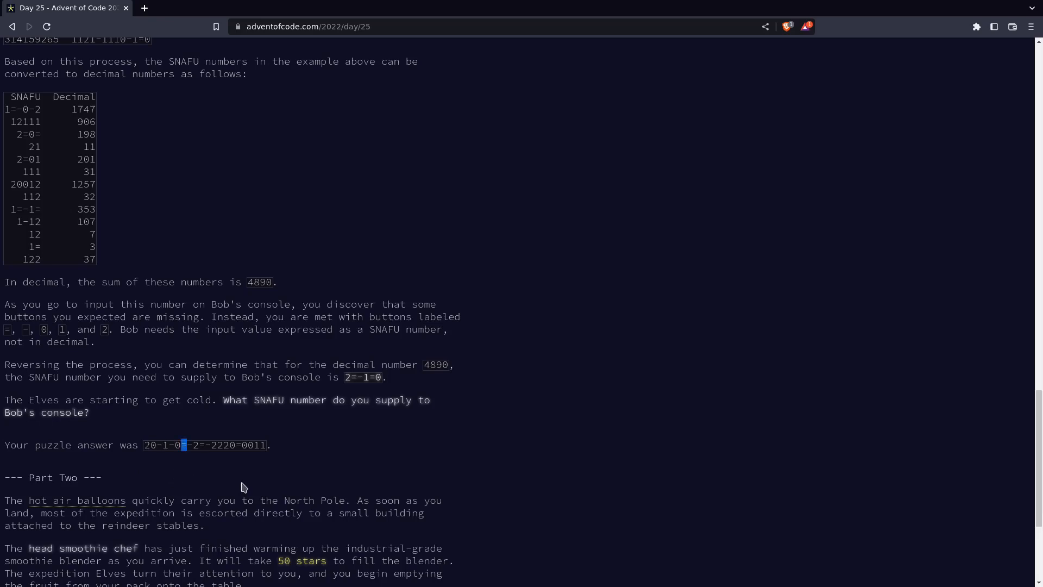
{"action": "scroll", "scroll_direction": "down", "scroll_amount": 3}
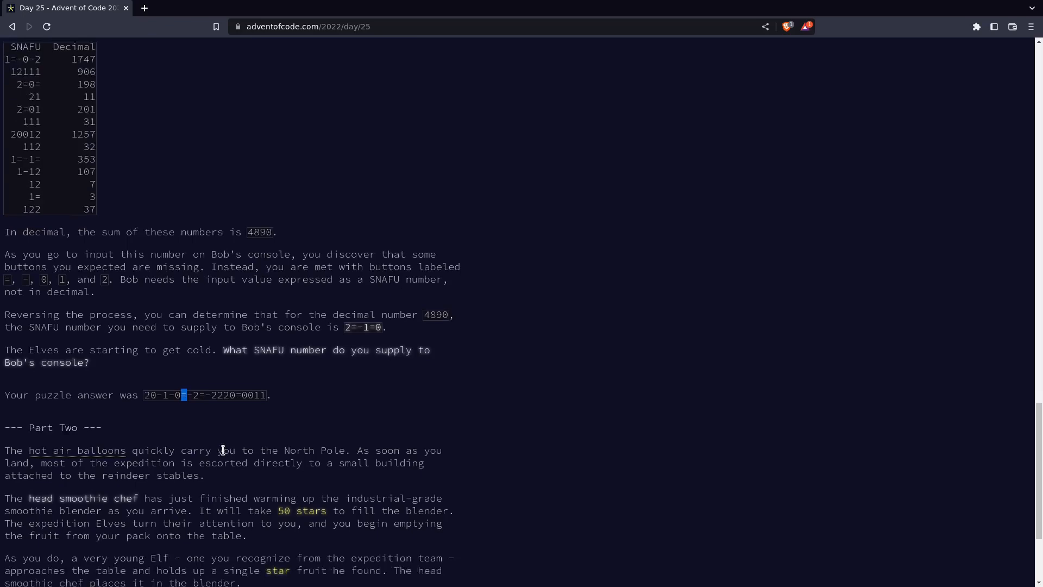
{"action": "scroll", "scroll_direction": "down", "scroll_amount": 3}
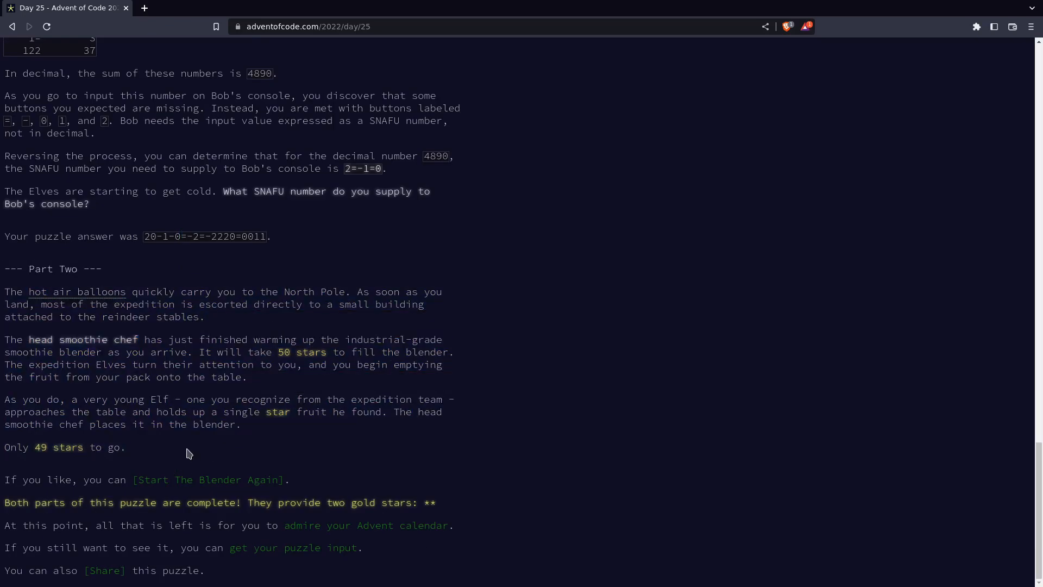
{"action": "scroll", "scroll_direction": "up", "scroll_amount": 3}
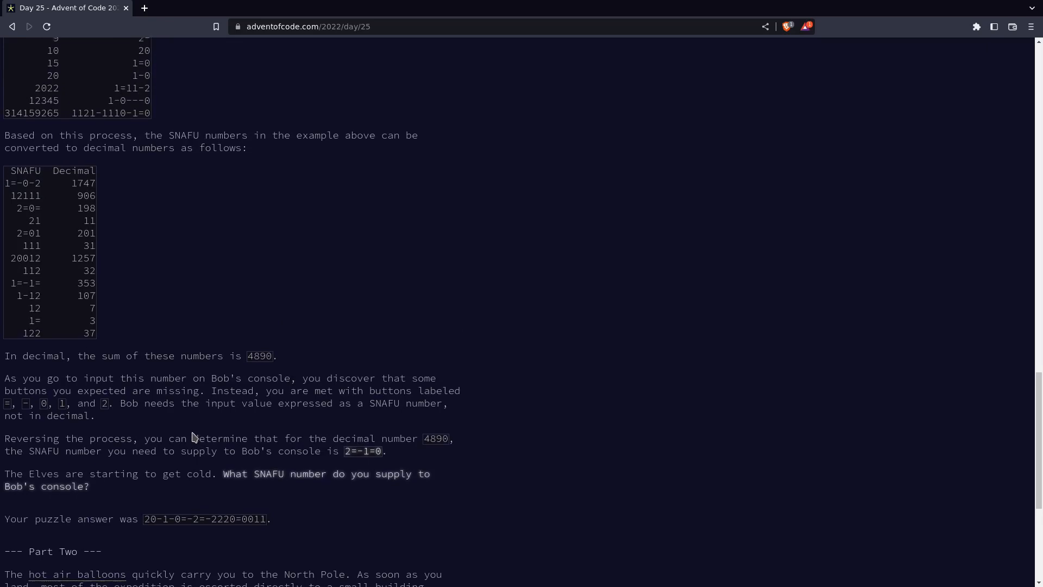
{"action": "scroll", "scroll_direction": "up", "scroll_amount": 3}
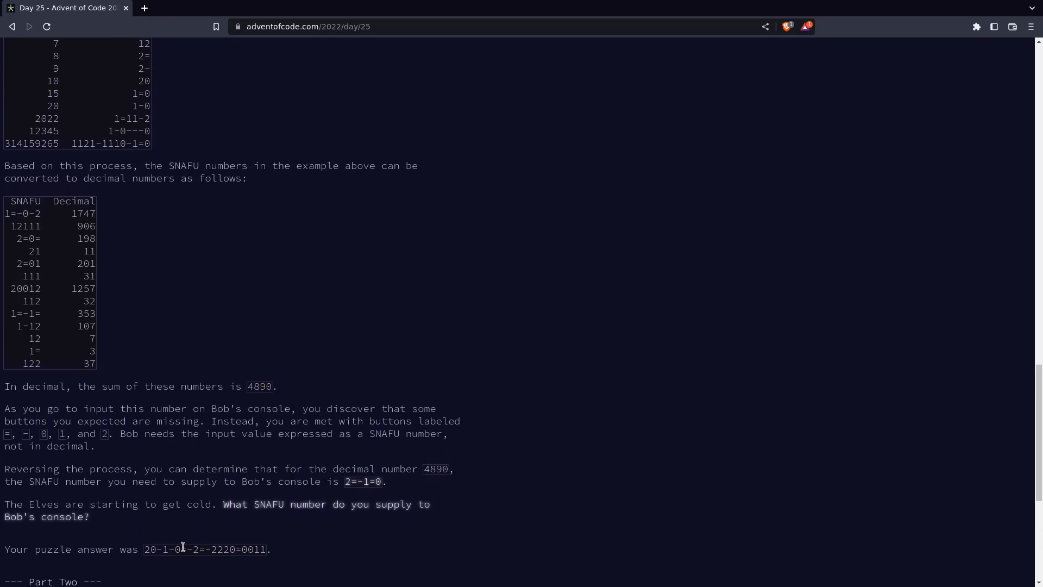
{"action": "mouse_move", "coordinate": [98, 273]}
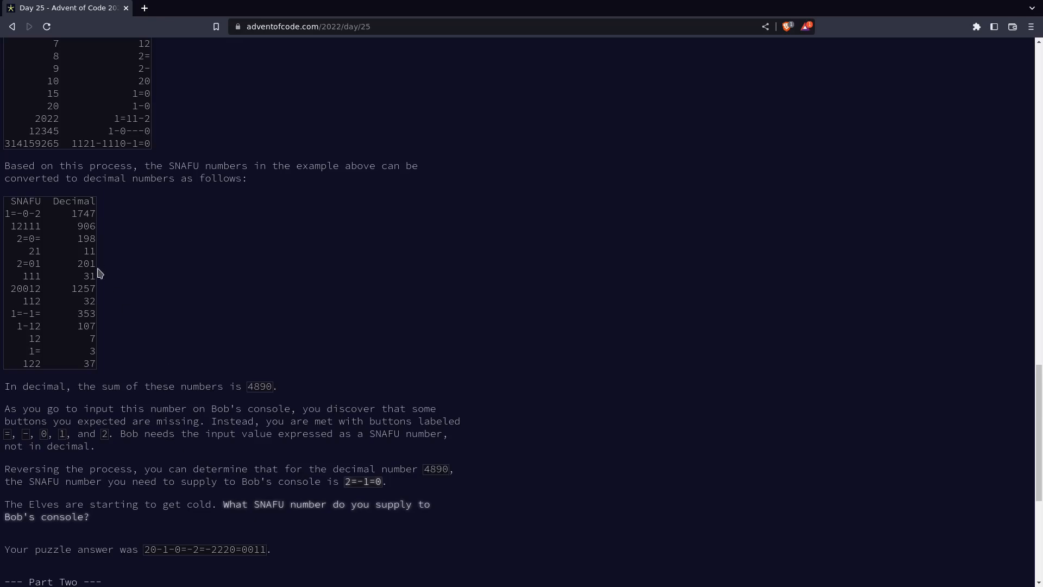
{"action": "mouse_move", "coordinate": [5, 172]}
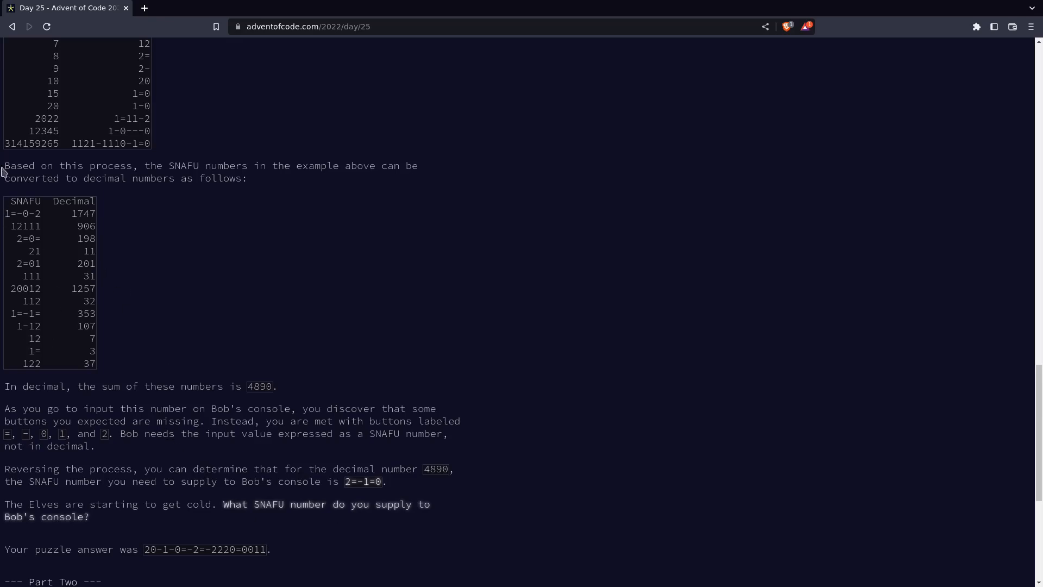
{"action": "mouse_move", "coordinate": [5, 220]}
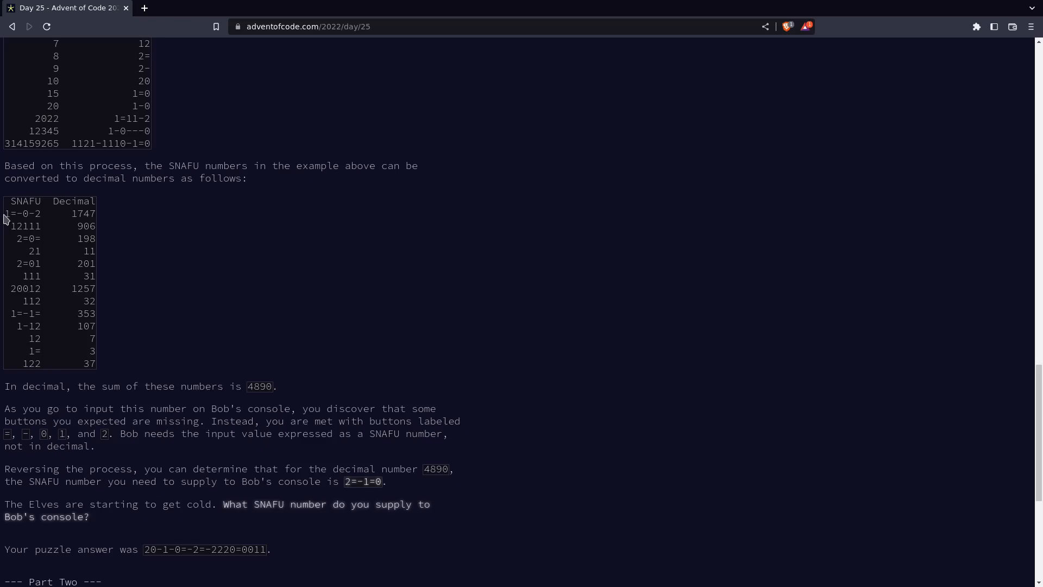
{"action": "mouse_move", "coordinate": [85, 234]}
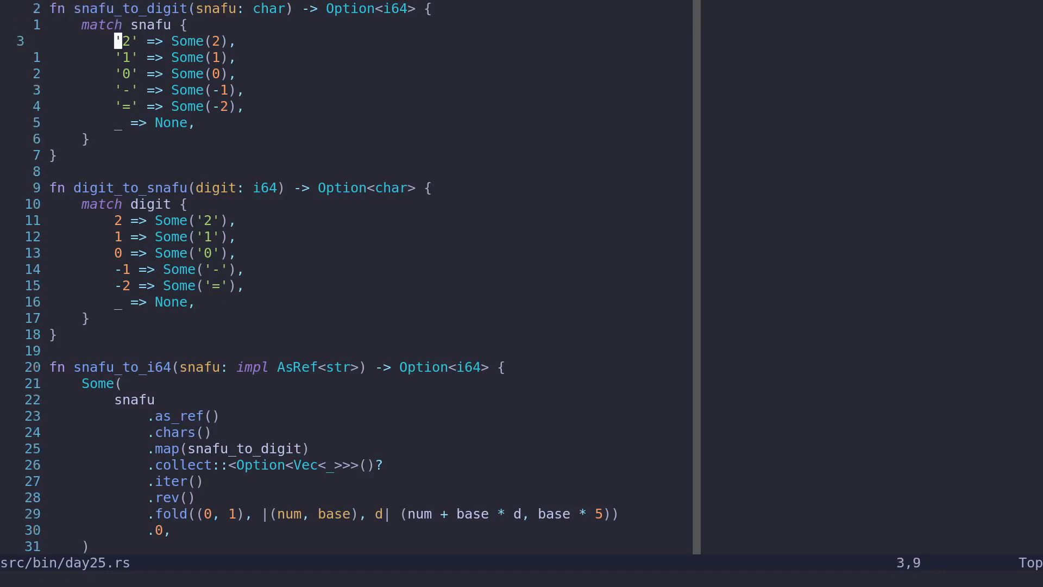
Move down in day25.rs into the snafu_to_i64 iterator chain
{"action": "key", "text": "Right"}
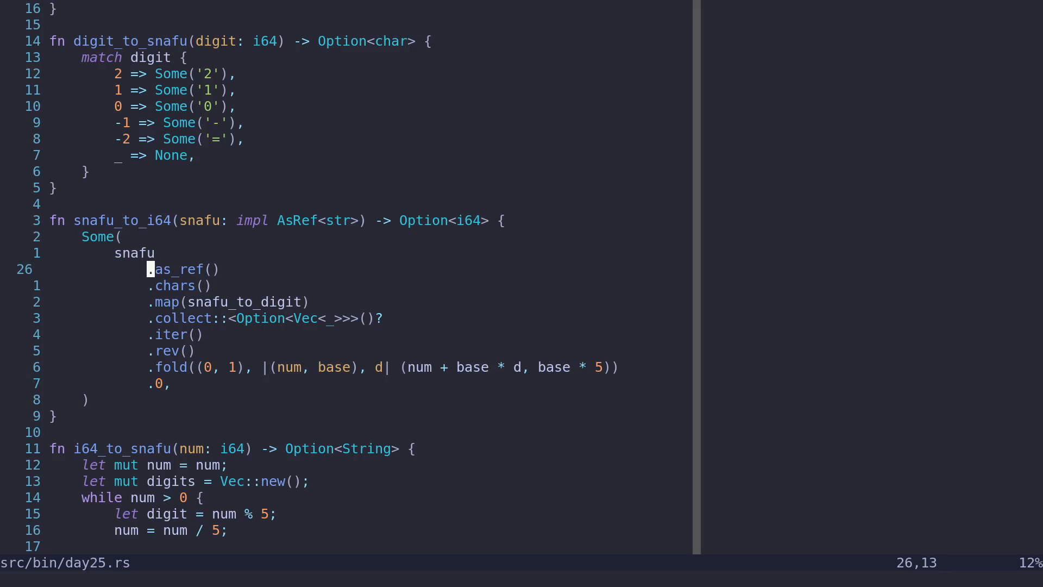
{"action": "key", "text": "j"}
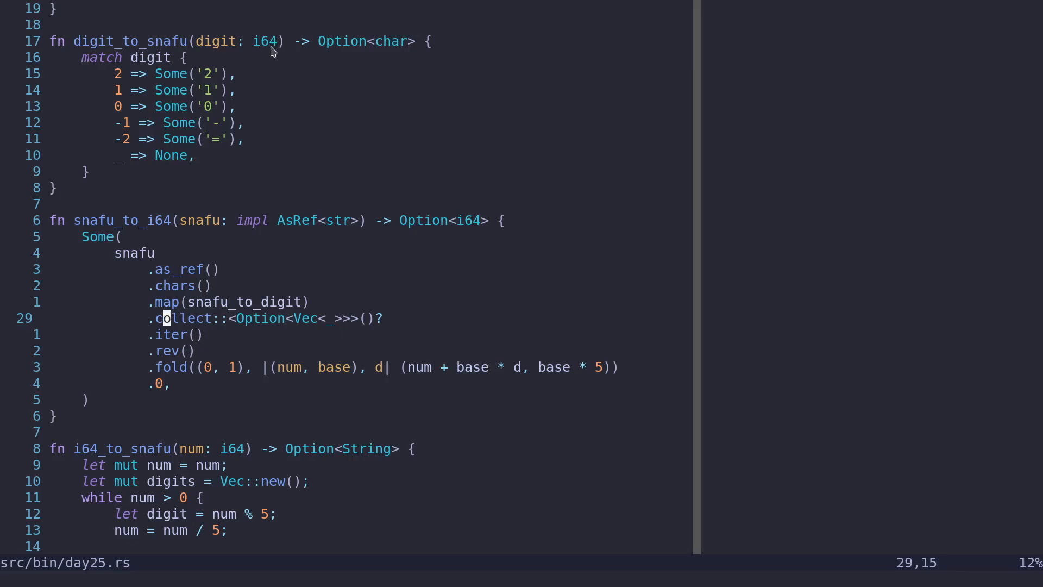
{"action": "key", "text": "Left"}
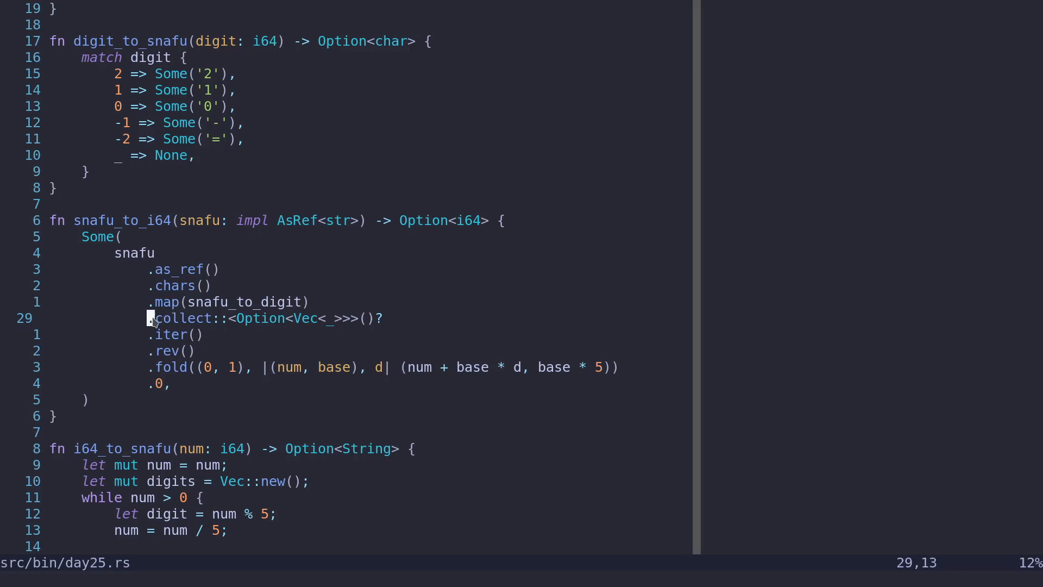
{"action": "key", "text": "v"}
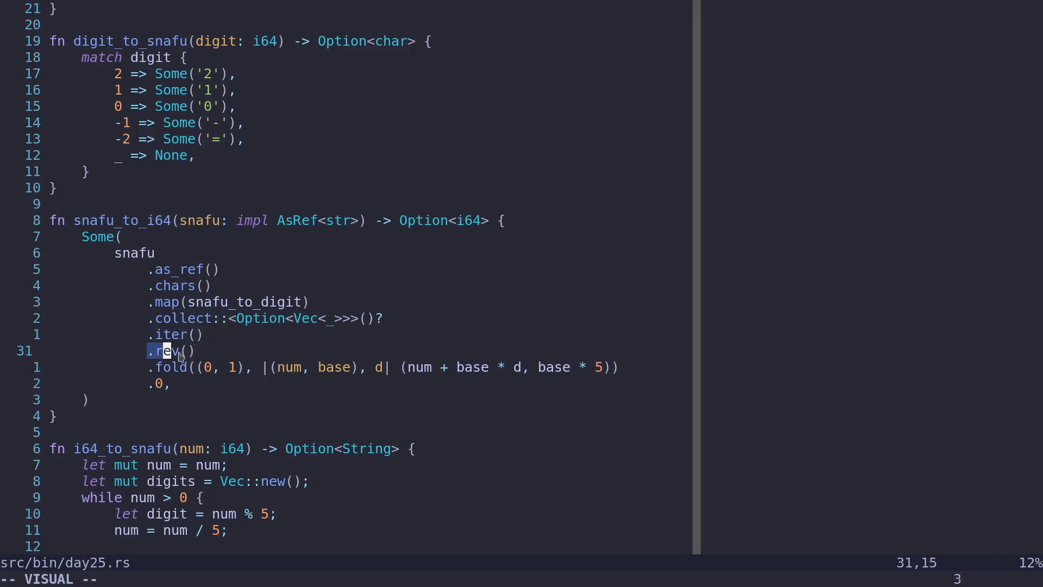
{"action": "key", "text": "l"}
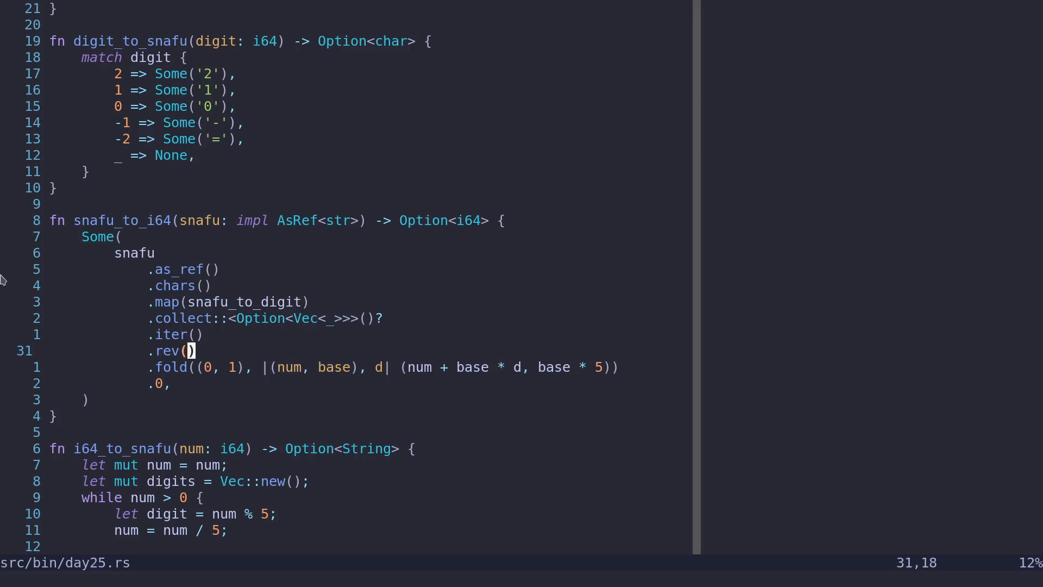
{"action": "mouse_move", "coordinate": [231, 318]}
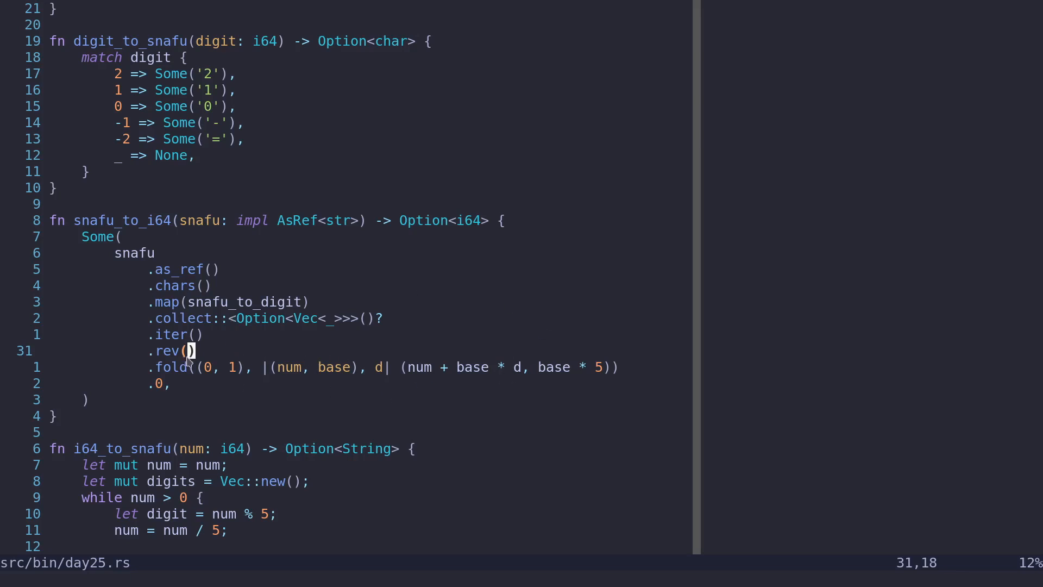
{"action": "key", "text": "j"}
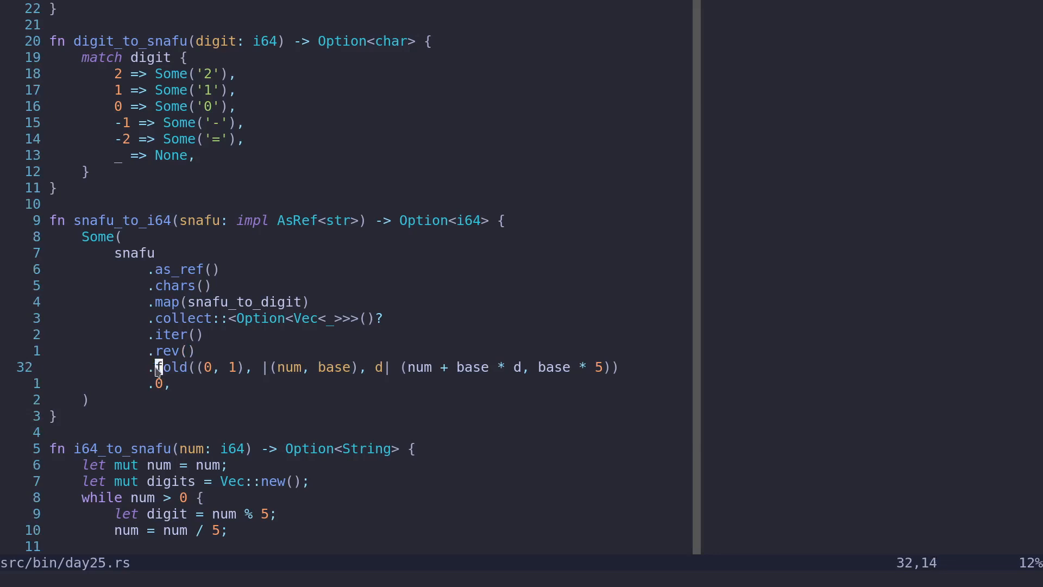
{"action": "key", "text": "v"}
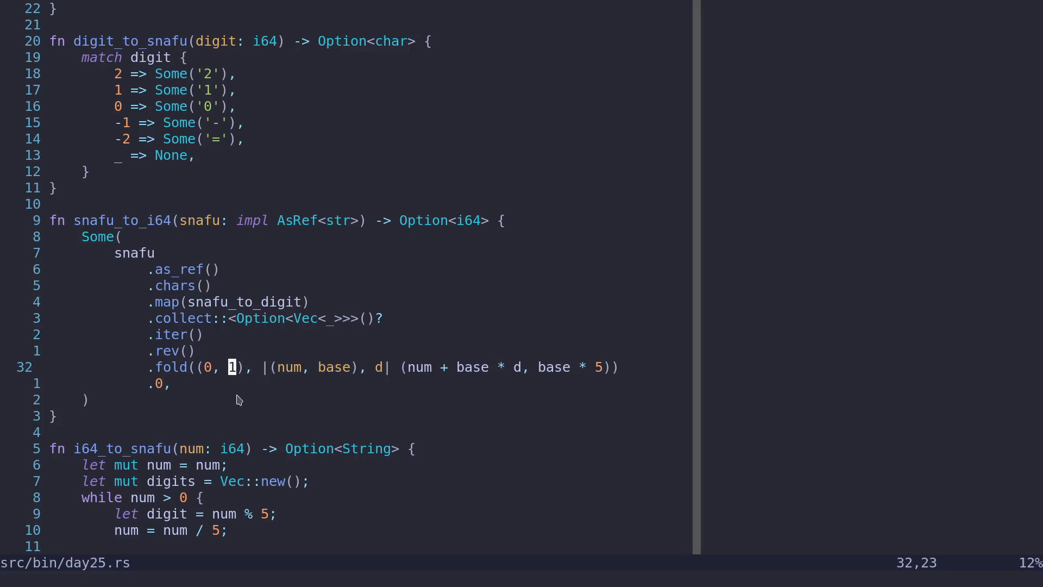
{"action": "mouse_move", "coordinate": [382, 222]}
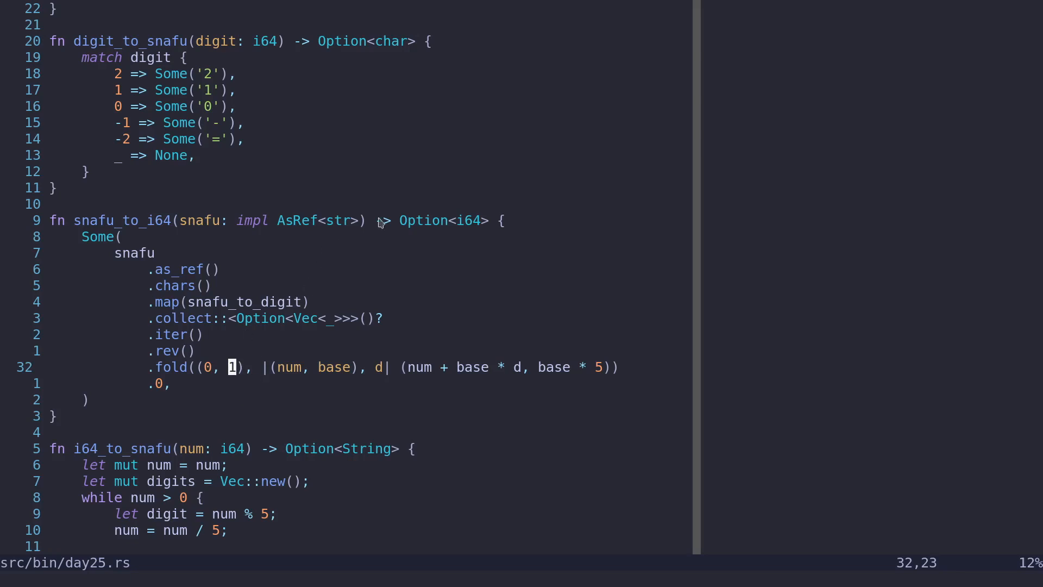
{"action": "mouse_move", "coordinate": [519, 258]}
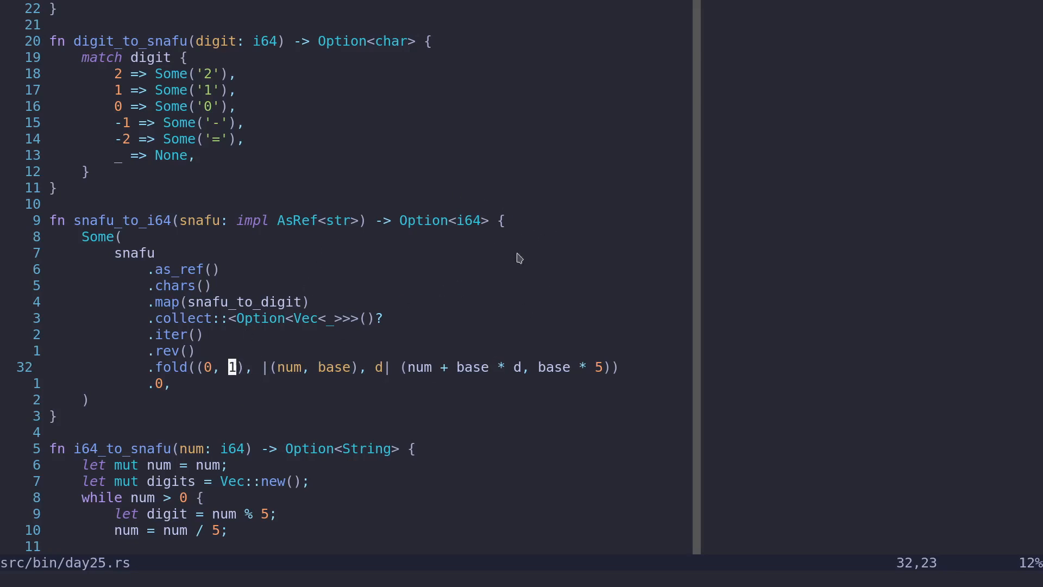
{"action": "mouse_move", "coordinate": [574, 171]}
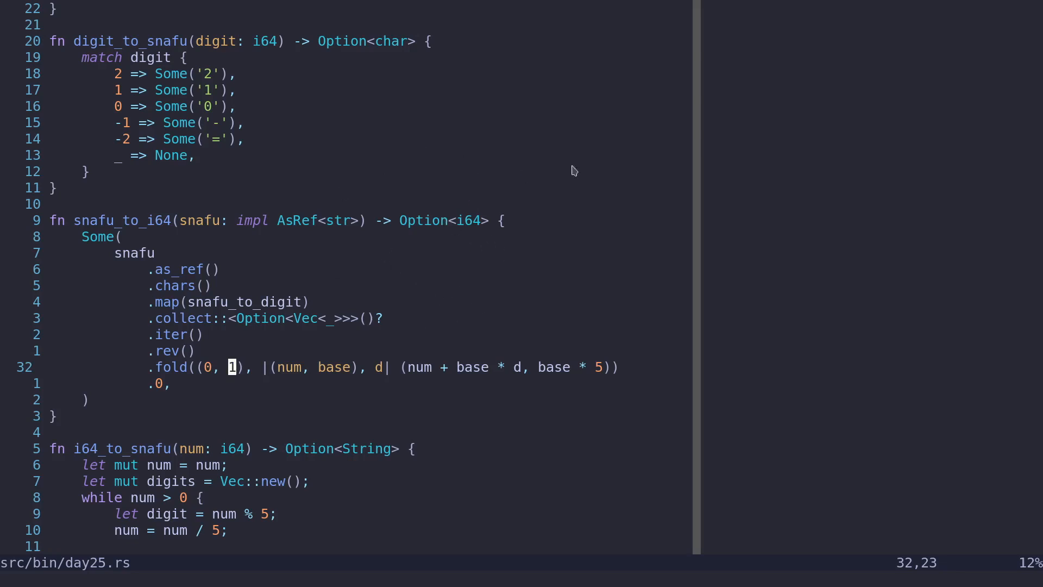
{"action": "mouse_move", "coordinate": [413, 374]}
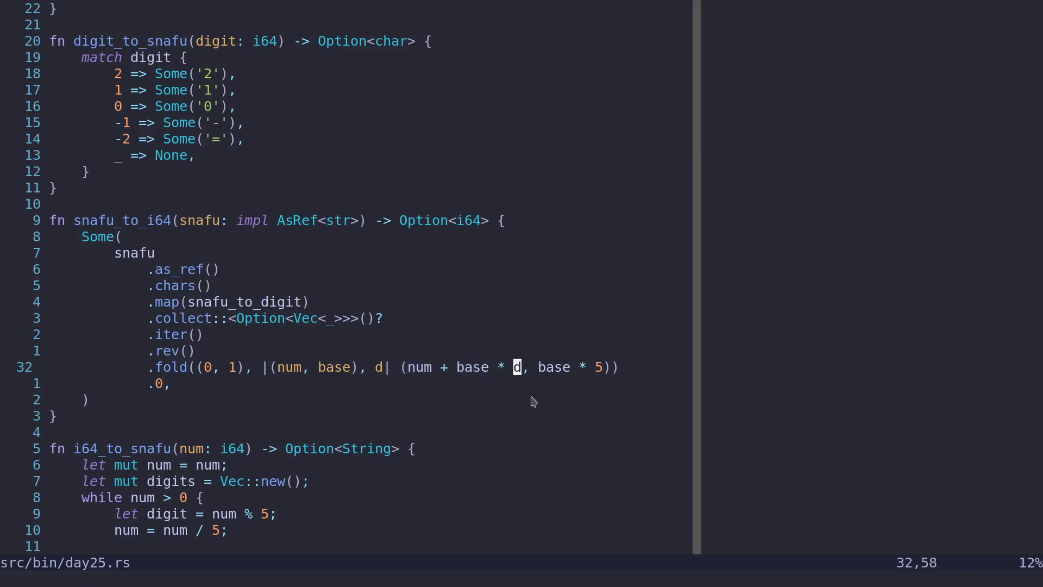
{"action": "mouse_move", "coordinate": [412, 371]}
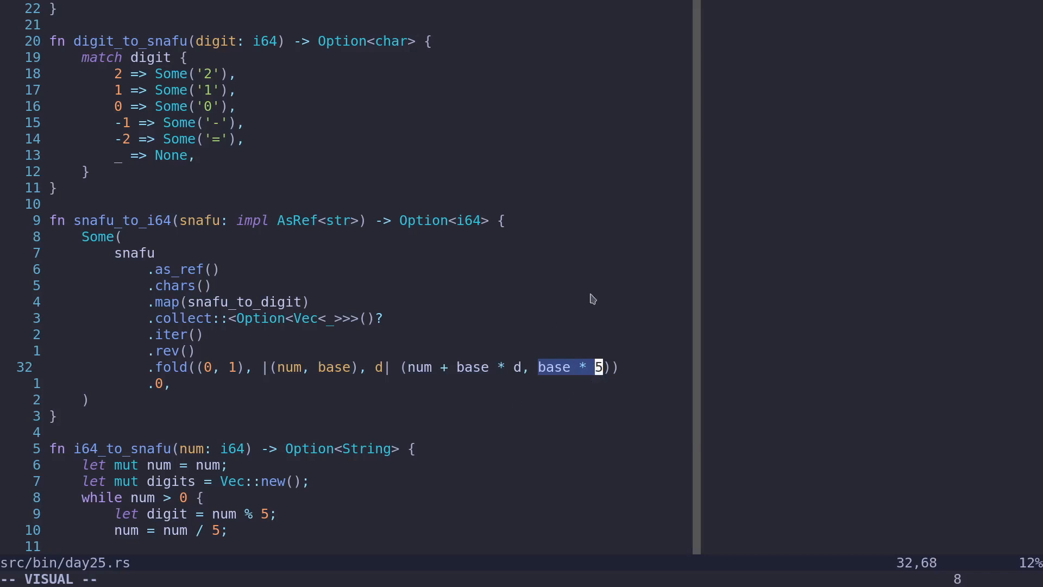
{"action": "mouse_move", "coordinate": [650, 317]}
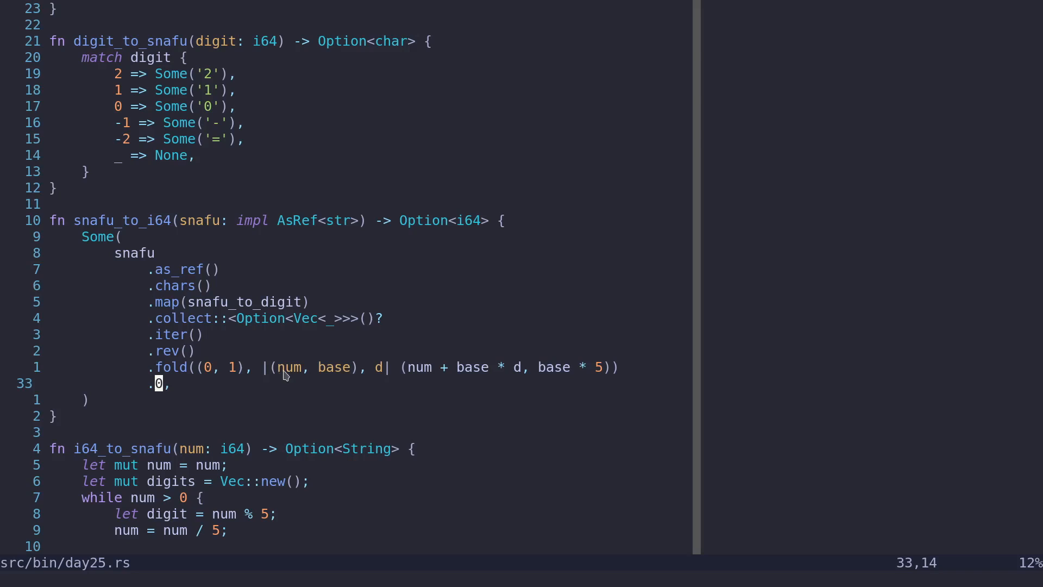
{"action": "key", "text": "v"}
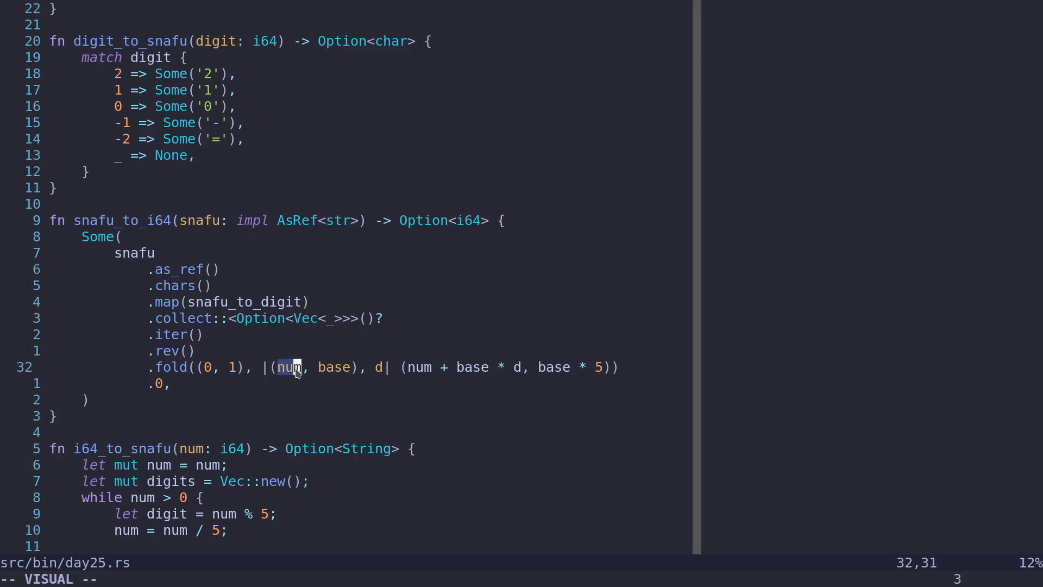
Scroll to i64_to_snafu and highlight its digit-extracting while loop
{"action": "scroll", "scroll_direction": "down", "scroll_amount": 3}
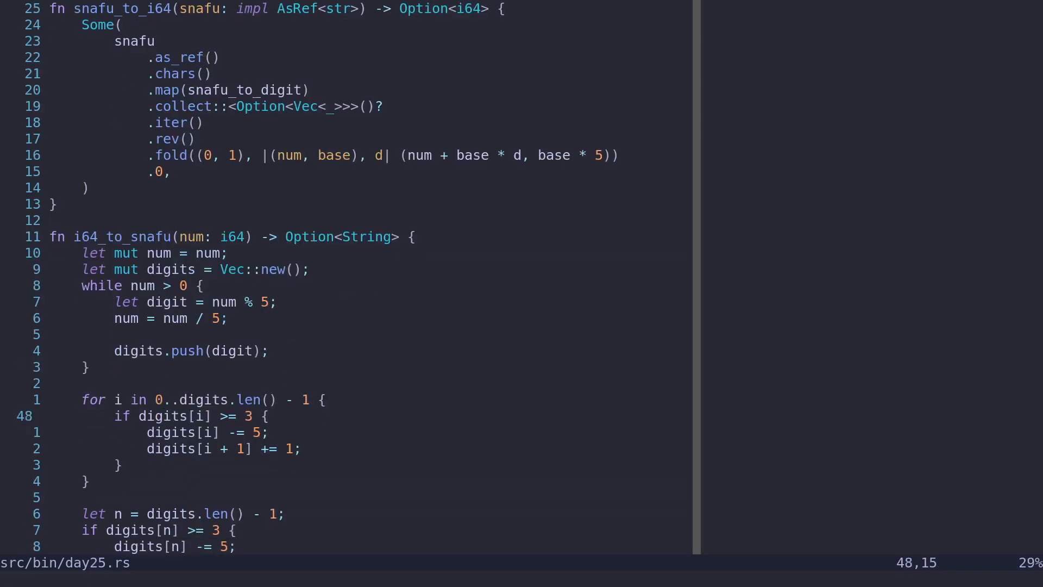
{"action": "scroll", "scroll_direction": "down", "scroll_amount": 3}
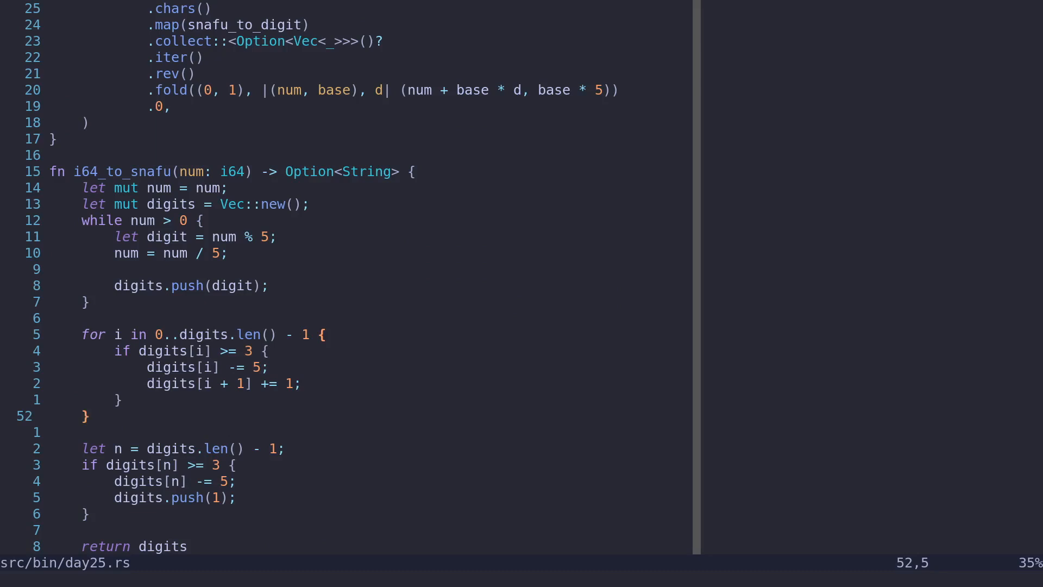
{"action": "scroll", "scroll_direction": "down", "scroll_amount": 3}
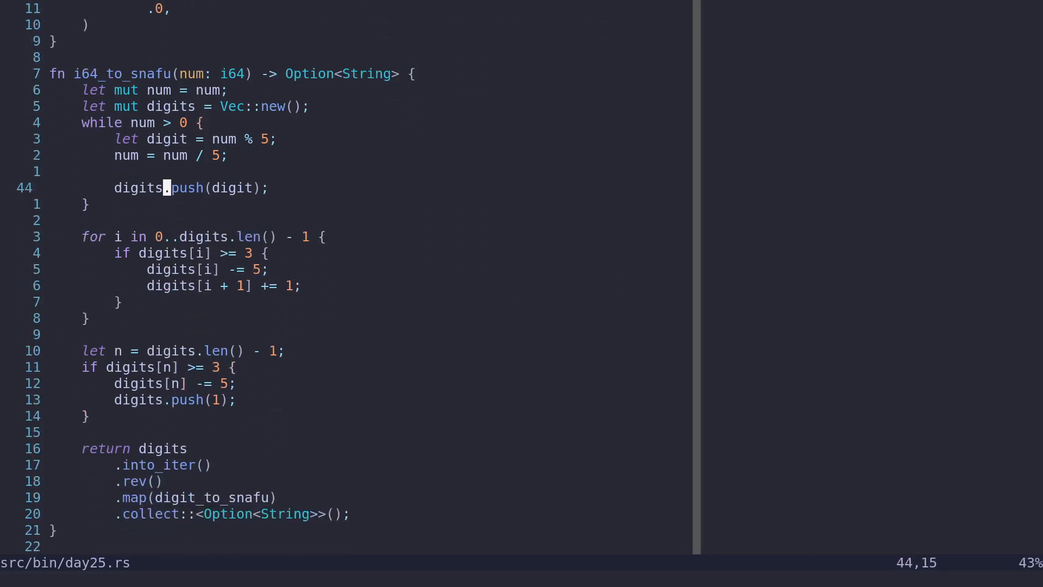
{"action": "mouse_move", "coordinate": [85, 130]}
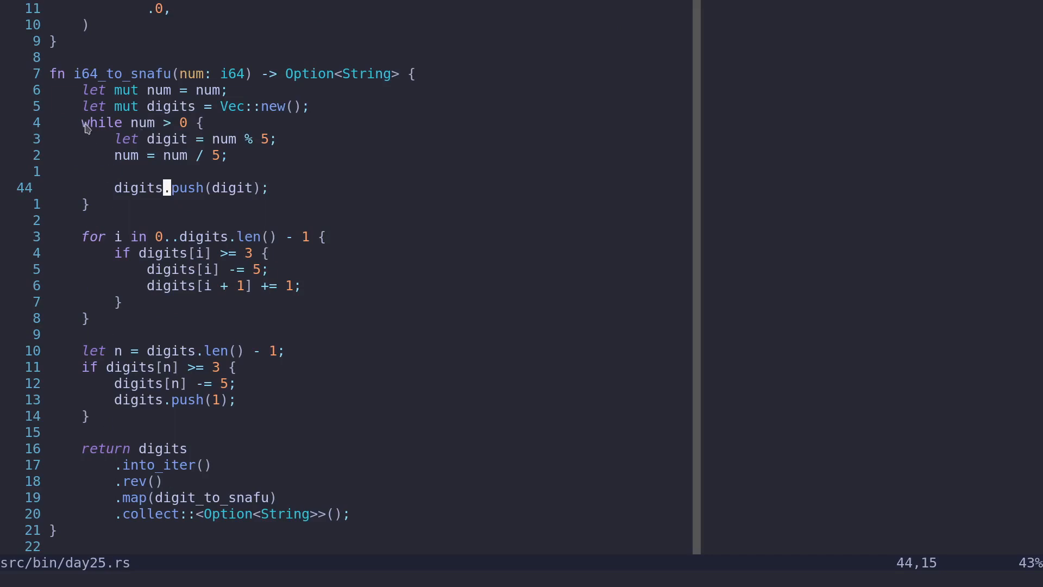
{"action": "key", "text": "V"}
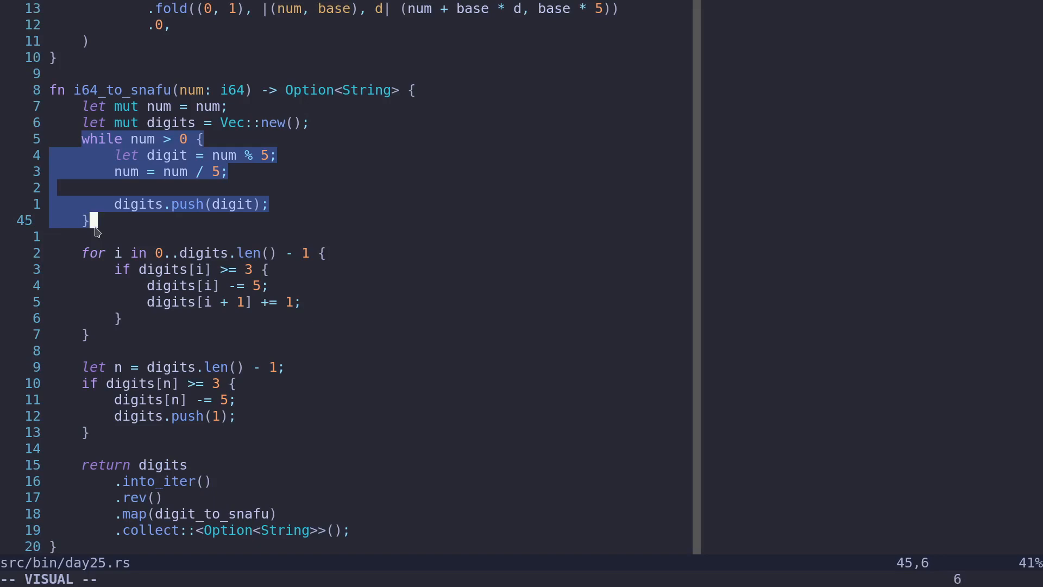
{"action": "mouse_move", "coordinate": [174, 184]}
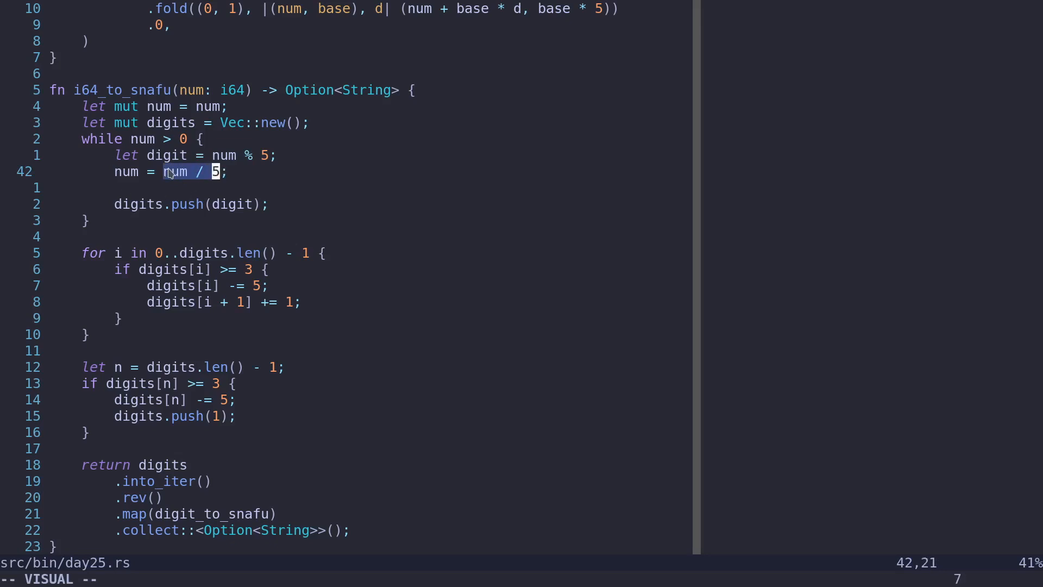
{"action": "mouse_move", "coordinate": [131, 212]}
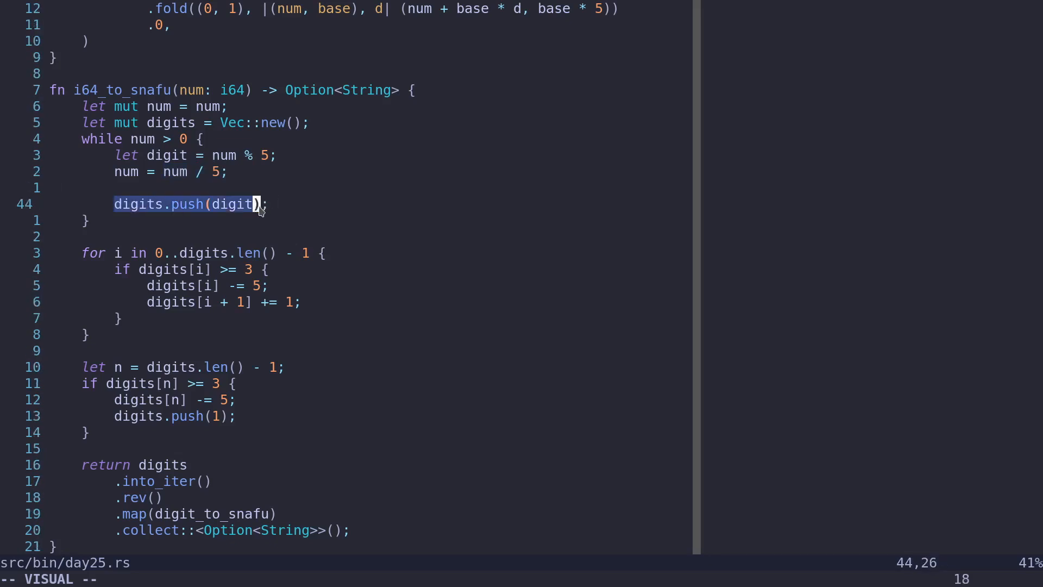
{"action": "mouse_move", "coordinate": [219, 210]}
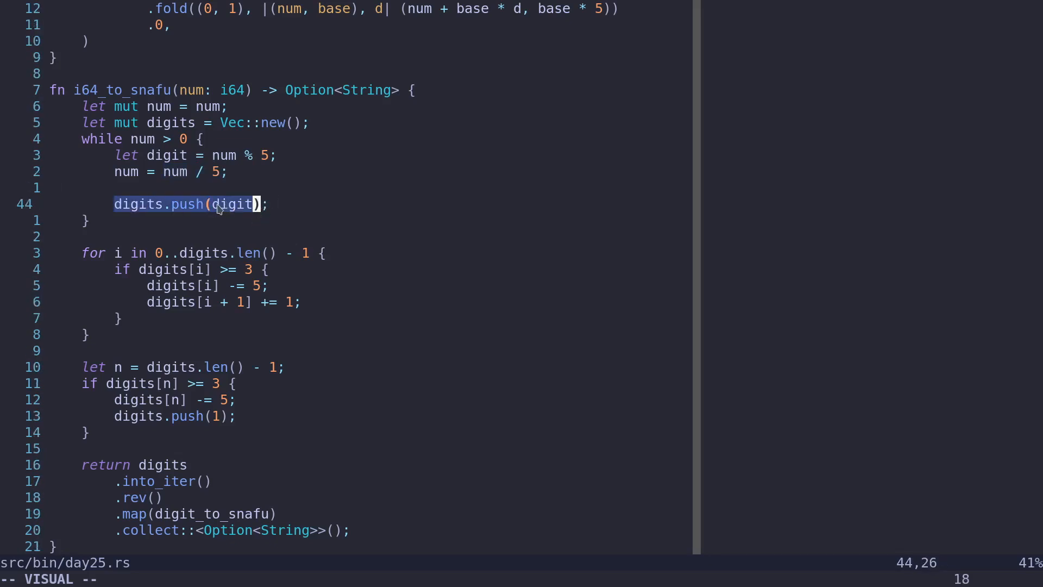
{"action": "mouse_move", "coordinate": [233, 211]}
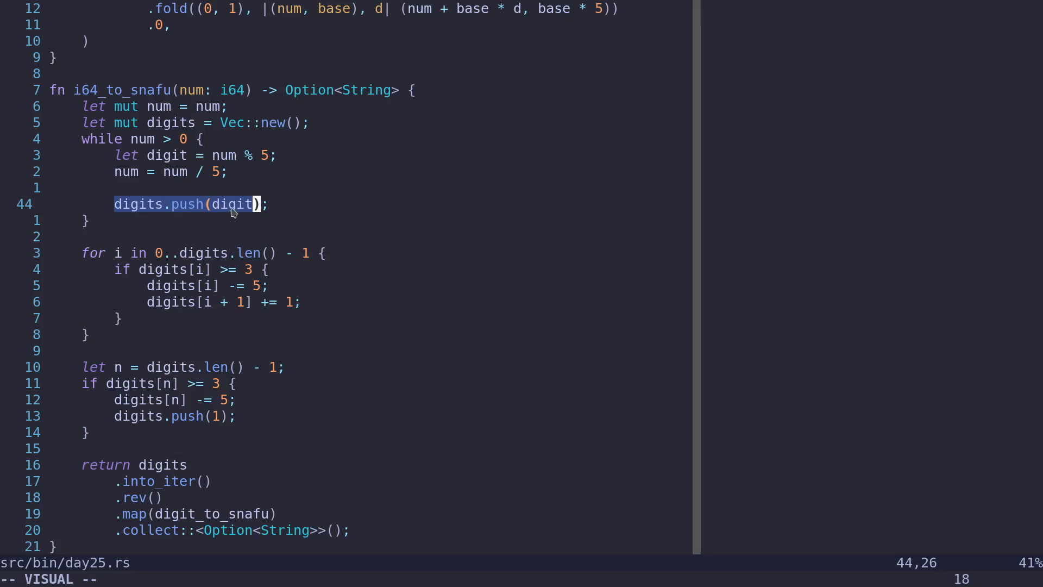
{"action": "key", "text": "Escape"}
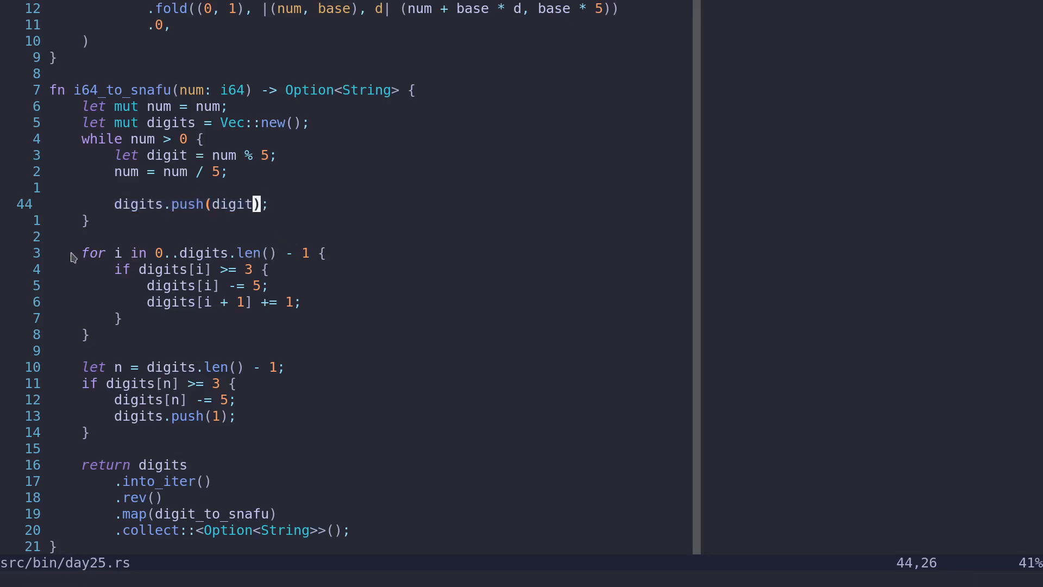
{"action": "mouse_move", "coordinate": [108, 261]}
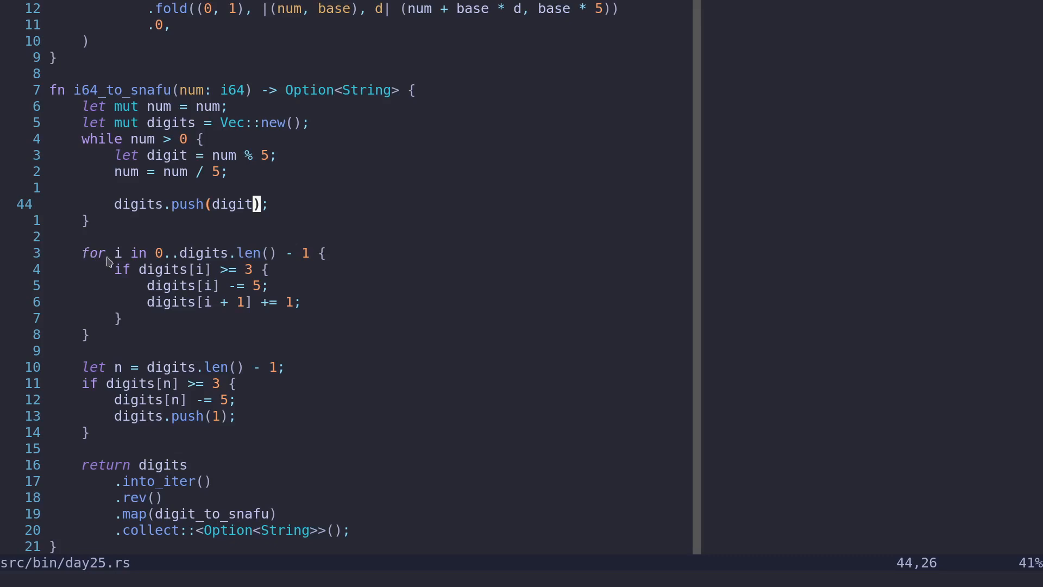
{"action": "mouse_move", "coordinate": [127, 276]}
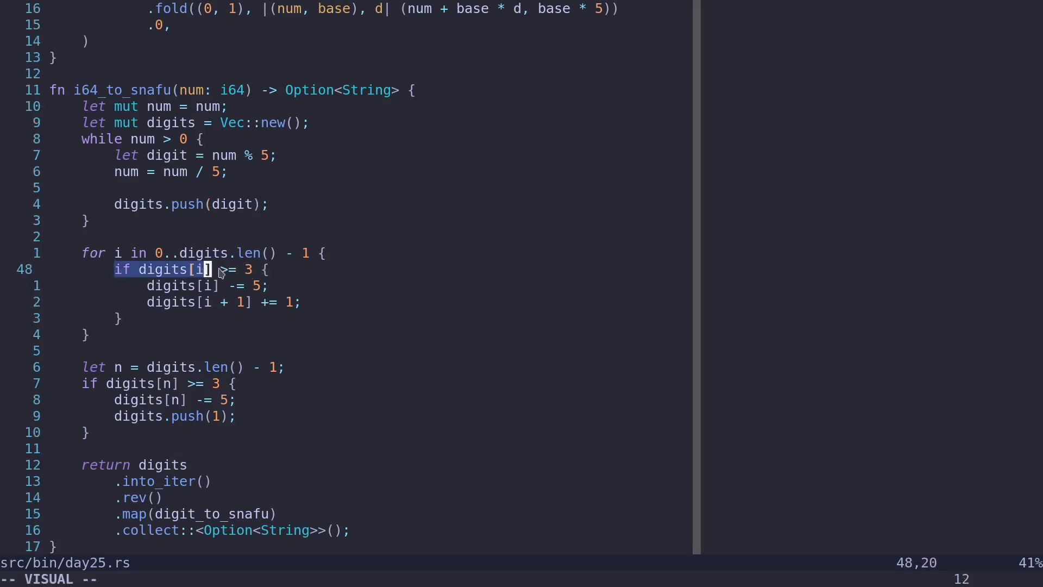
Highlight the digit-too-large check, the subtract-five line and the carry into the next digit
{"action": "key", "text": "e"}
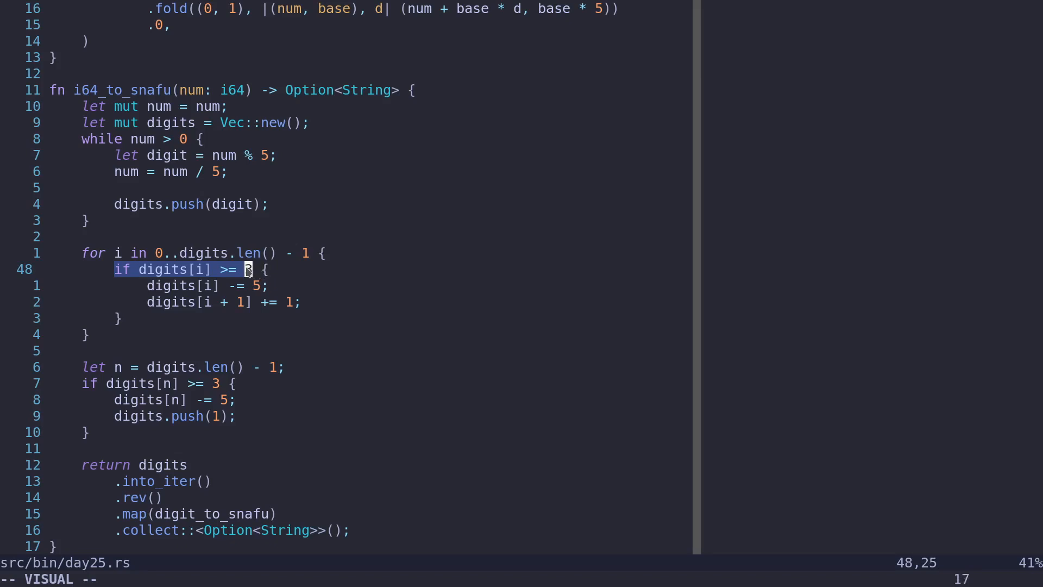
{"action": "key", "text": "j"}
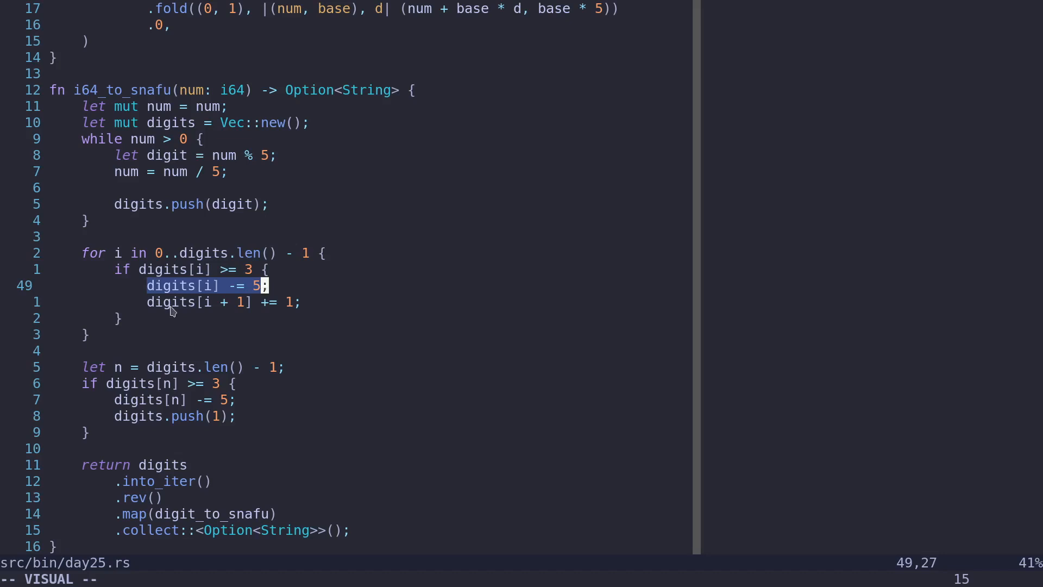
{"action": "key", "text": "j"}
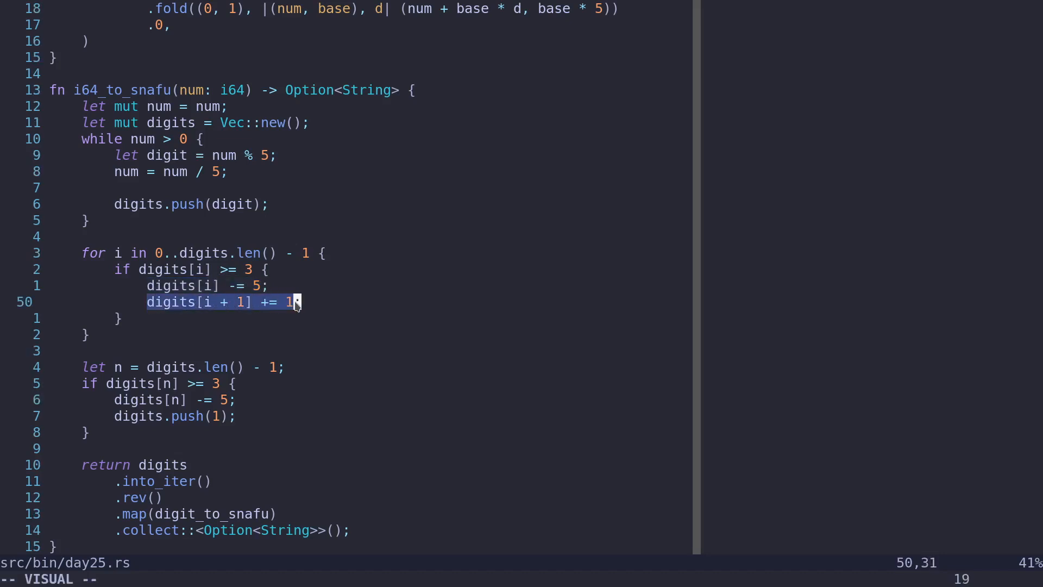
{"action": "key", "text": "Escape"}
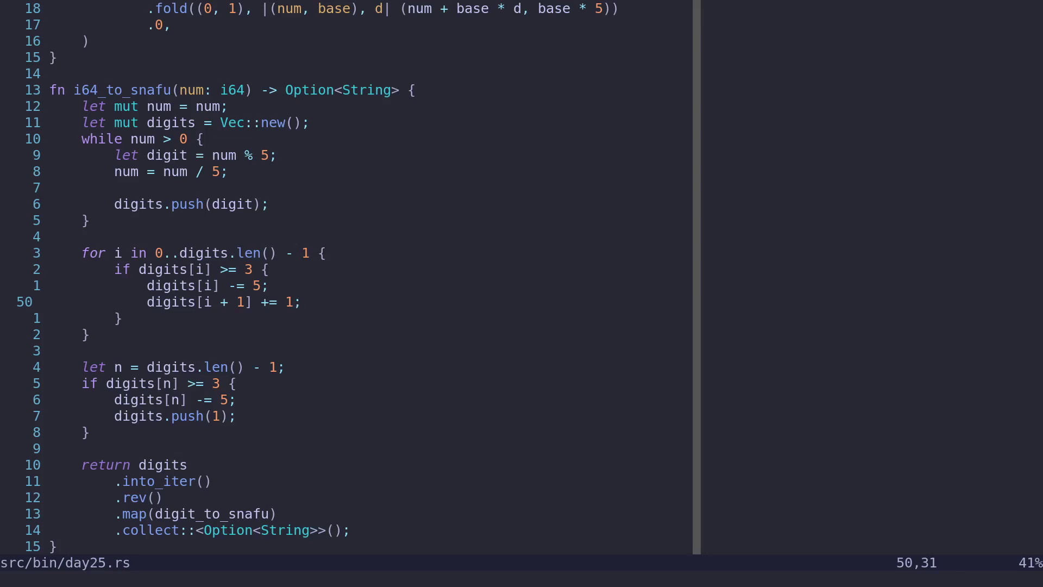
{"action": "scroll", "scroll_direction": "down", "scroll_amount": 3}
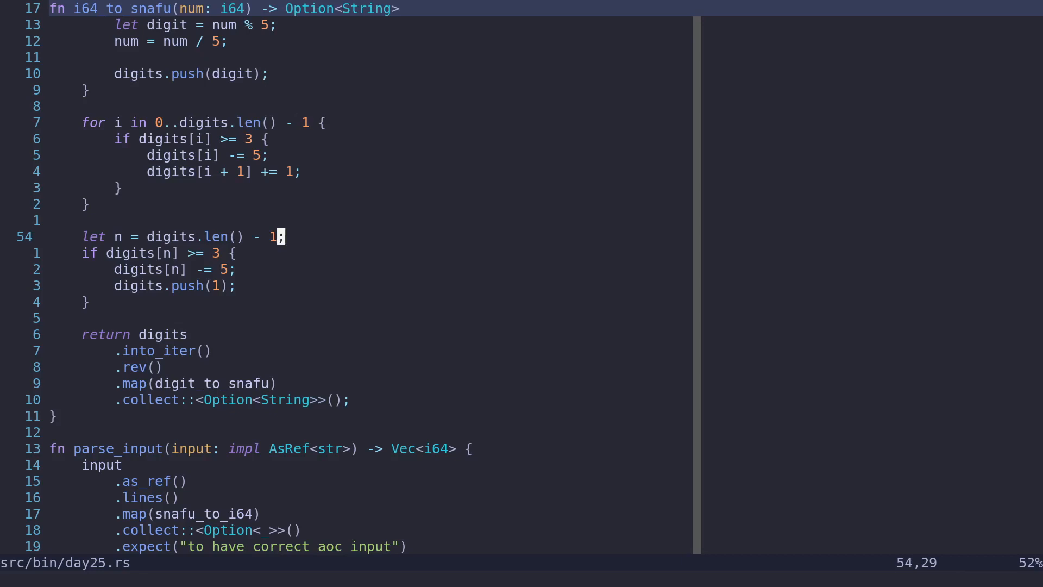
Step through the last-digit check, extra-digit push, reversal and conversion, reaching parse_input
{"action": "key", "text": "Down"}
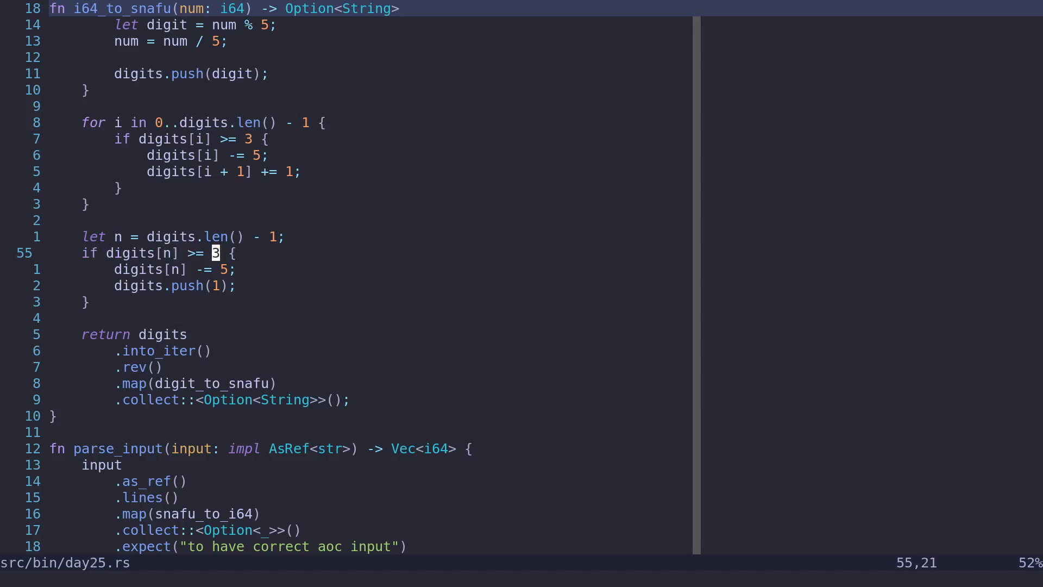
{"action": "key", "text": "Down"}
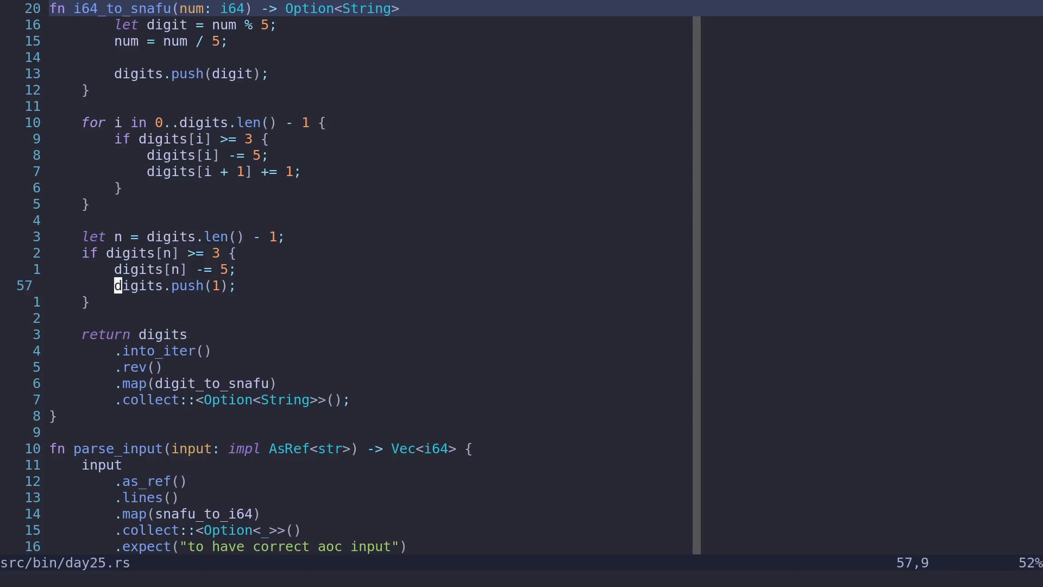
{"action": "key", "text": "End"}
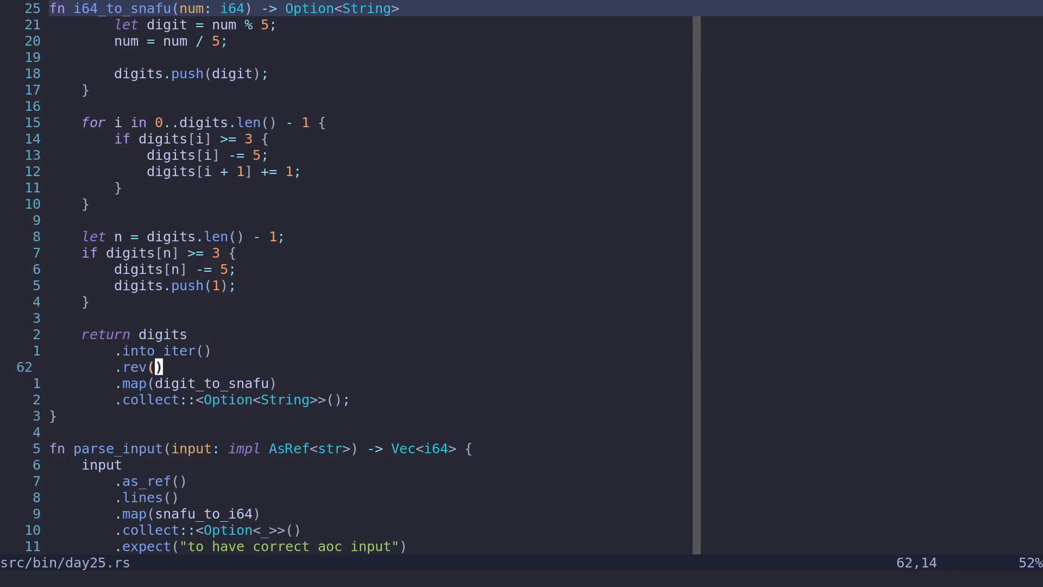
{"action": "key", "text": "Down"}
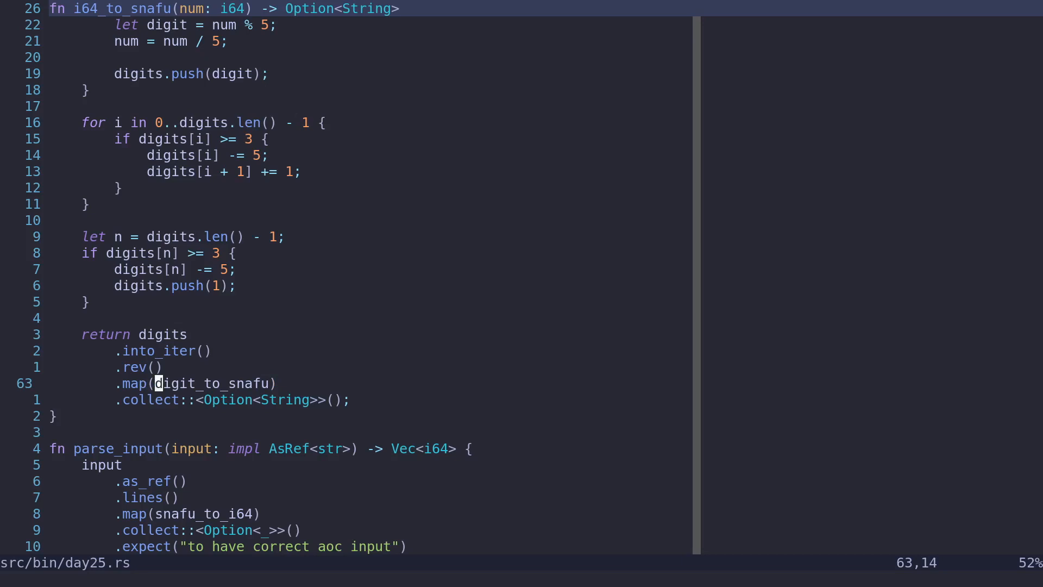
{"action": "key", "text": "Down"}
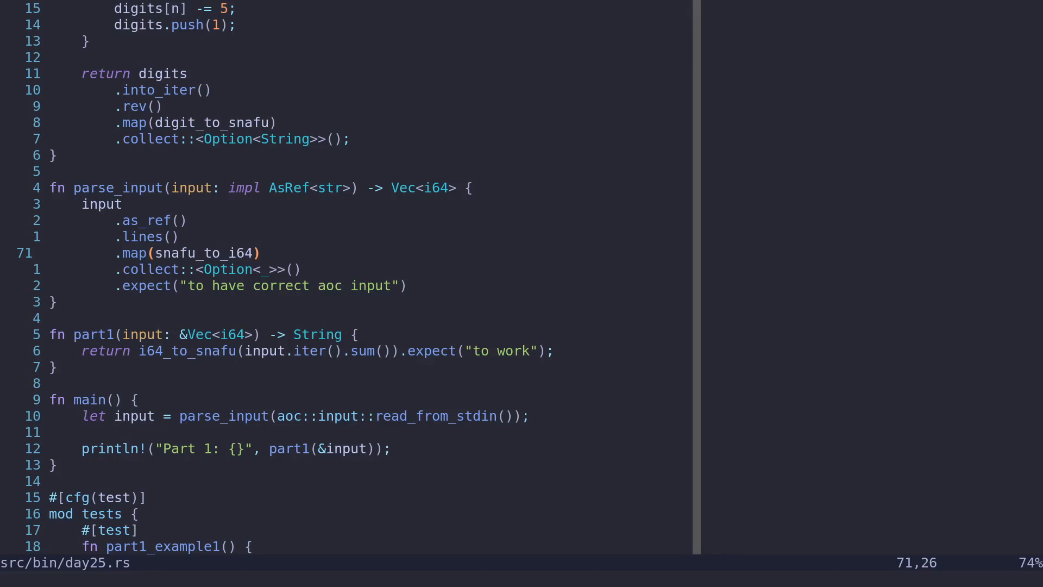
{"action": "key", "text": "Up"}
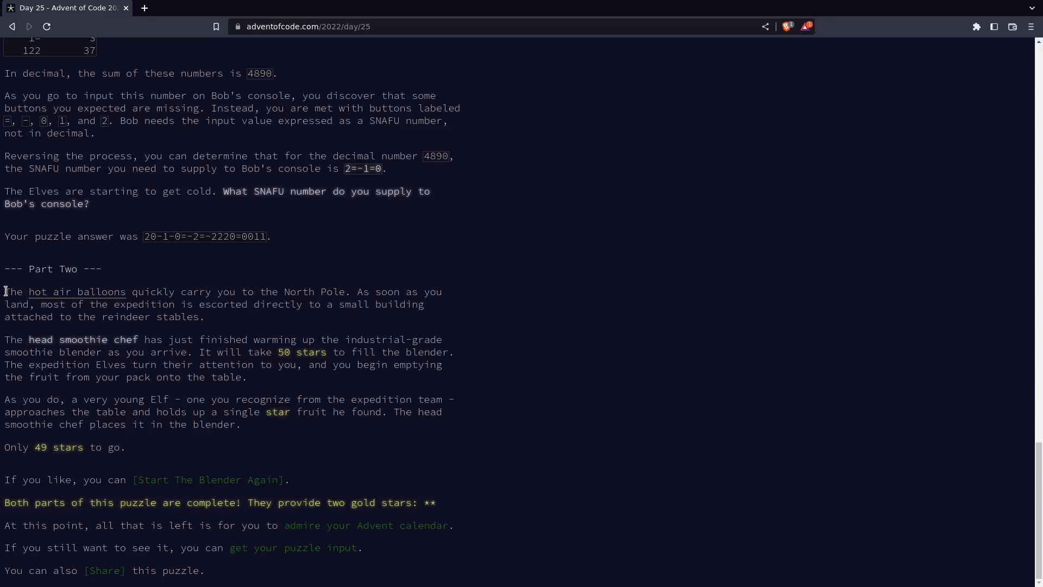
{"action": "mouse_move", "coordinate": [6, 370]}
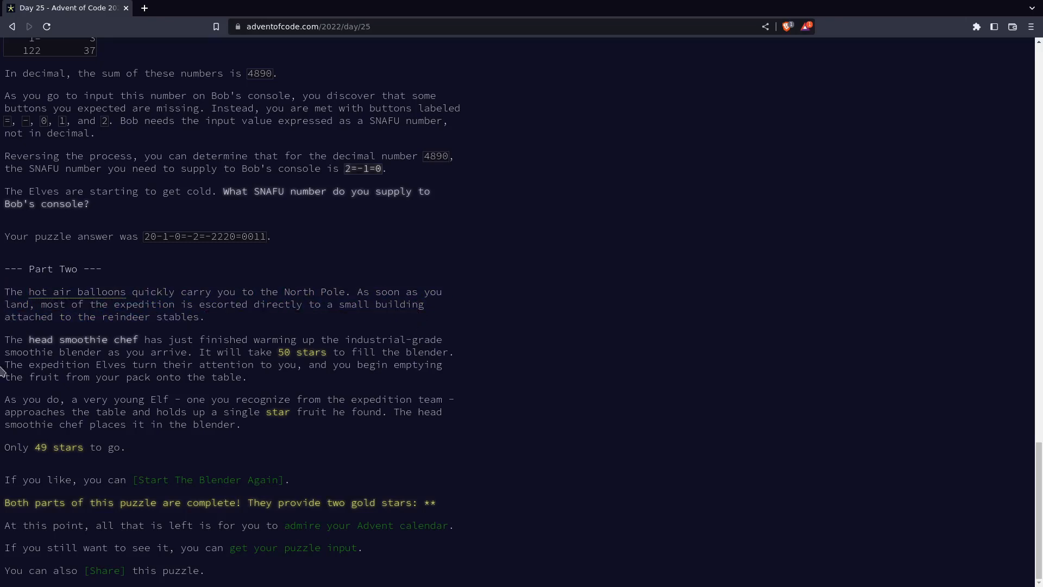
{"action": "mouse_move", "coordinate": [3, 346]}
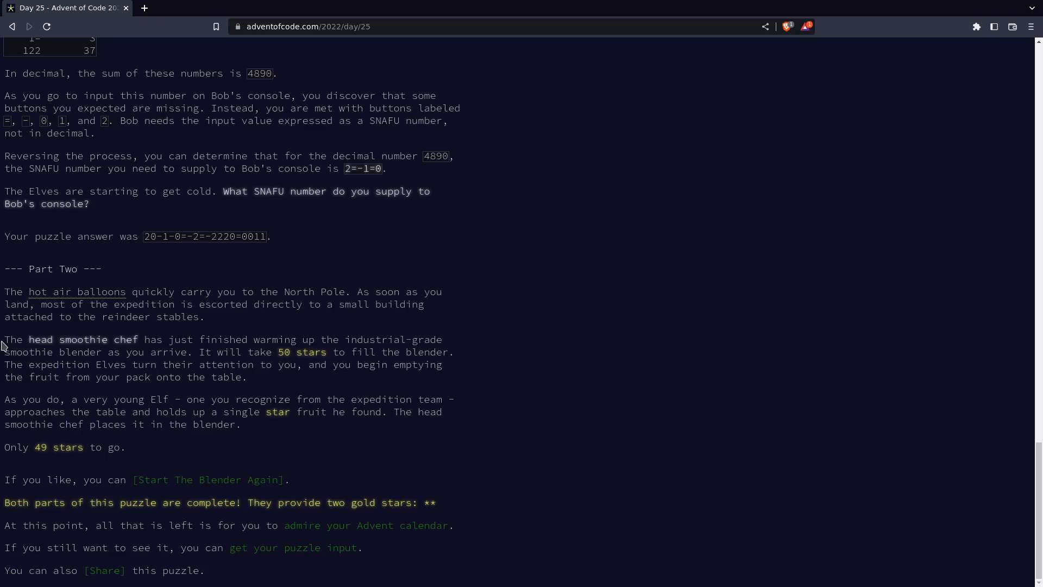
{"action": "mouse_move", "coordinate": [128, 366]}
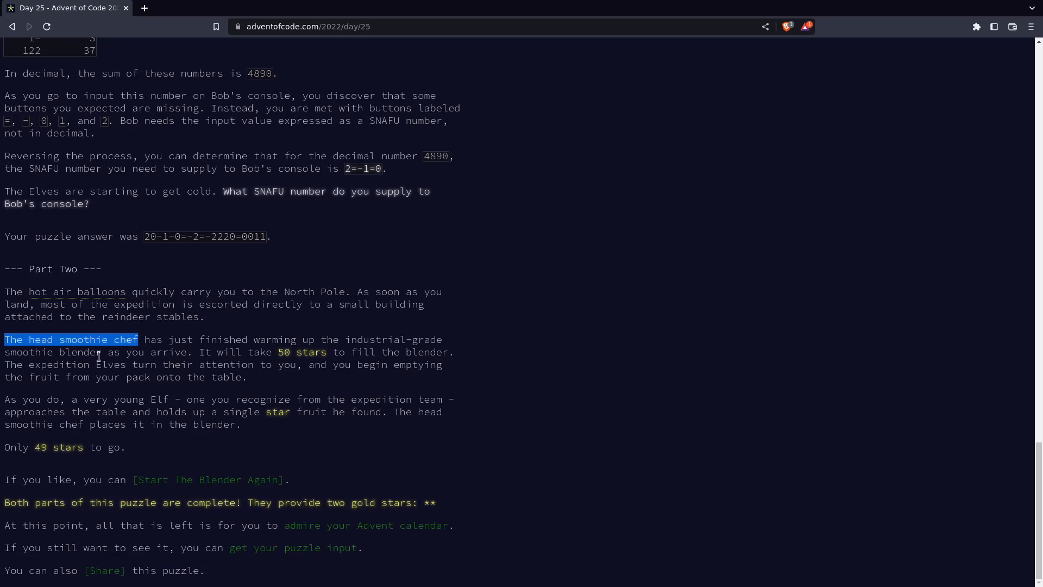
Clear the stray text selection and start the blender to finish Day 25
{"action": "left_click", "coordinate": [236, 426]}
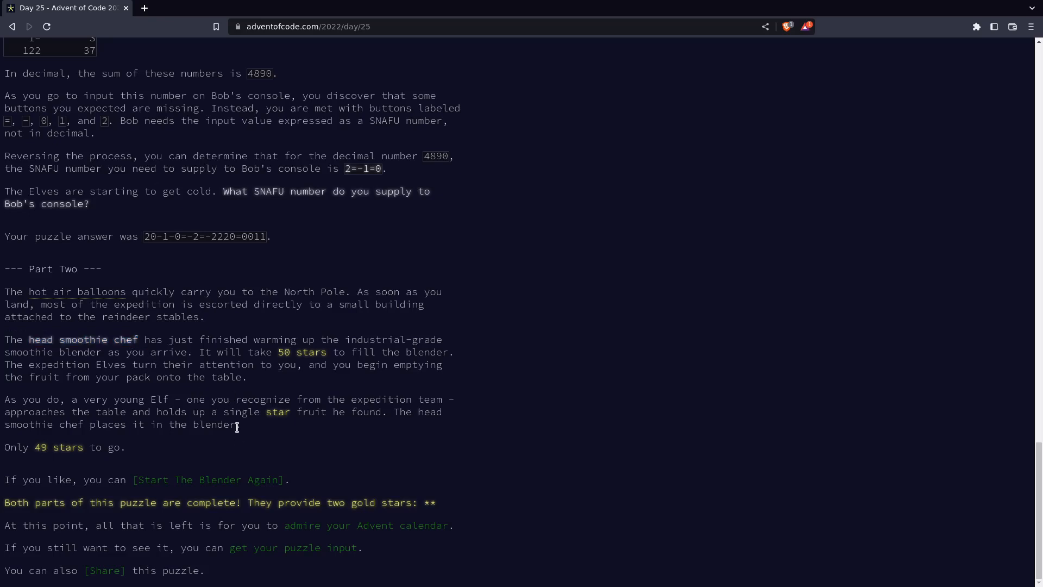
{"action": "mouse_move", "coordinate": [239, 390]}
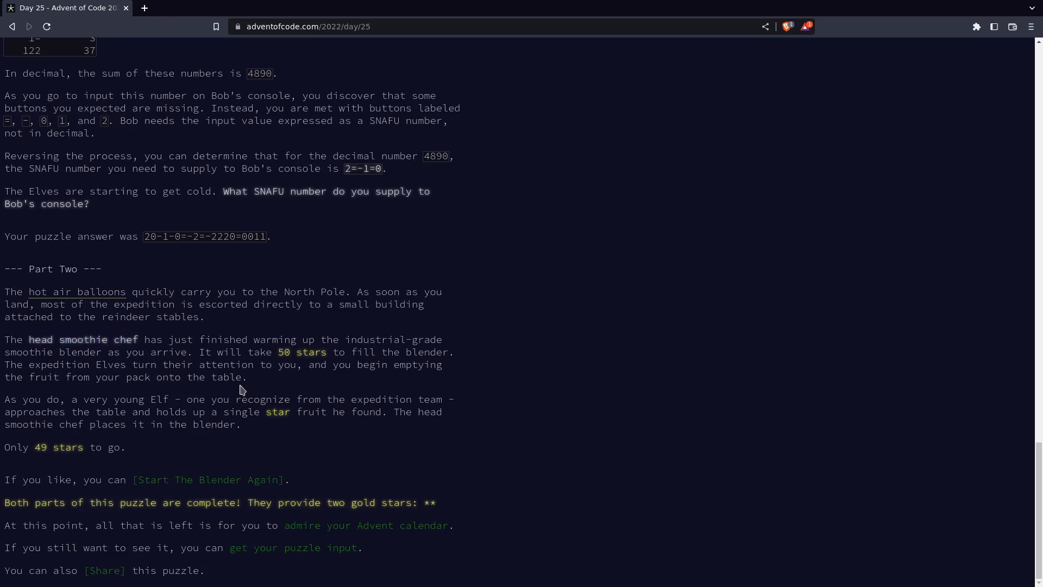
{"action": "mouse_move", "coordinate": [260, 385]}
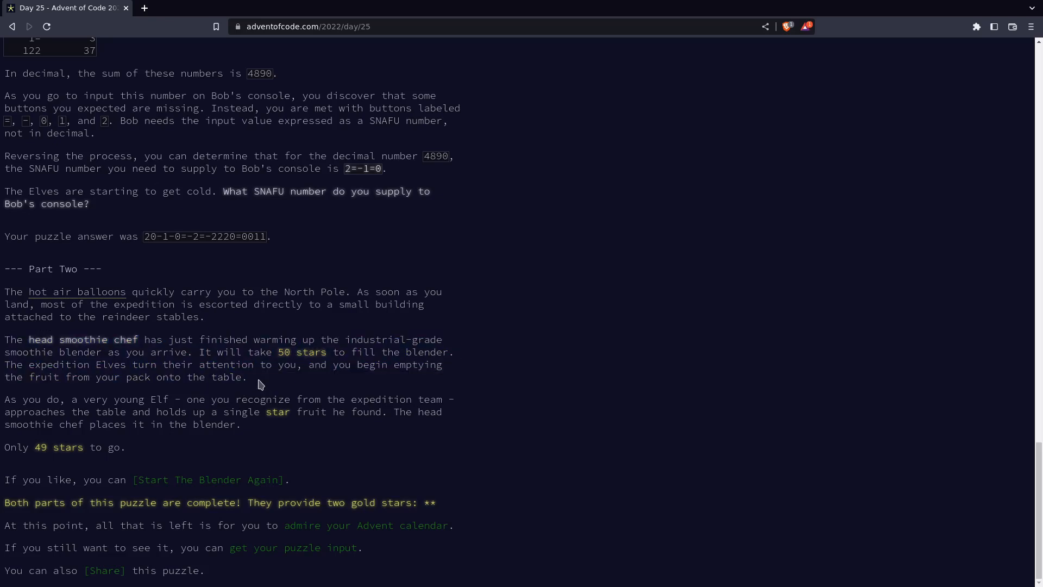
{"action": "mouse_move", "coordinate": [299, 474]}
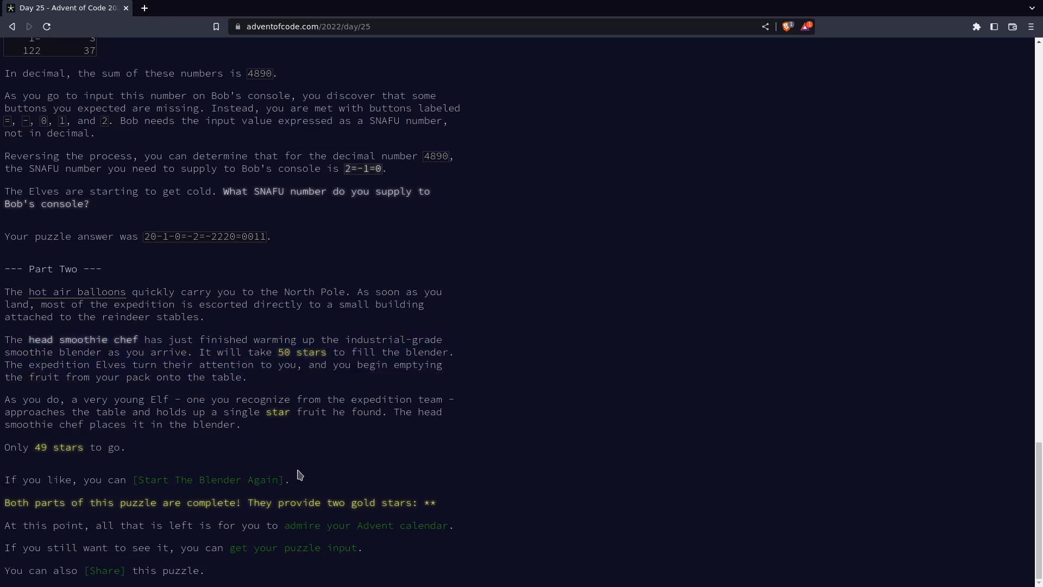
{"action": "left_click", "coordinate": [207, 480]}
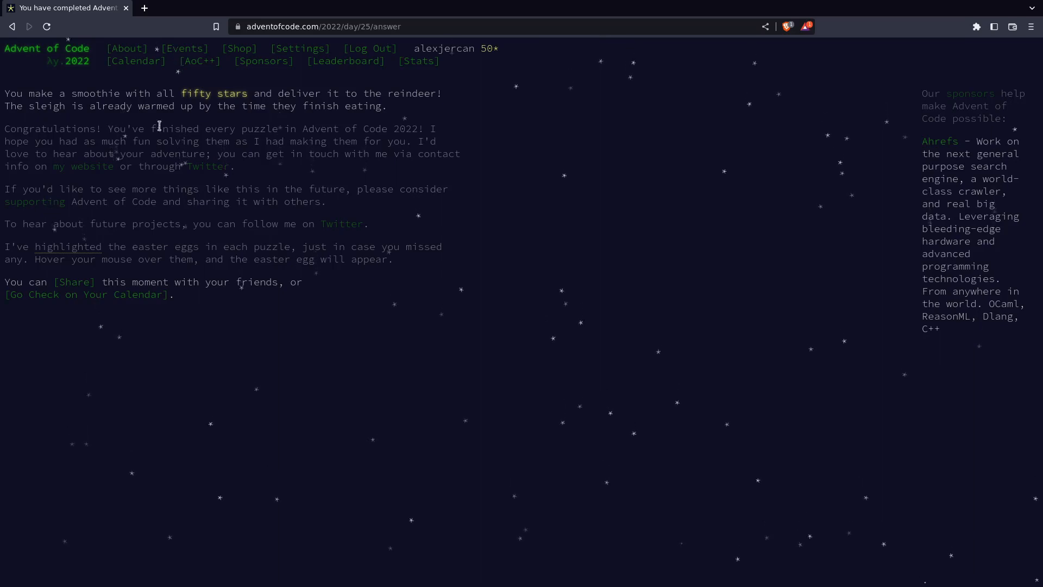
{"action": "mouse_move", "coordinate": [100, 303]}
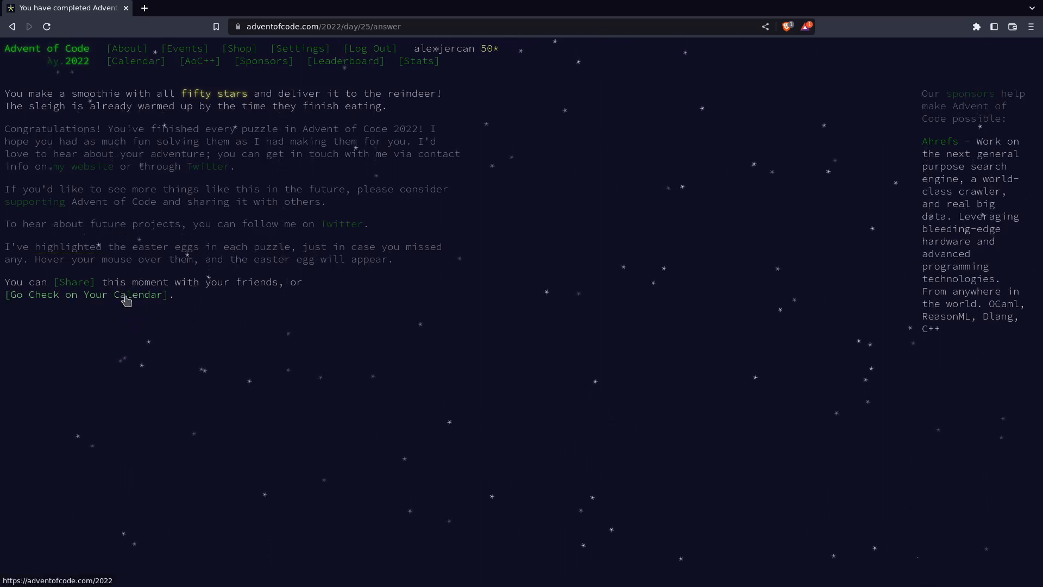
Follow the calendar link to view the fully starred 2022 Advent calendar
{"action": "left_click", "coordinate": [89, 294]}
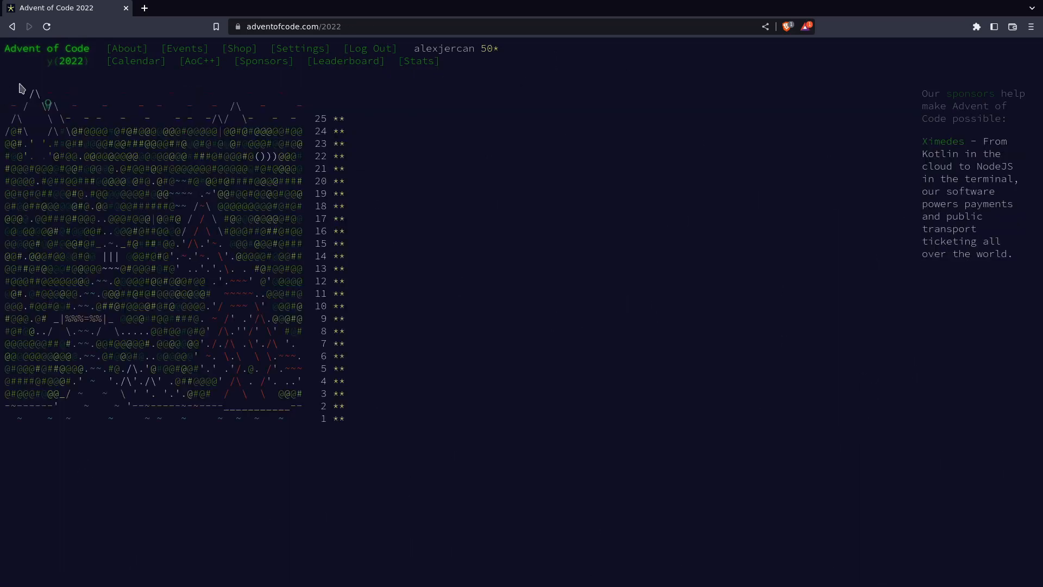
{"action": "mouse_move", "coordinate": [75, 122]}
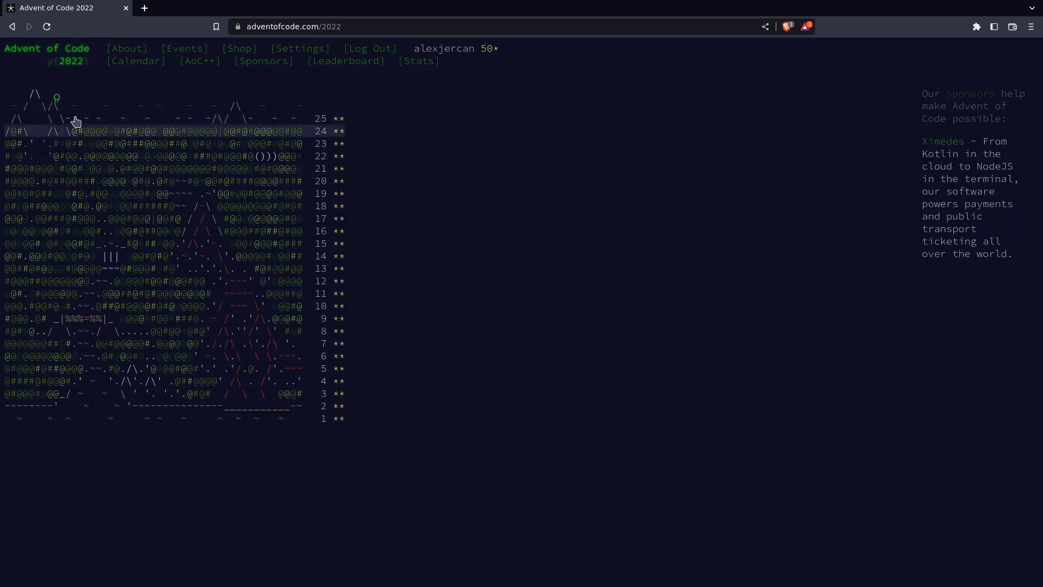
{"action": "mouse_move", "coordinate": [63, 113]}
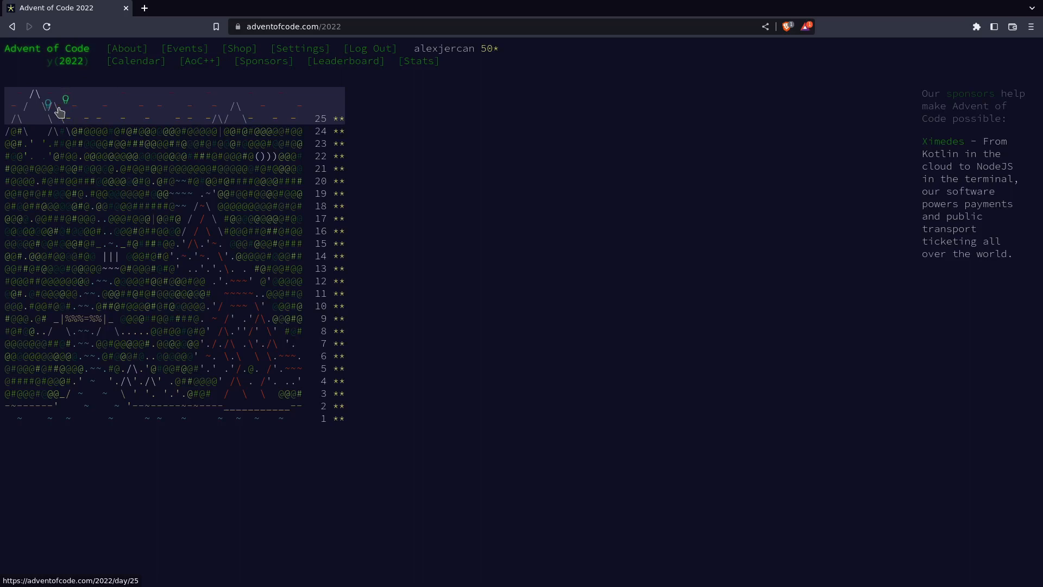
{"action": "mouse_move", "coordinate": [90, 125]}
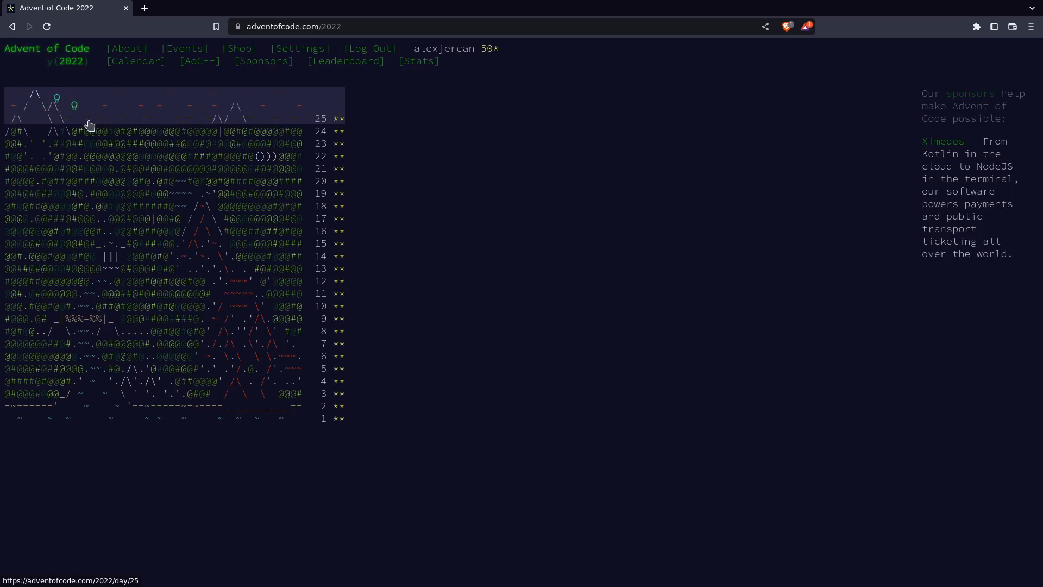
{"action": "mouse_move", "coordinate": [190, 109]}
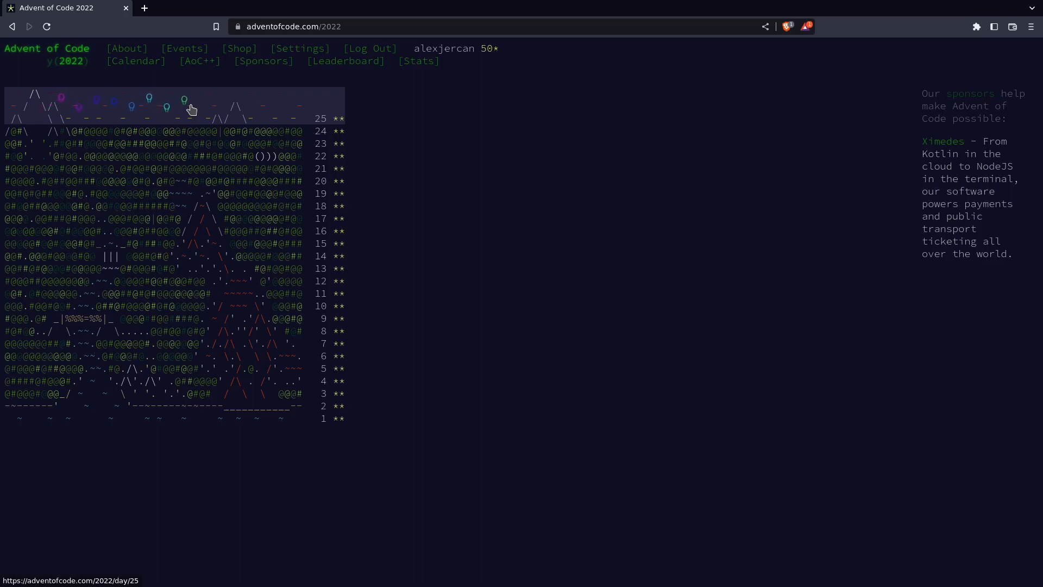
{"action": "mouse_move", "coordinate": [107, 143]}
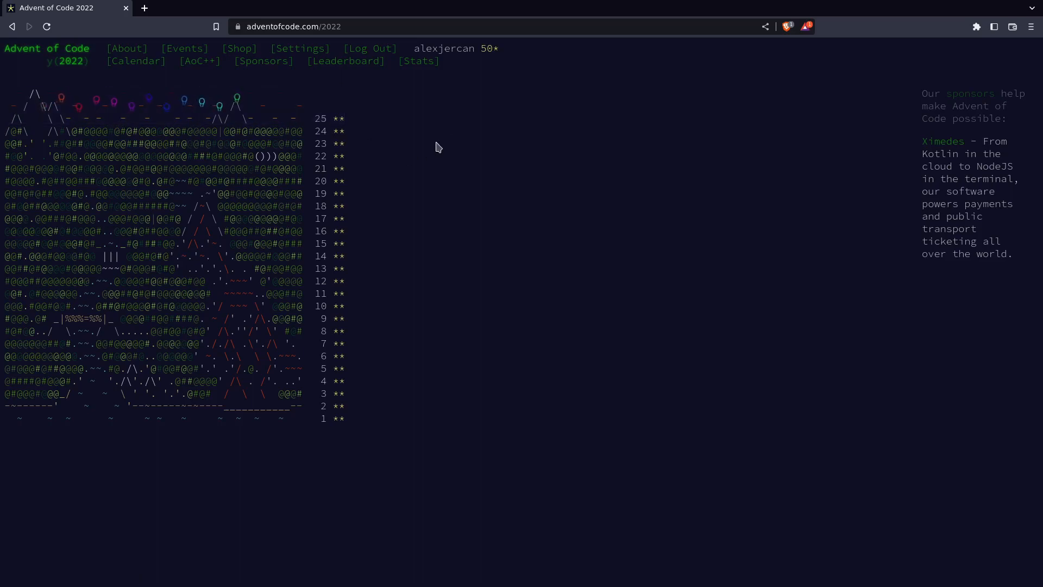
{"action": "mouse_move", "coordinate": [260, 125]}
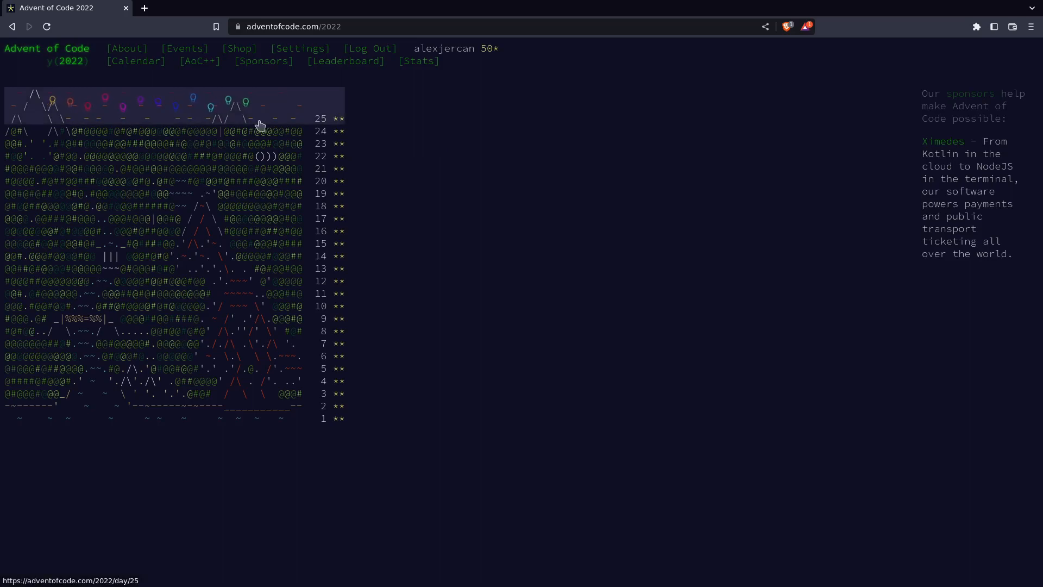
{"action": "mouse_move", "coordinate": [516, 143]}
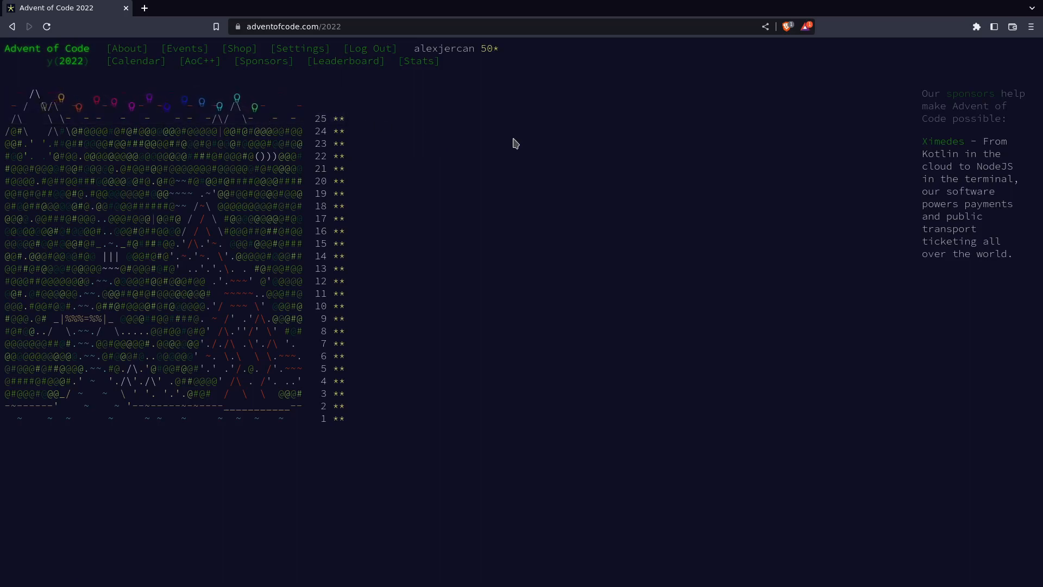
{"action": "mouse_move", "coordinate": [476, 145]}
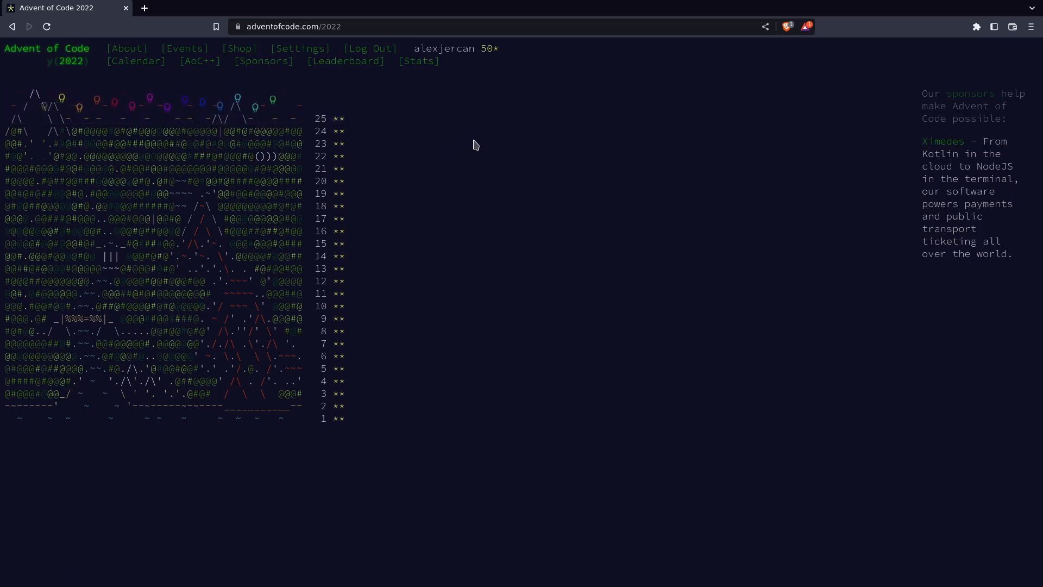
{"action": "mouse_move", "coordinate": [373, 128]}
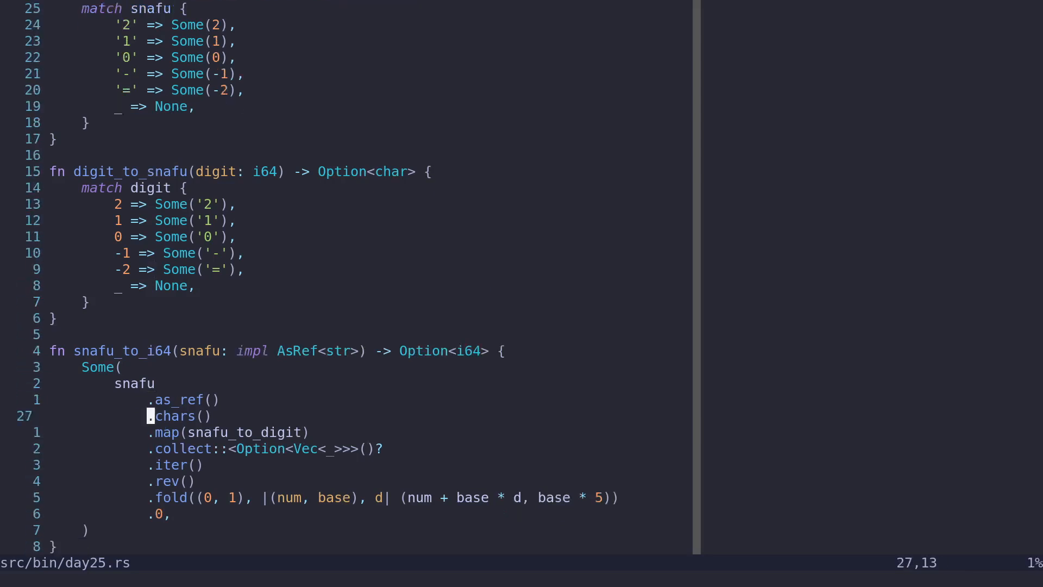
{"action": "scroll", "scroll_direction": "down", "scroll_amount": 3}
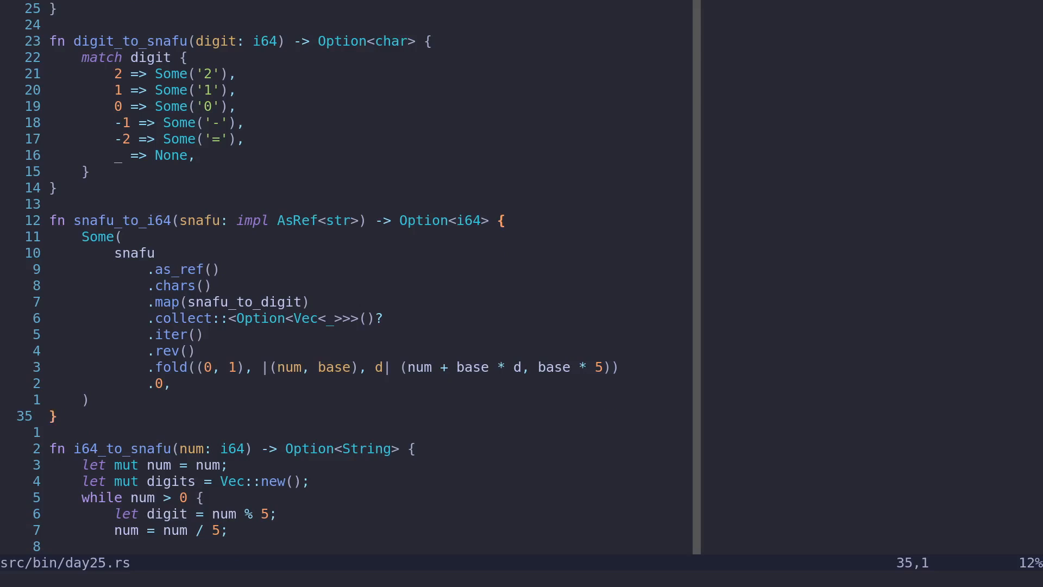
{"action": "scroll", "scroll_direction": "down", "scroll_amount": 3}
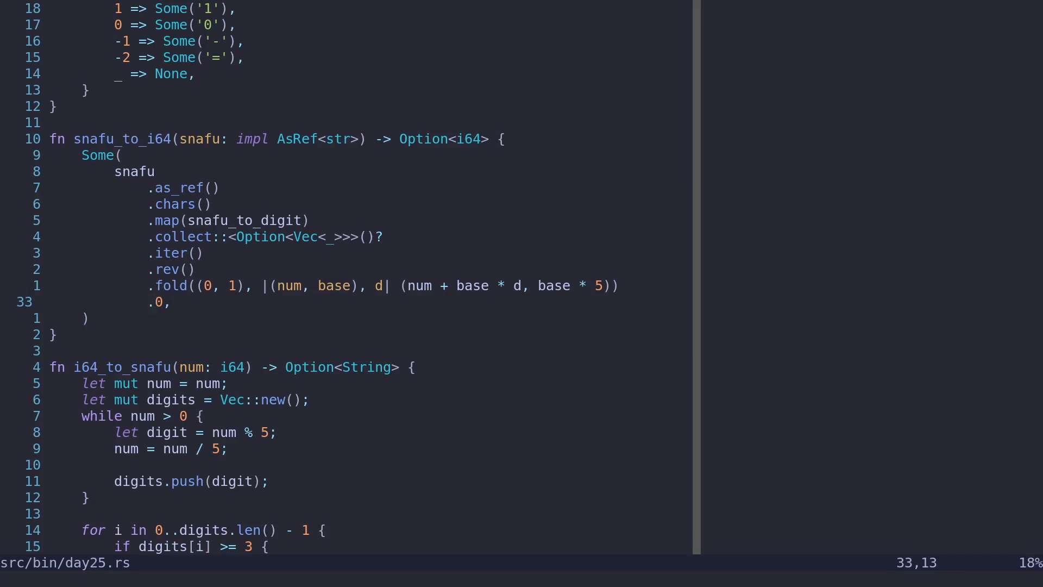
{"action": "scroll", "scroll_direction": "down", "scroll_amount": 3}
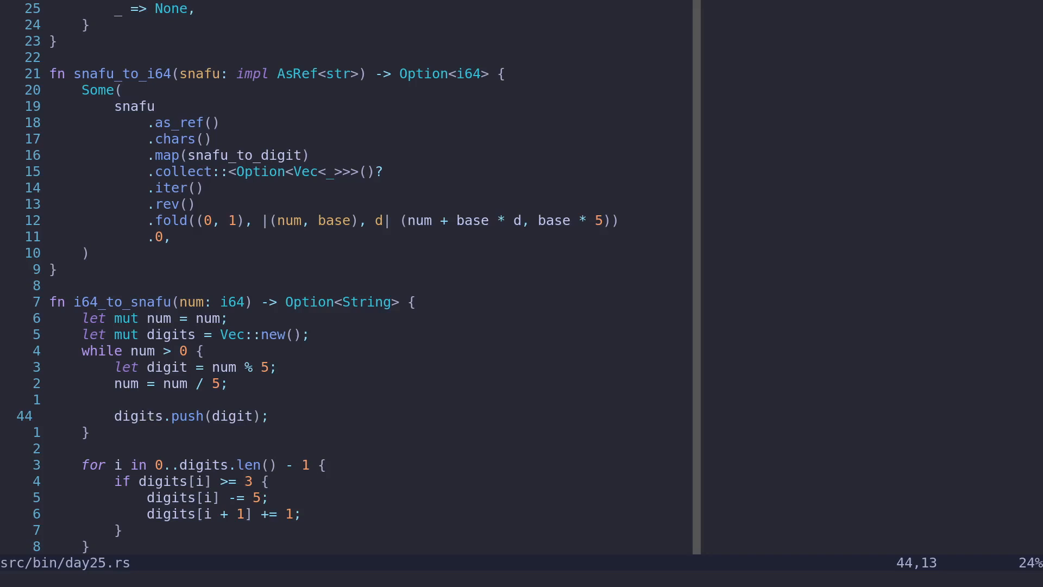
{"action": "scroll", "scroll_direction": "up", "scroll_amount": 3}
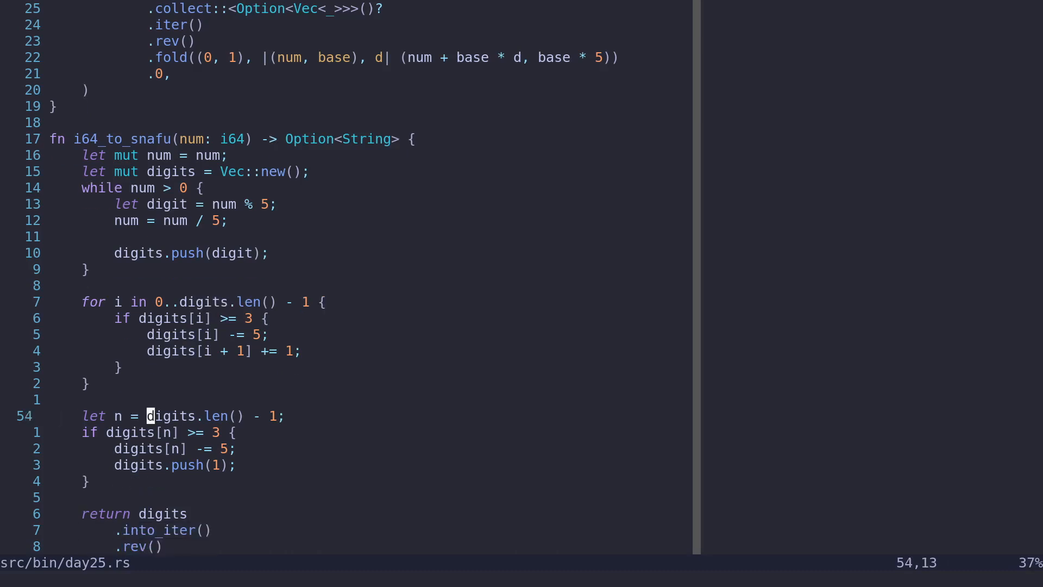
{"action": "scroll", "scroll_direction": "down", "scroll_amount": 3}
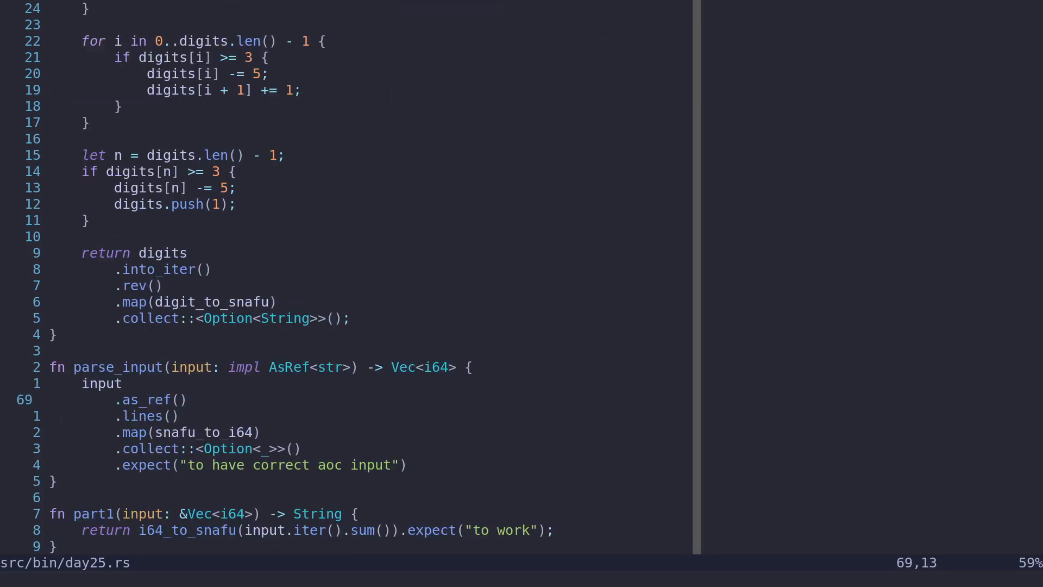
{"action": "scroll", "scroll_direction": "up", "scroll_amount": 3}
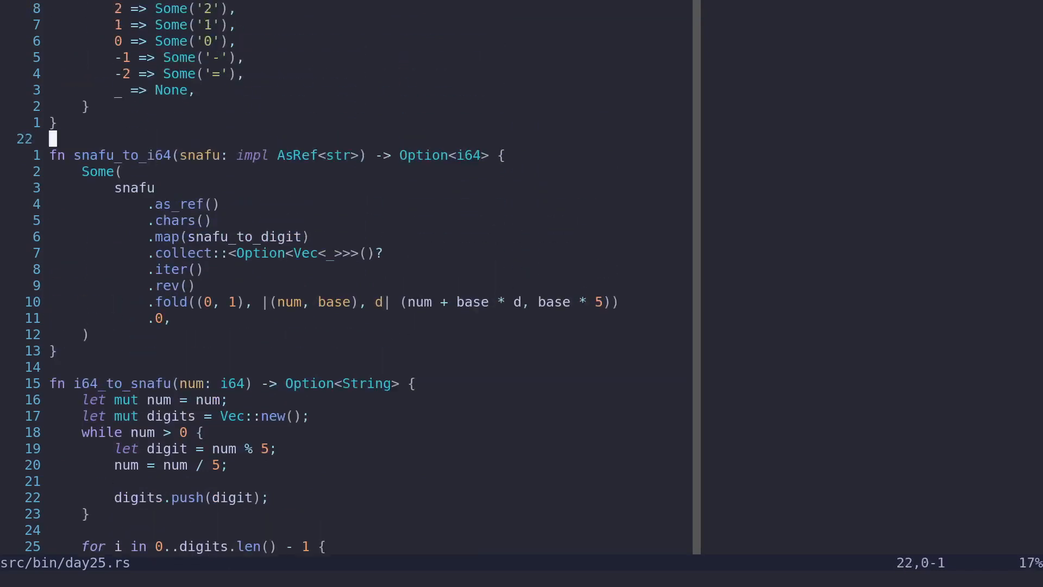
{"action": "scroll", "scroll_direction": "up", "scroll_amount": 3}
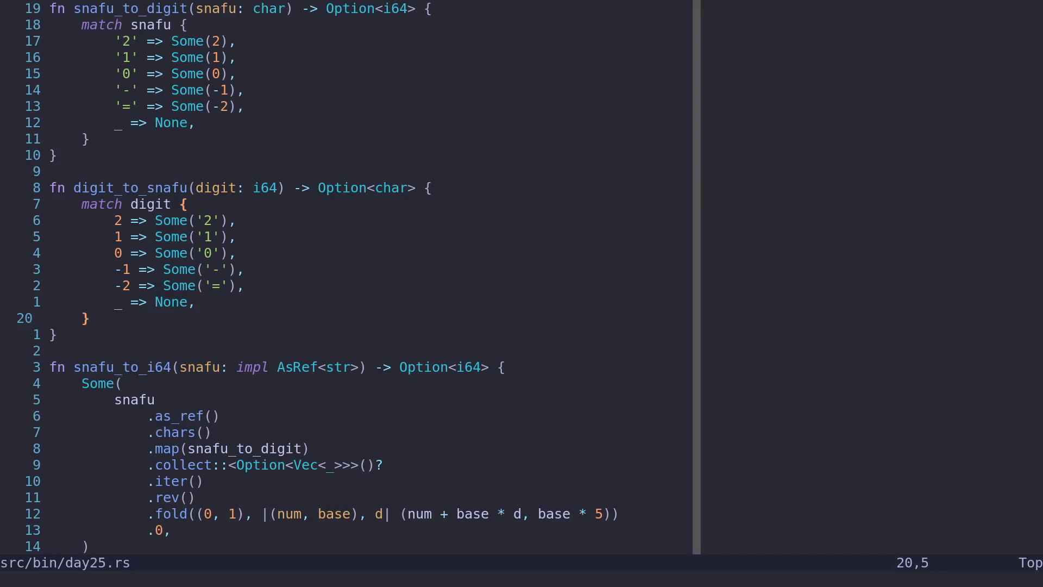
{"action": "scroll", "scroll_direction": "down", "scroll_amount": 3}
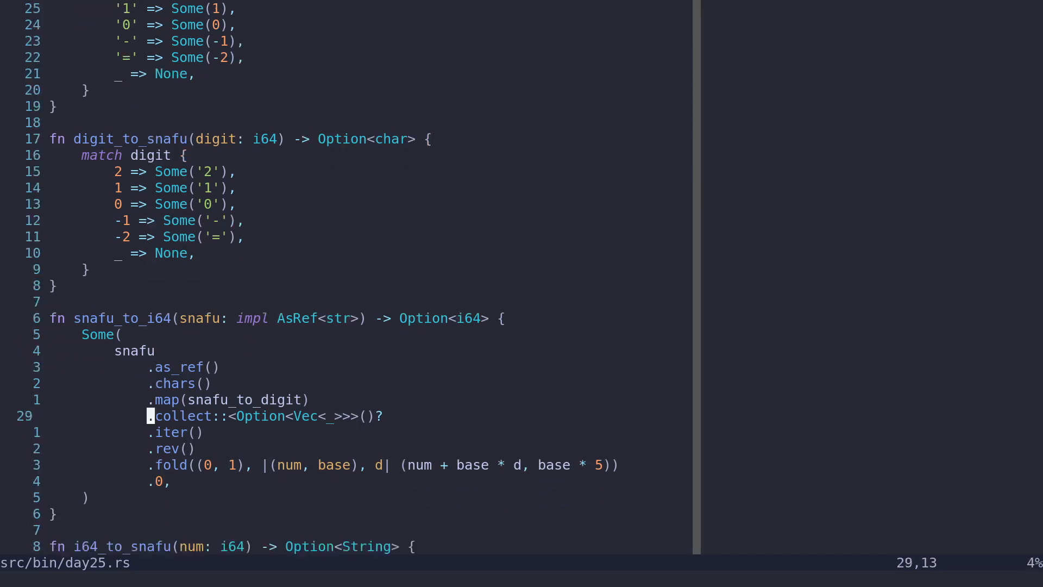
{"action": "scroll", "scroll_direction": "down", "scroll_amount": 3}
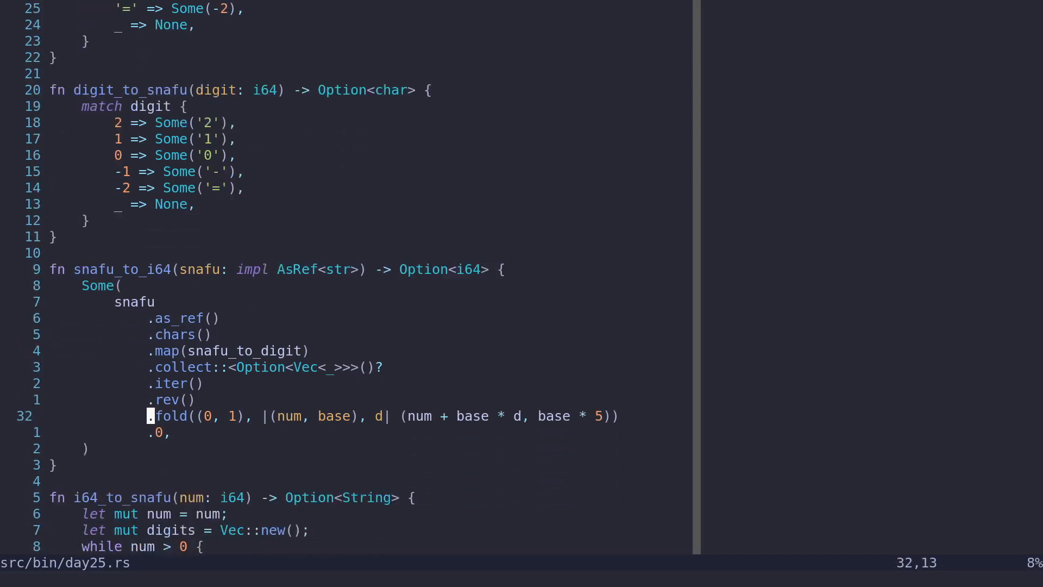